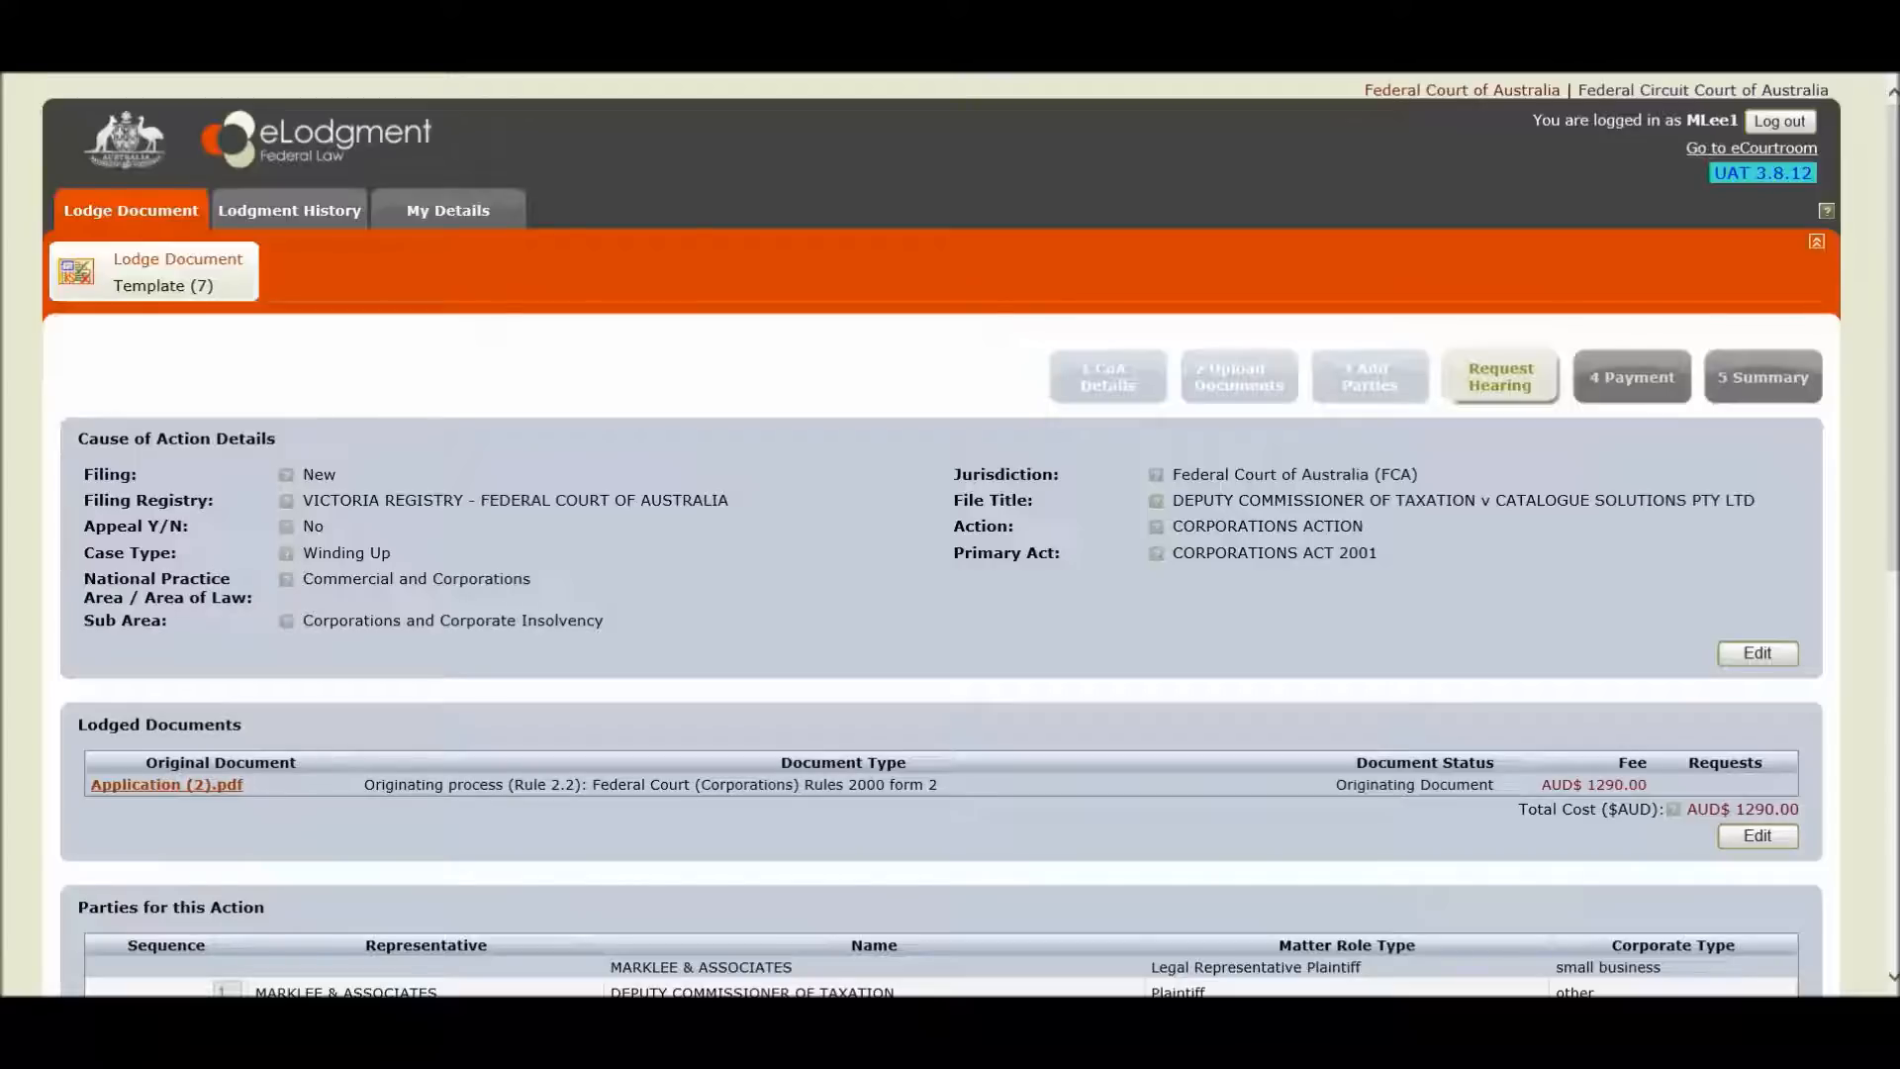
pyautogui.moveTo(333, 519)
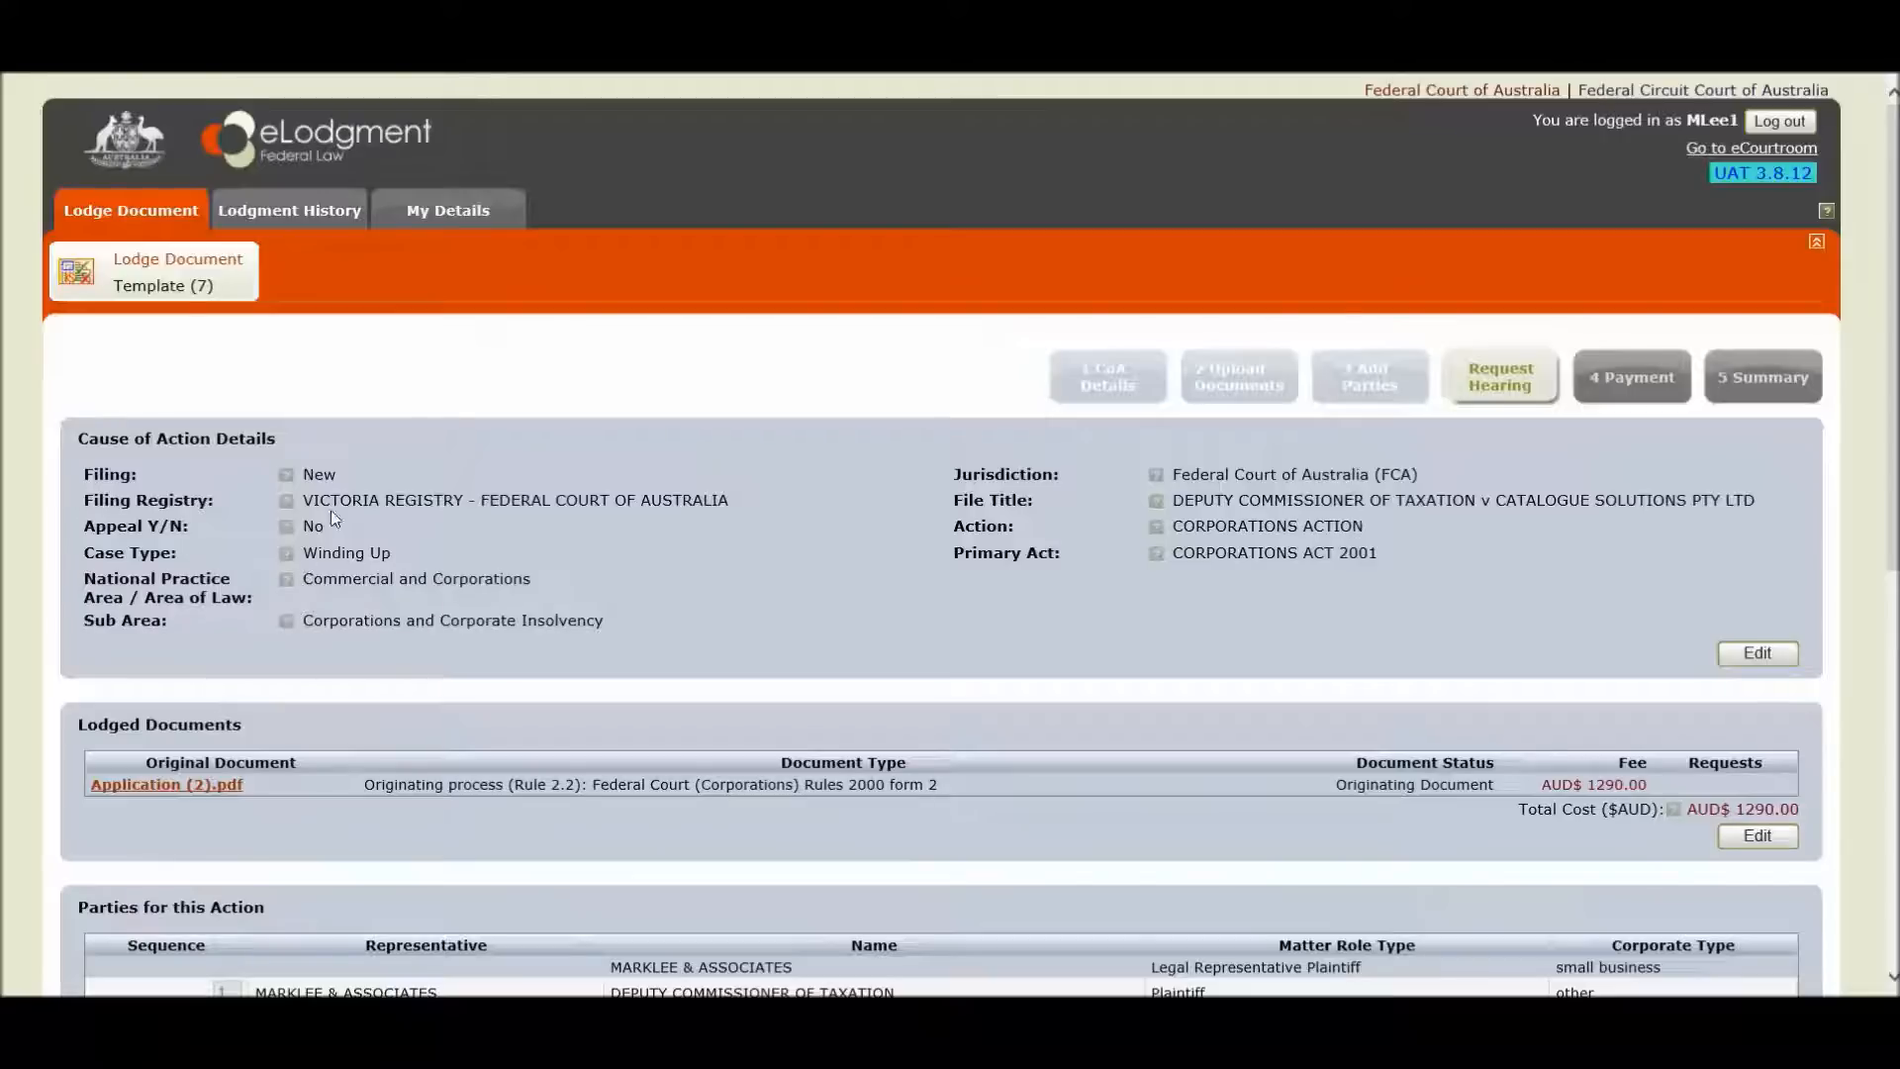
# - Scroll the lodgment summary past Lodged Documents and Parties to the Select a Sitting table
pyautogui.scroll(-3)
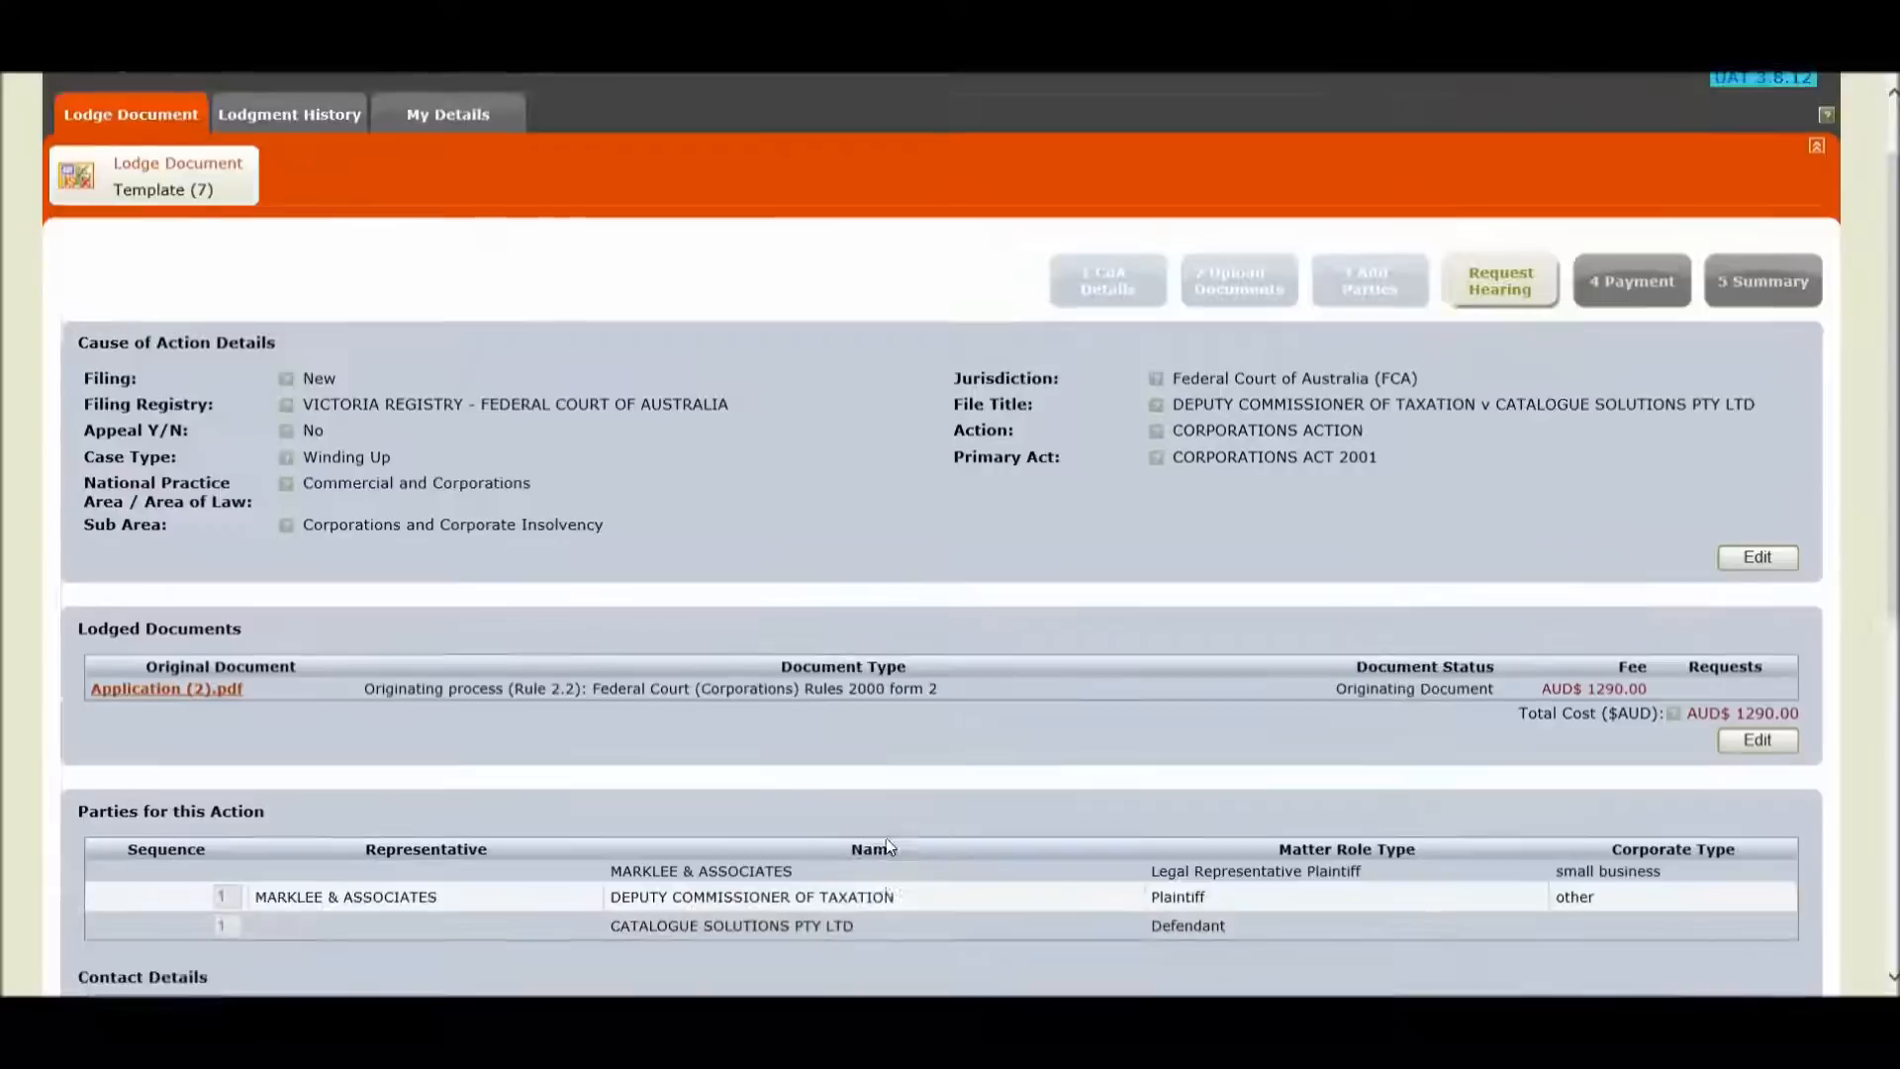
pyautogui.scroll(-3)
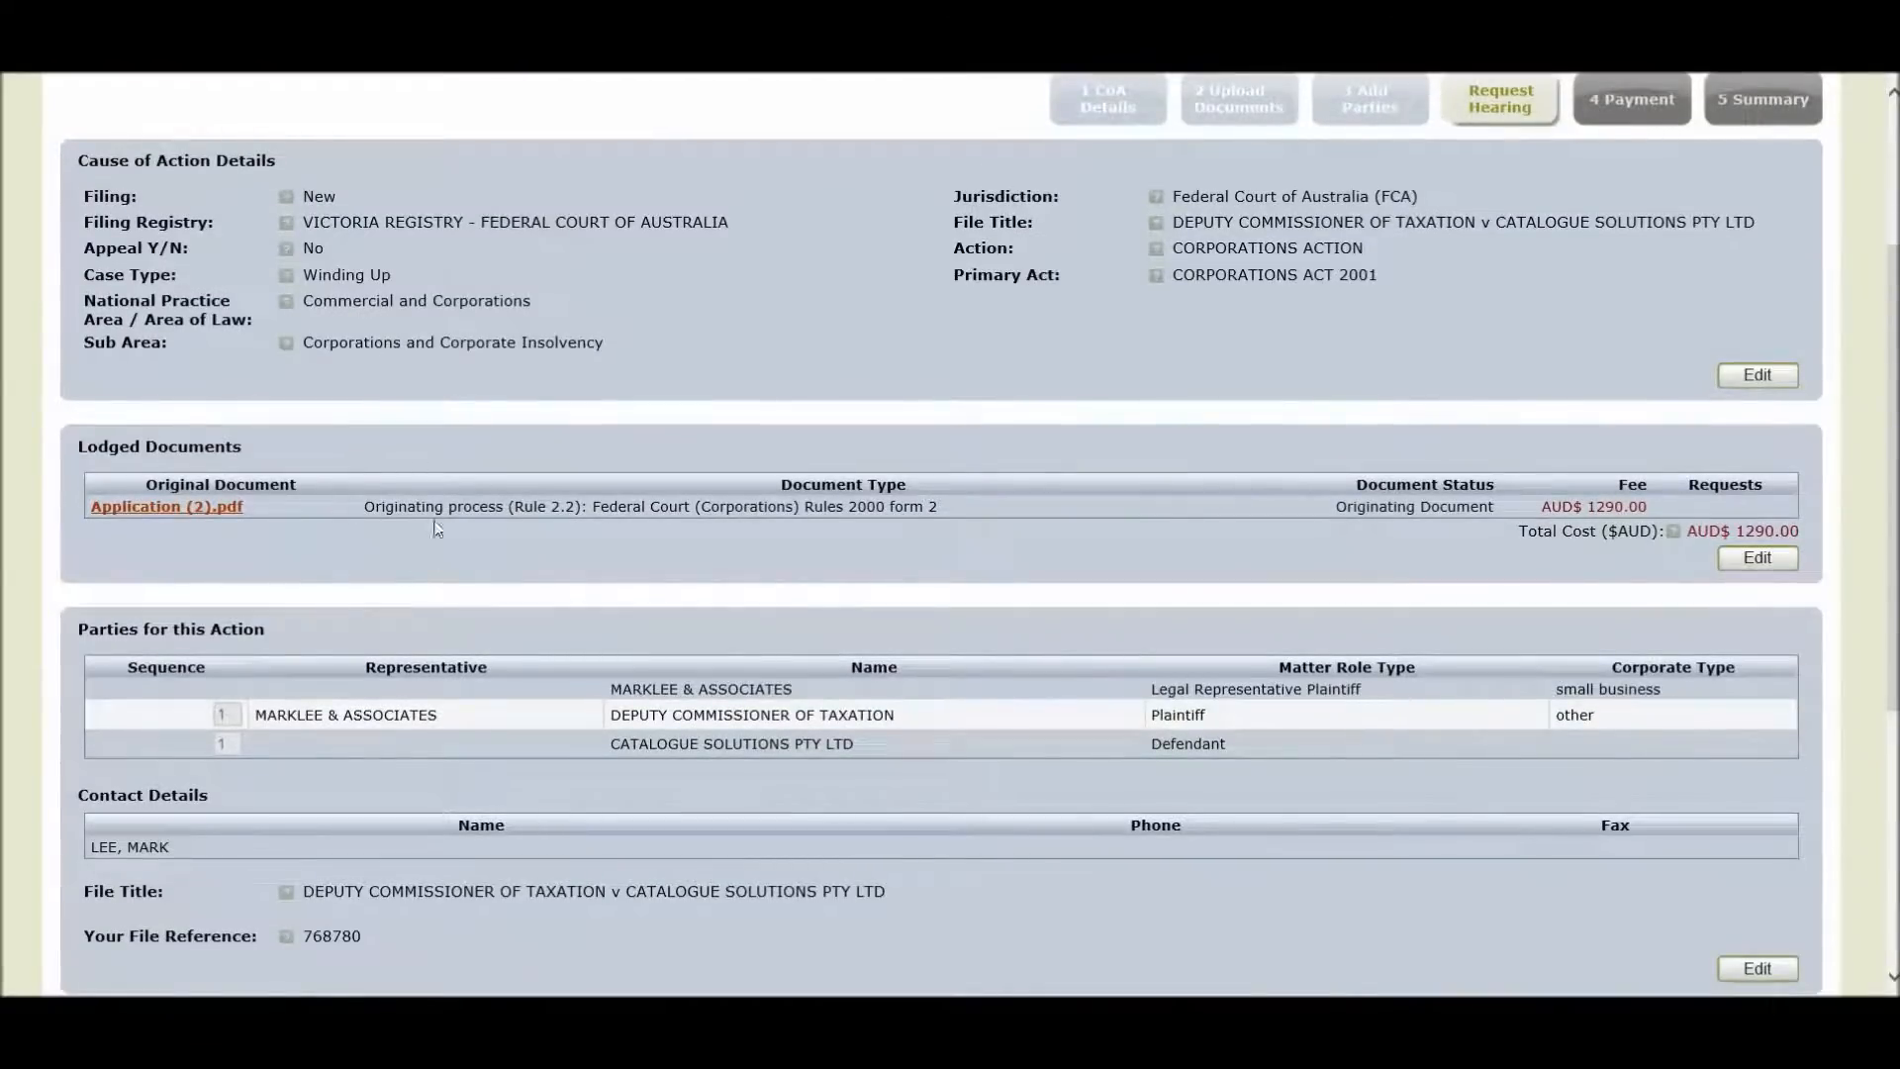
pyautogui.moveTo(933, 522)
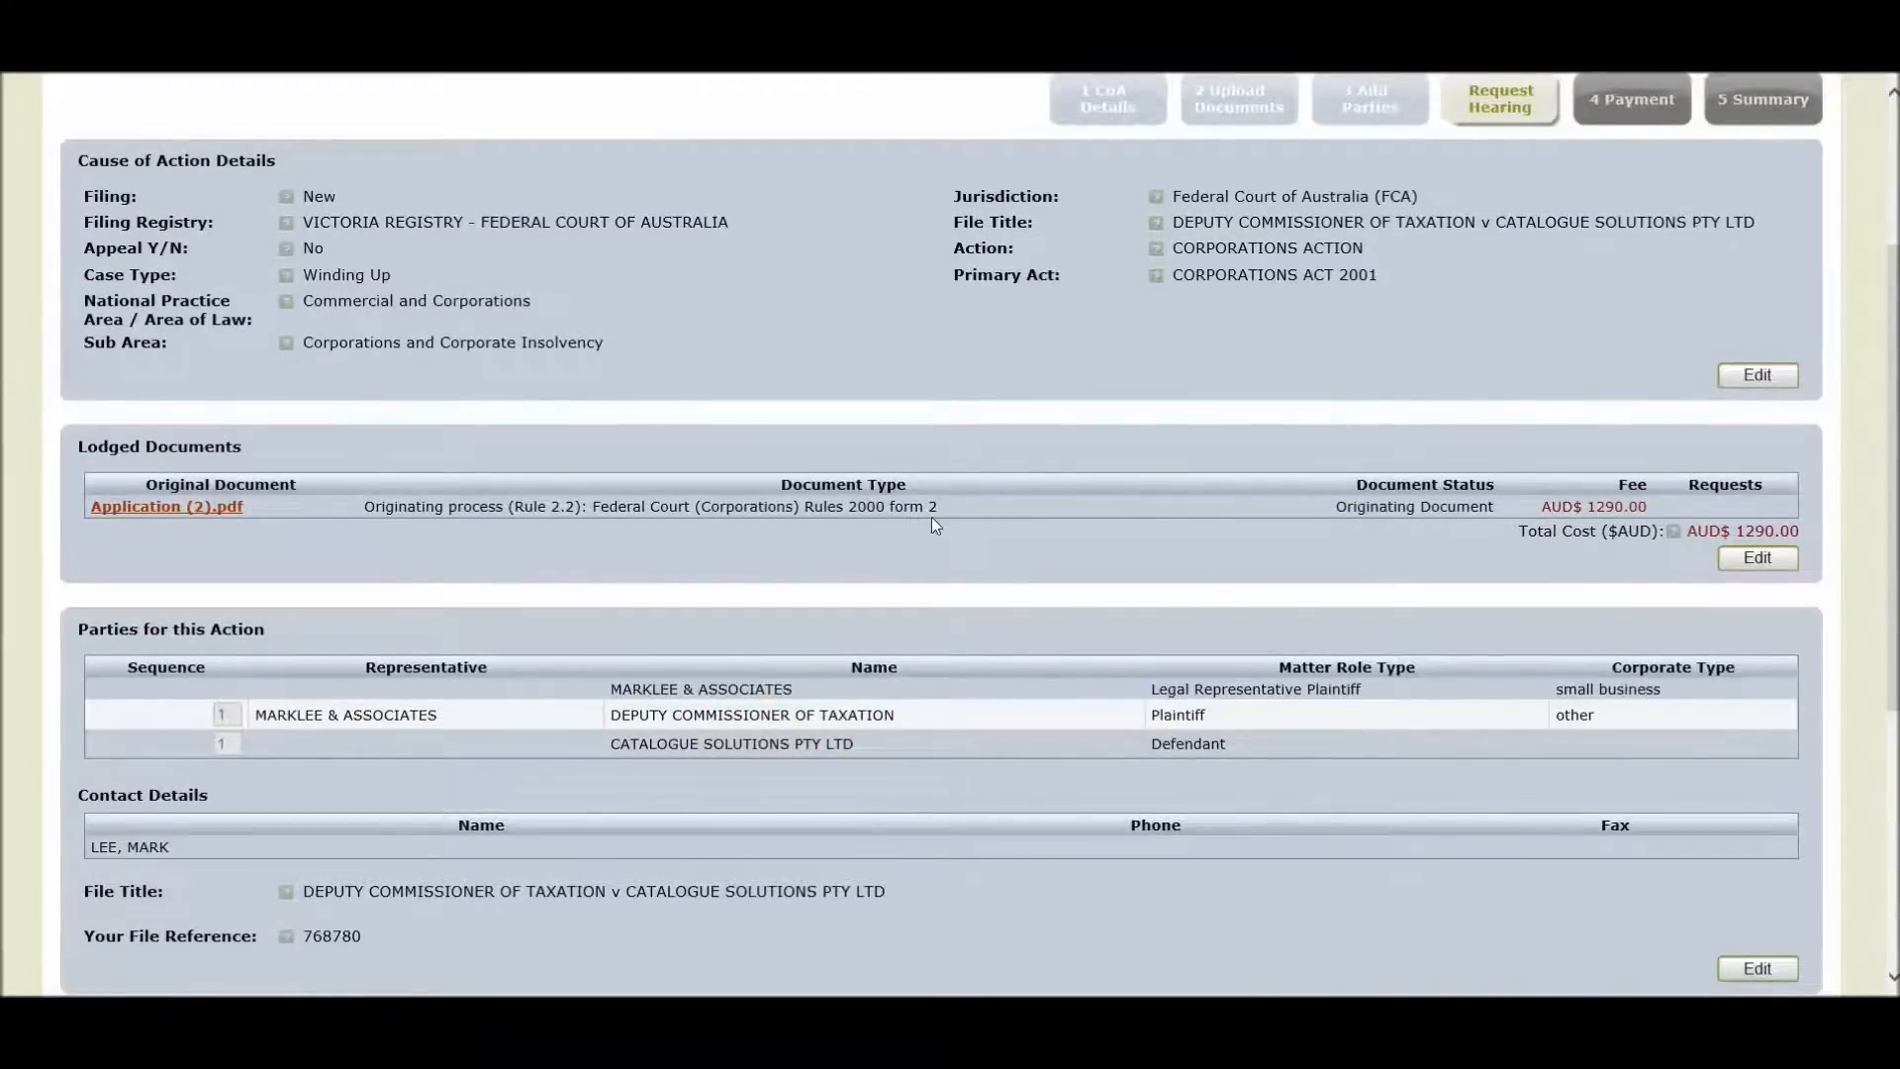
pyautogui.scroll(-3)
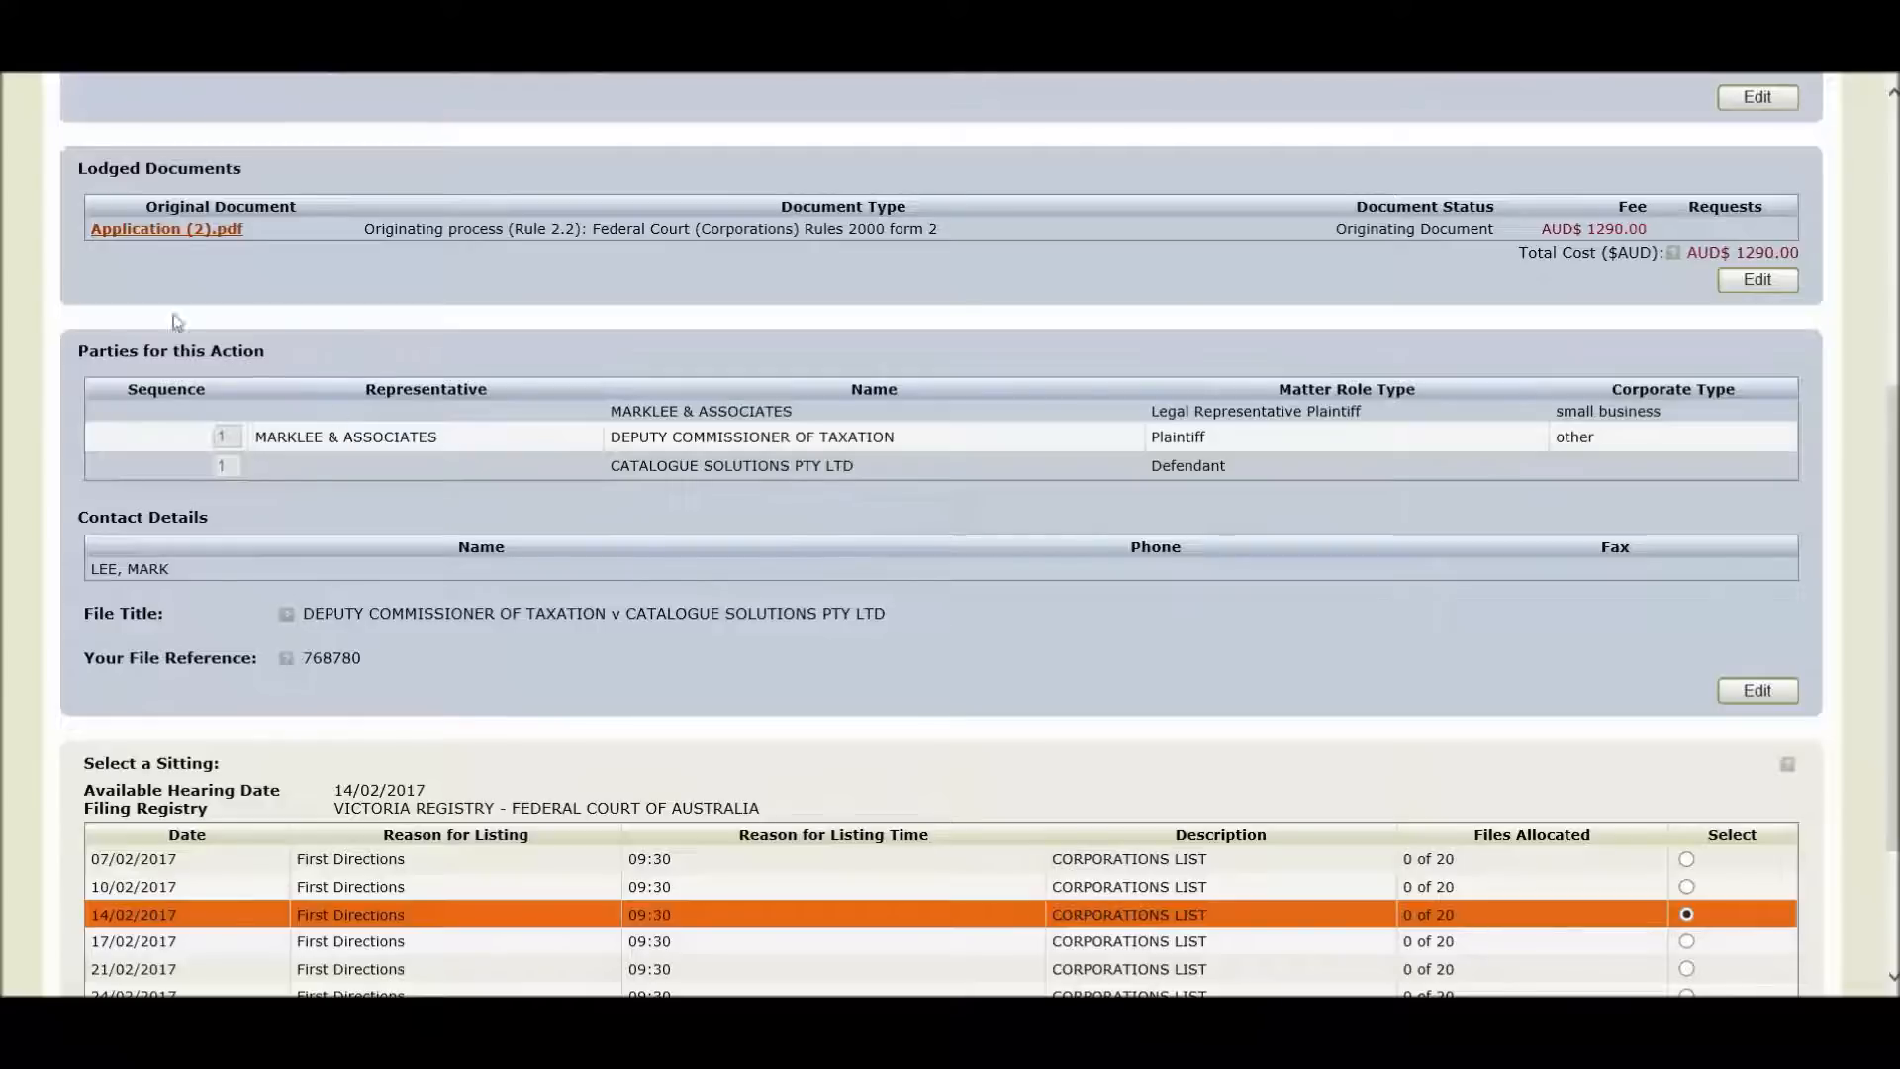
pyautogui.moveTo(190, 471)
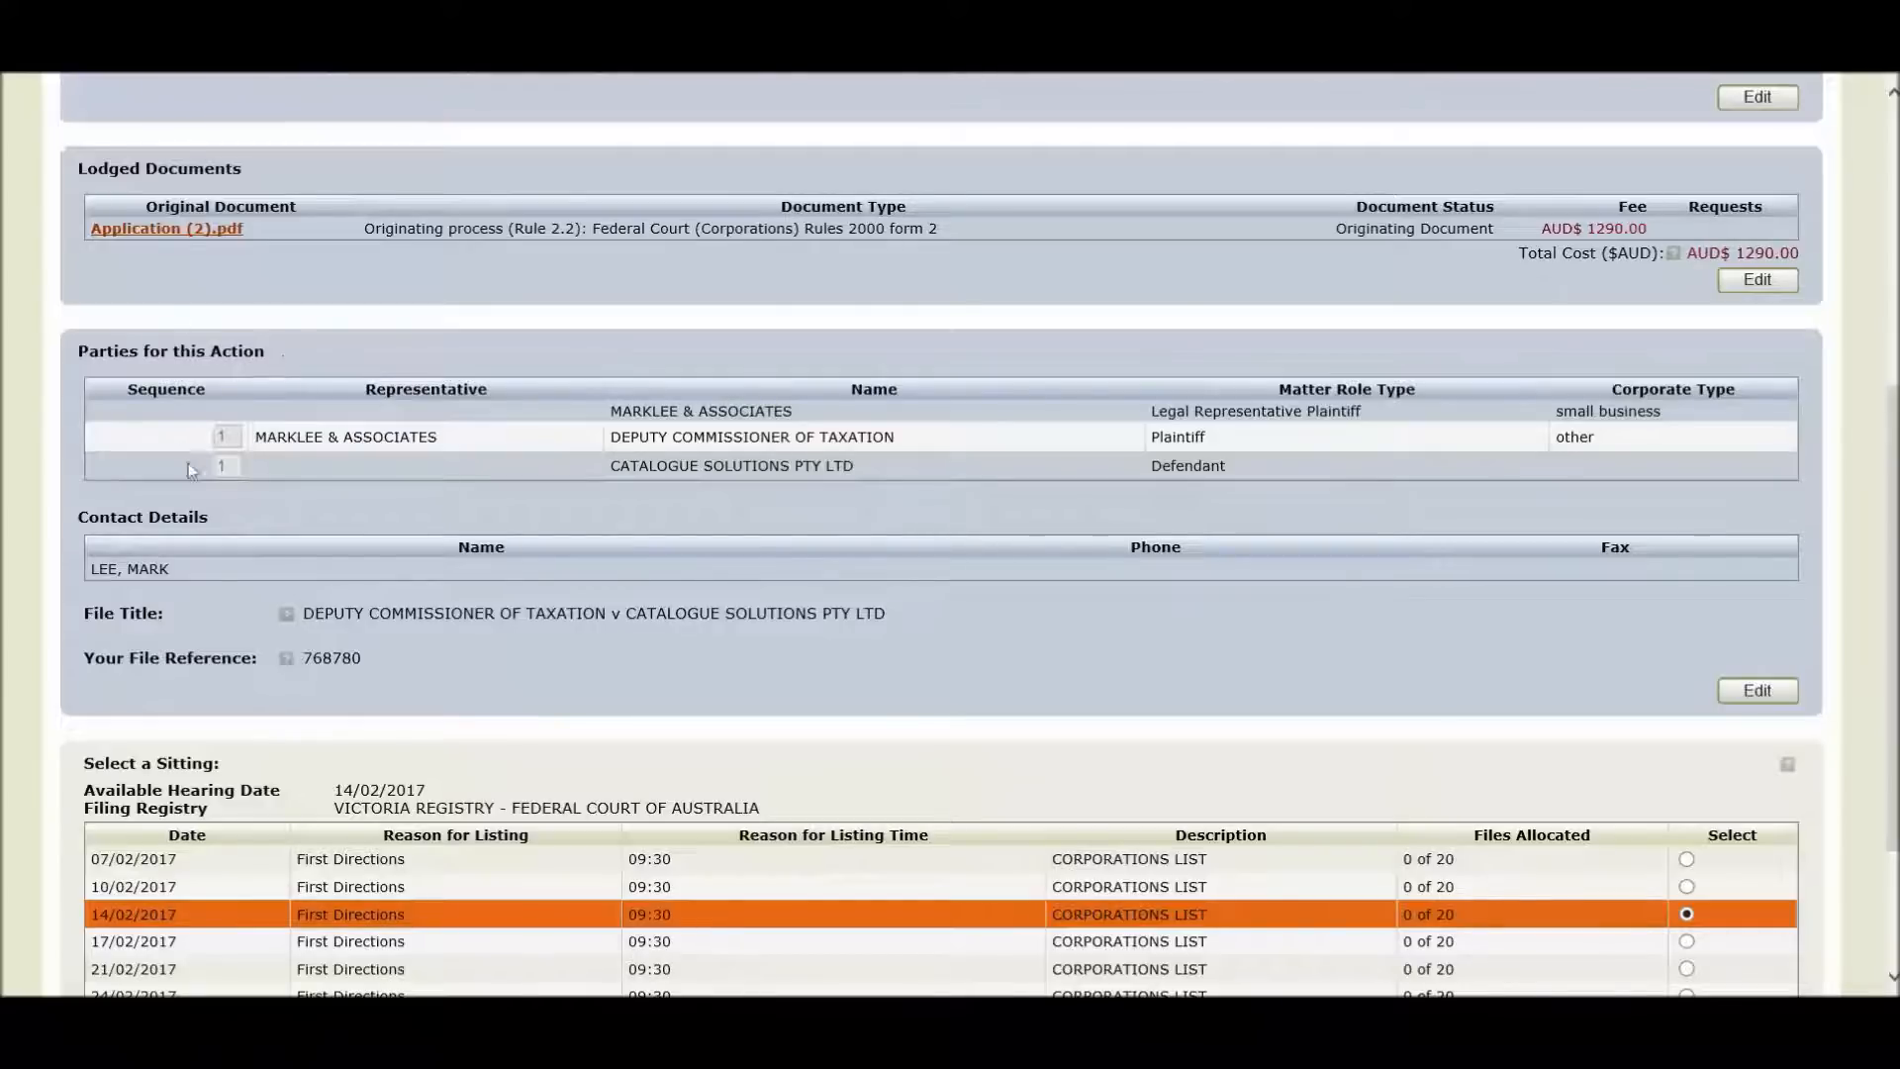
pyautogui.moveTo(218, 494)
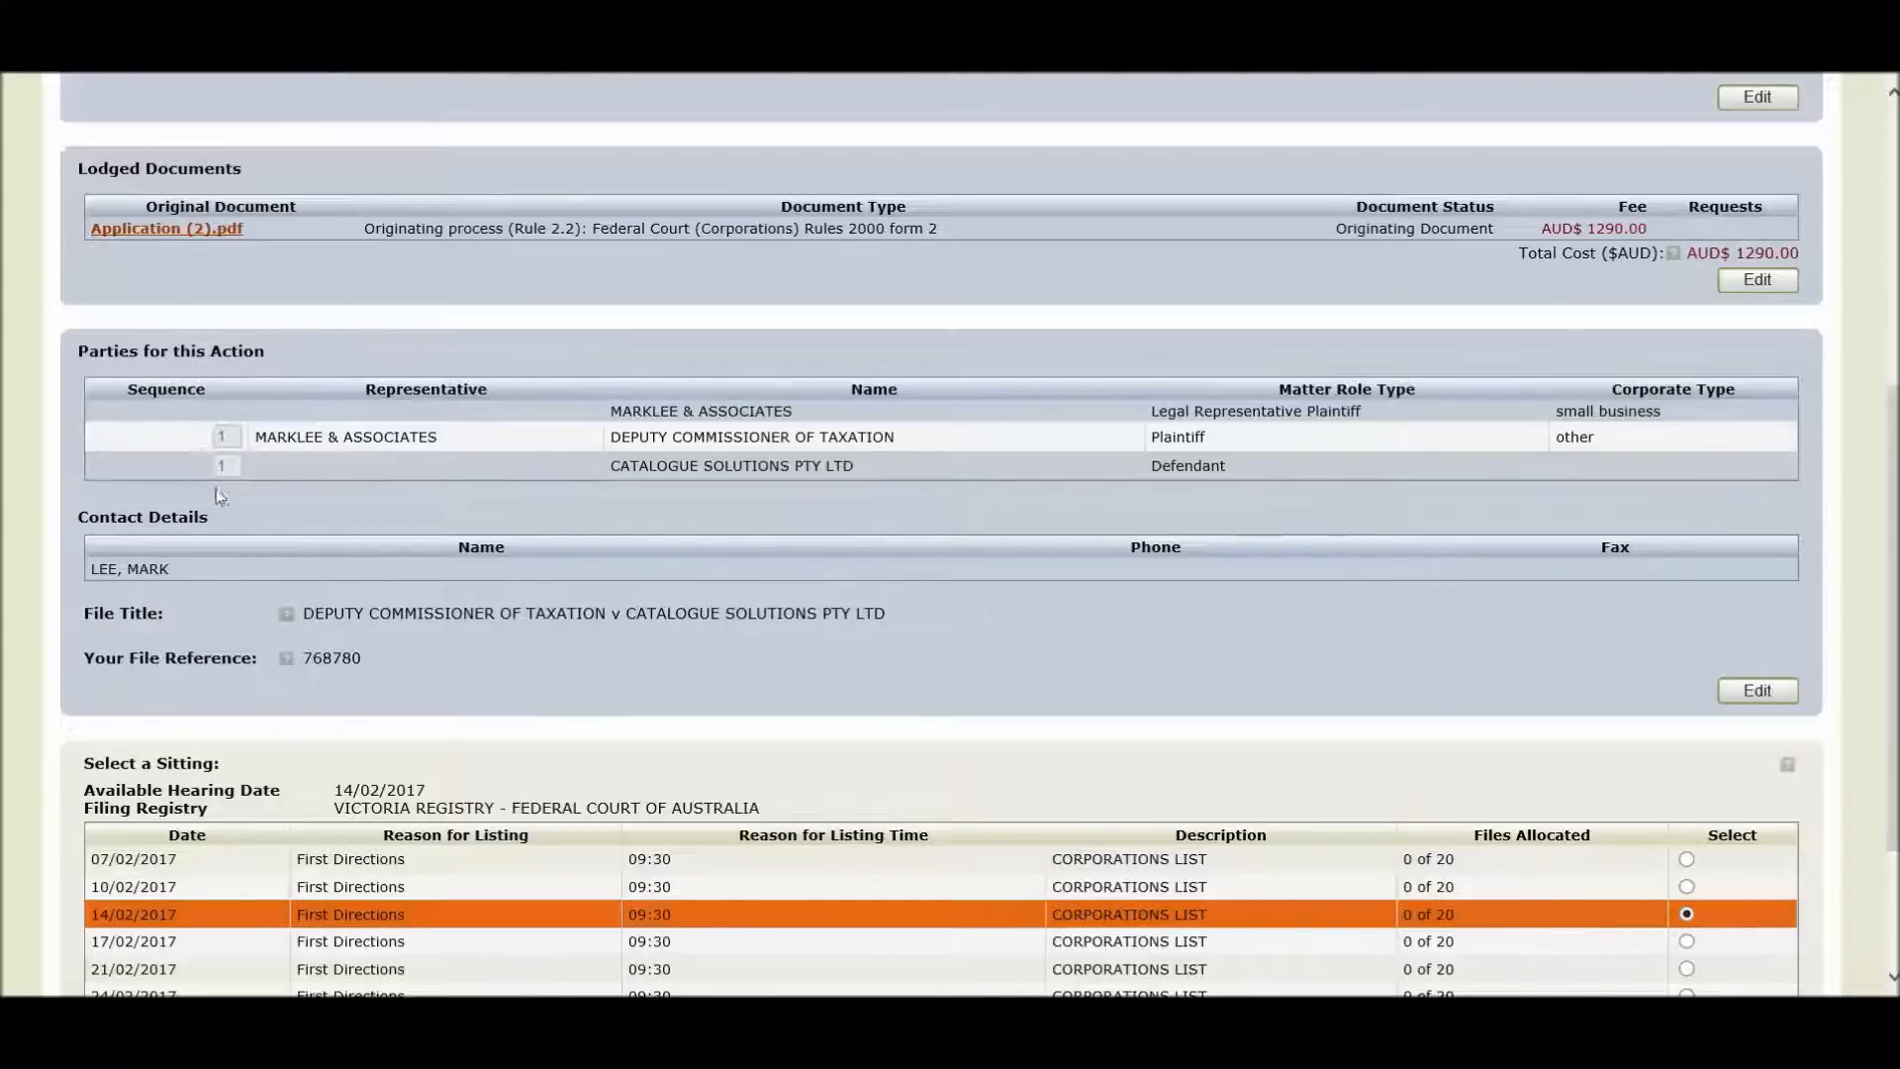
pyautogui.scroll(-3)
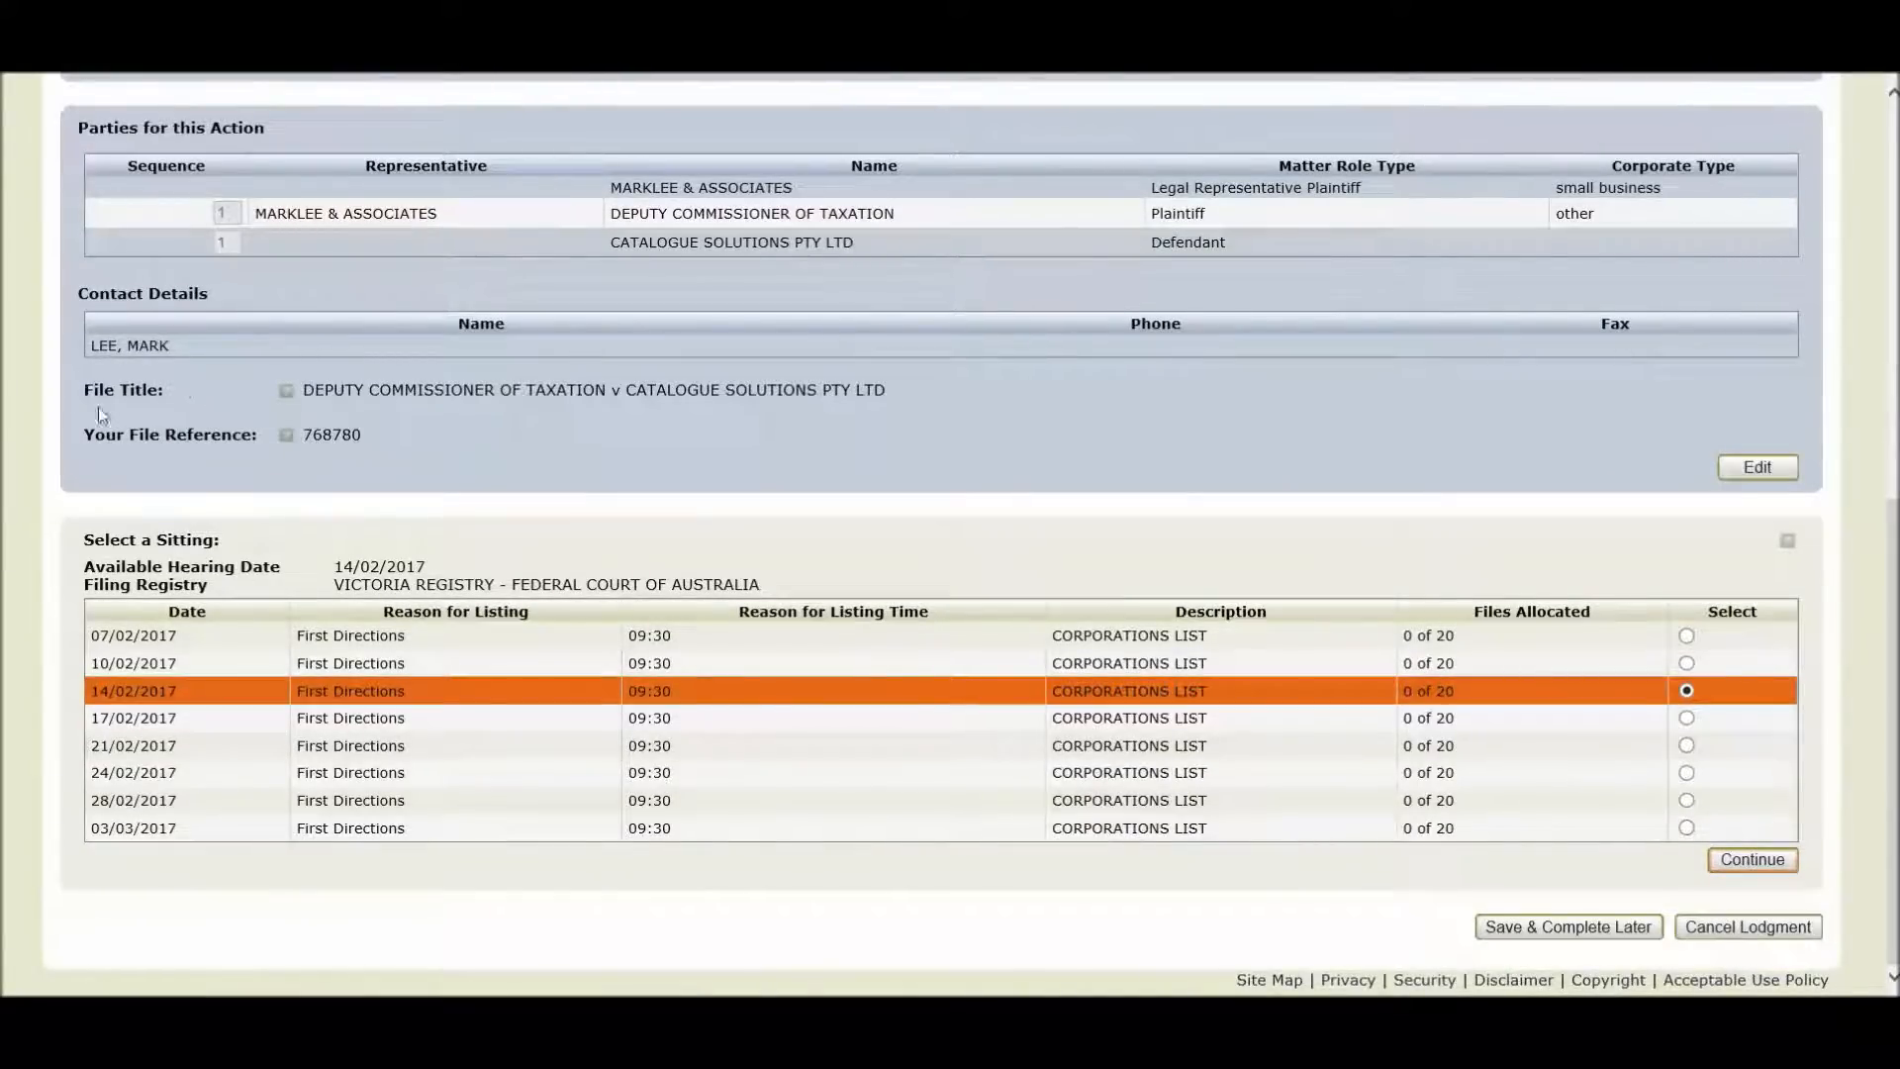
pyautogui.moveTo(428, 433)
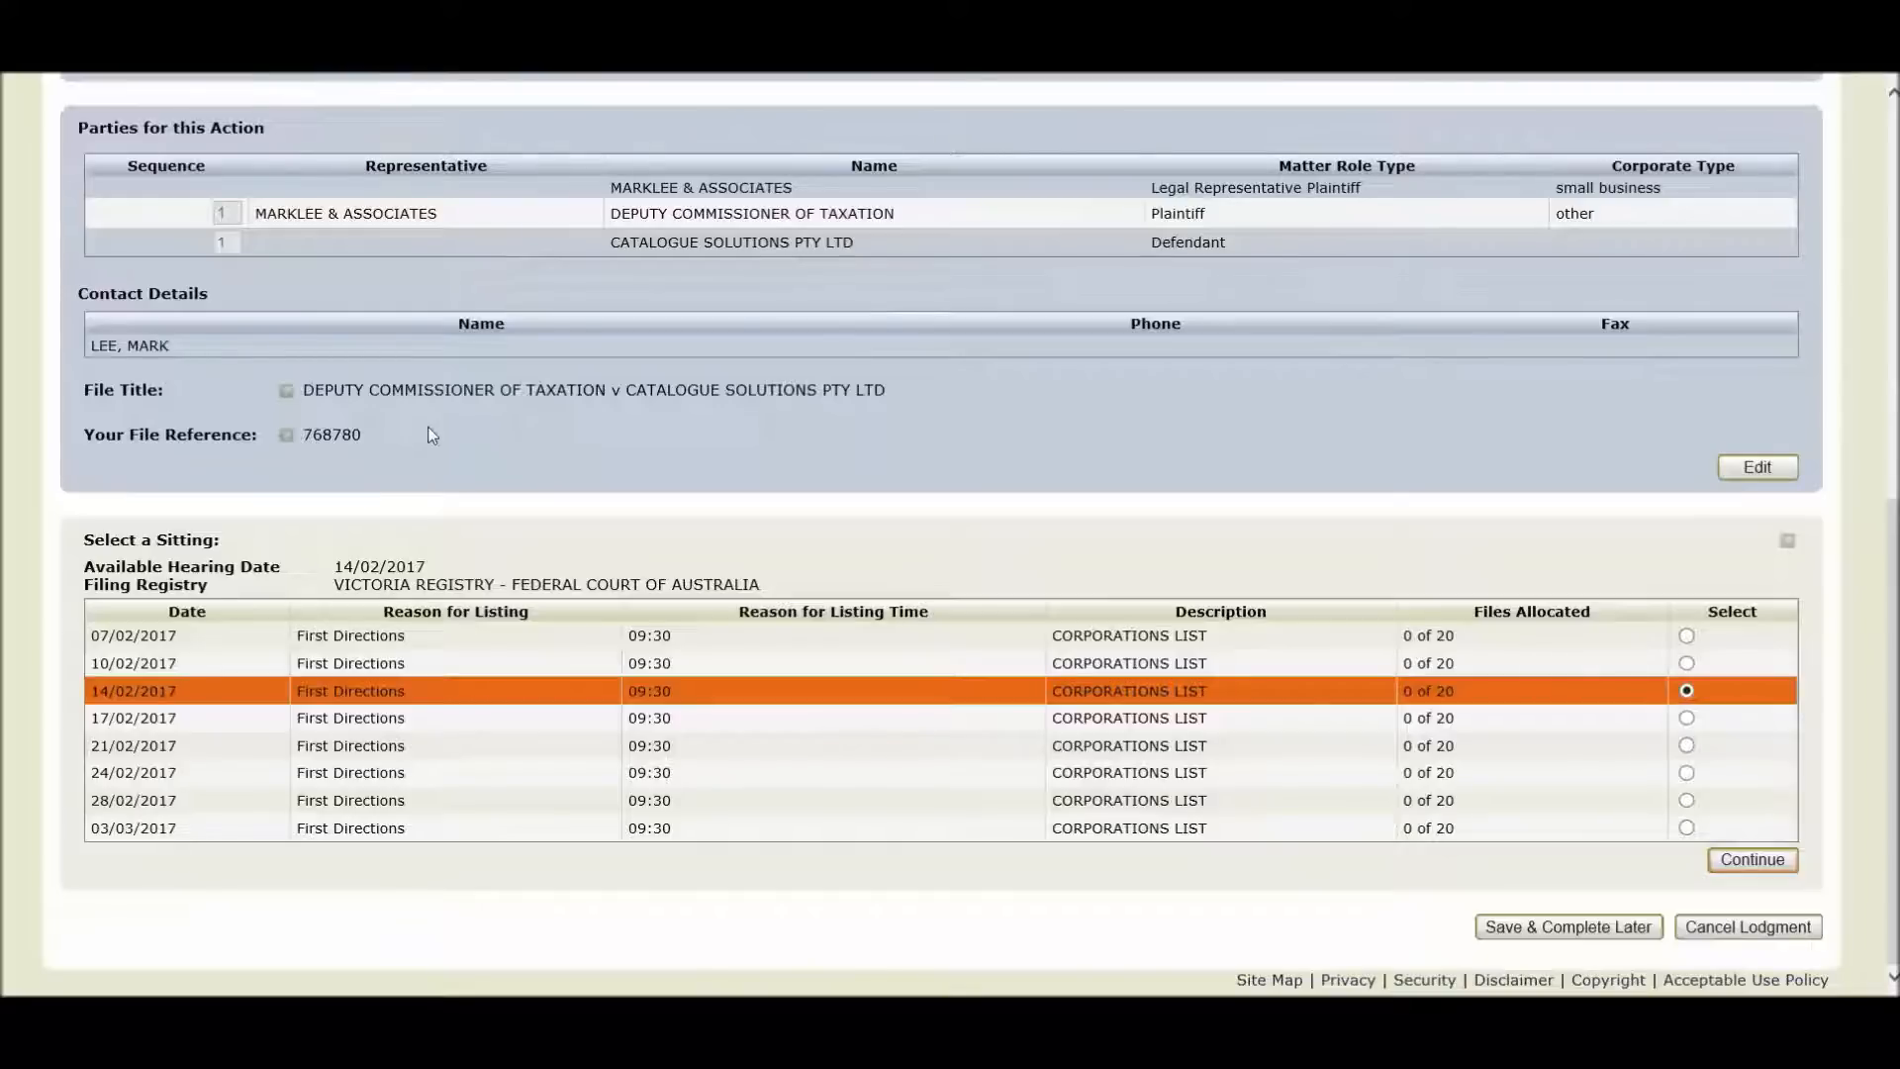
pyautogui.moveTo(428, 452)
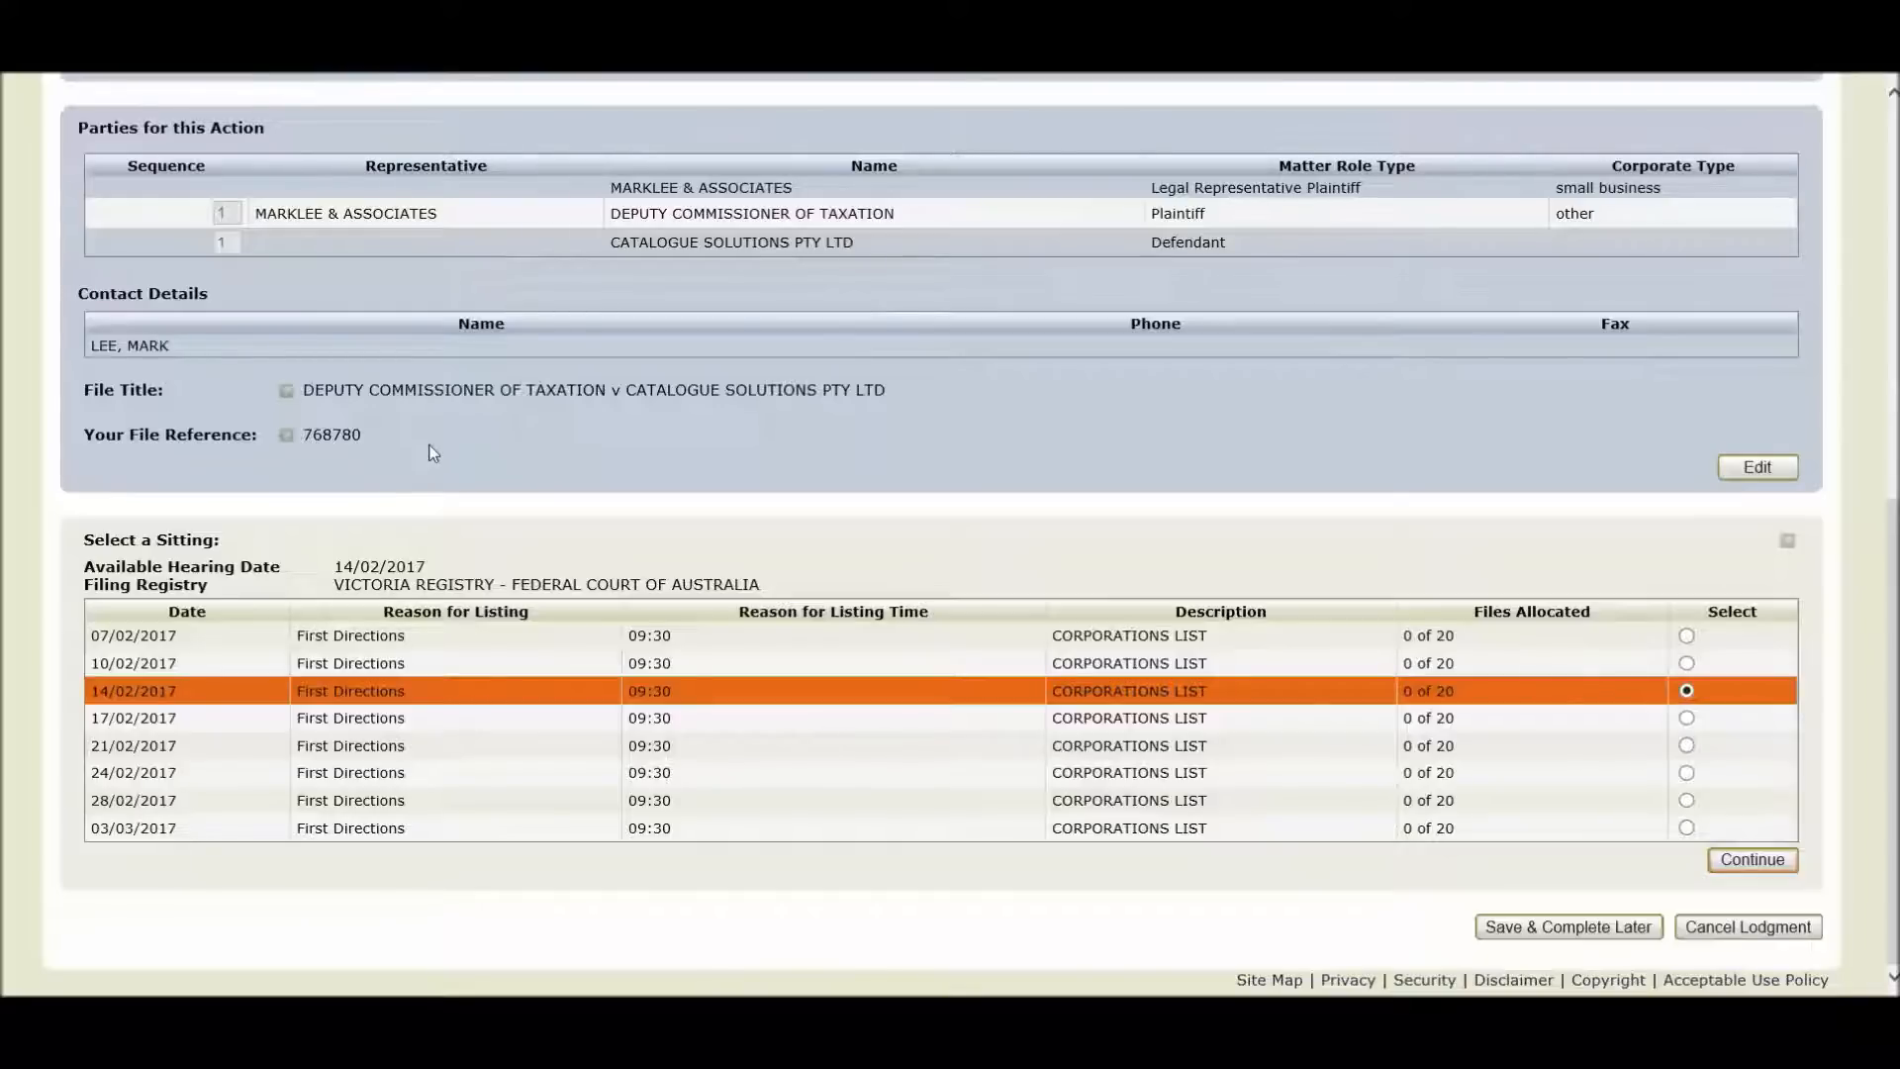
pyautogui.moveTo(439, 526)
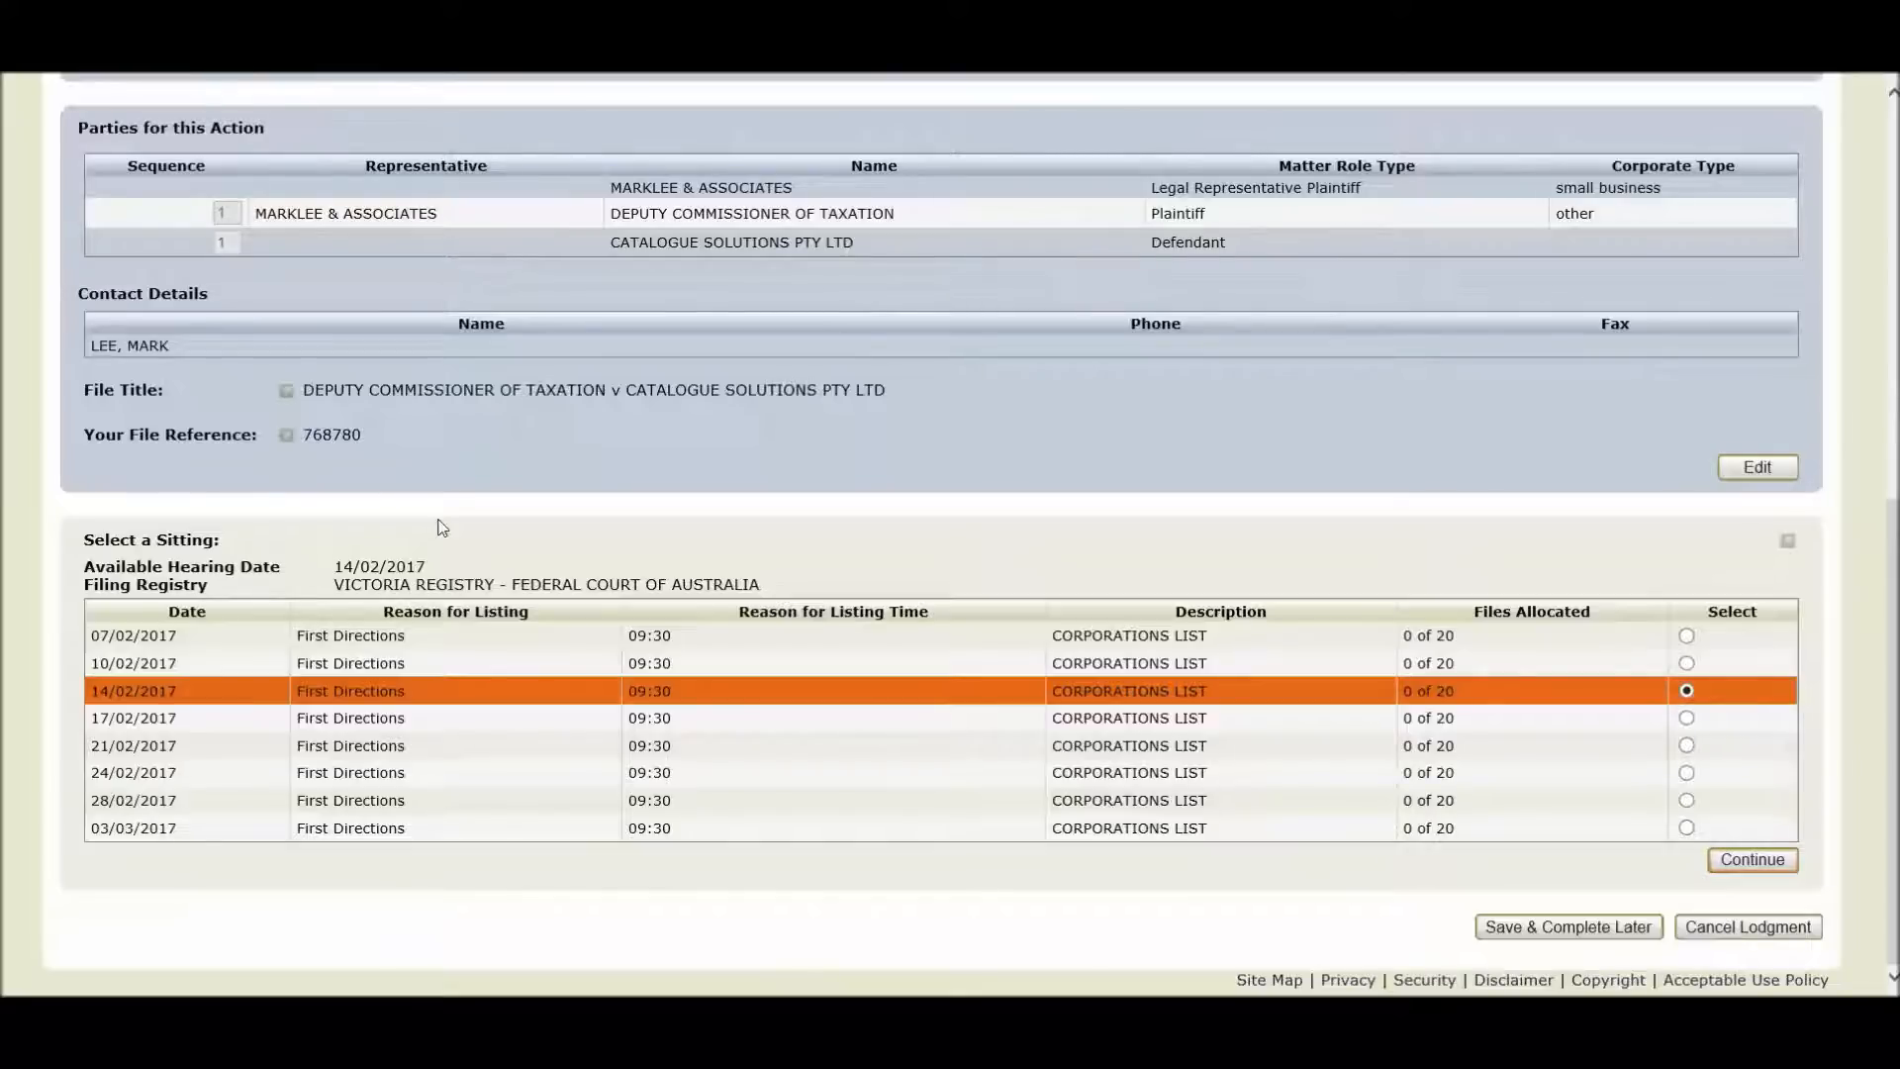
pyautogui.moveTo(409, 510)
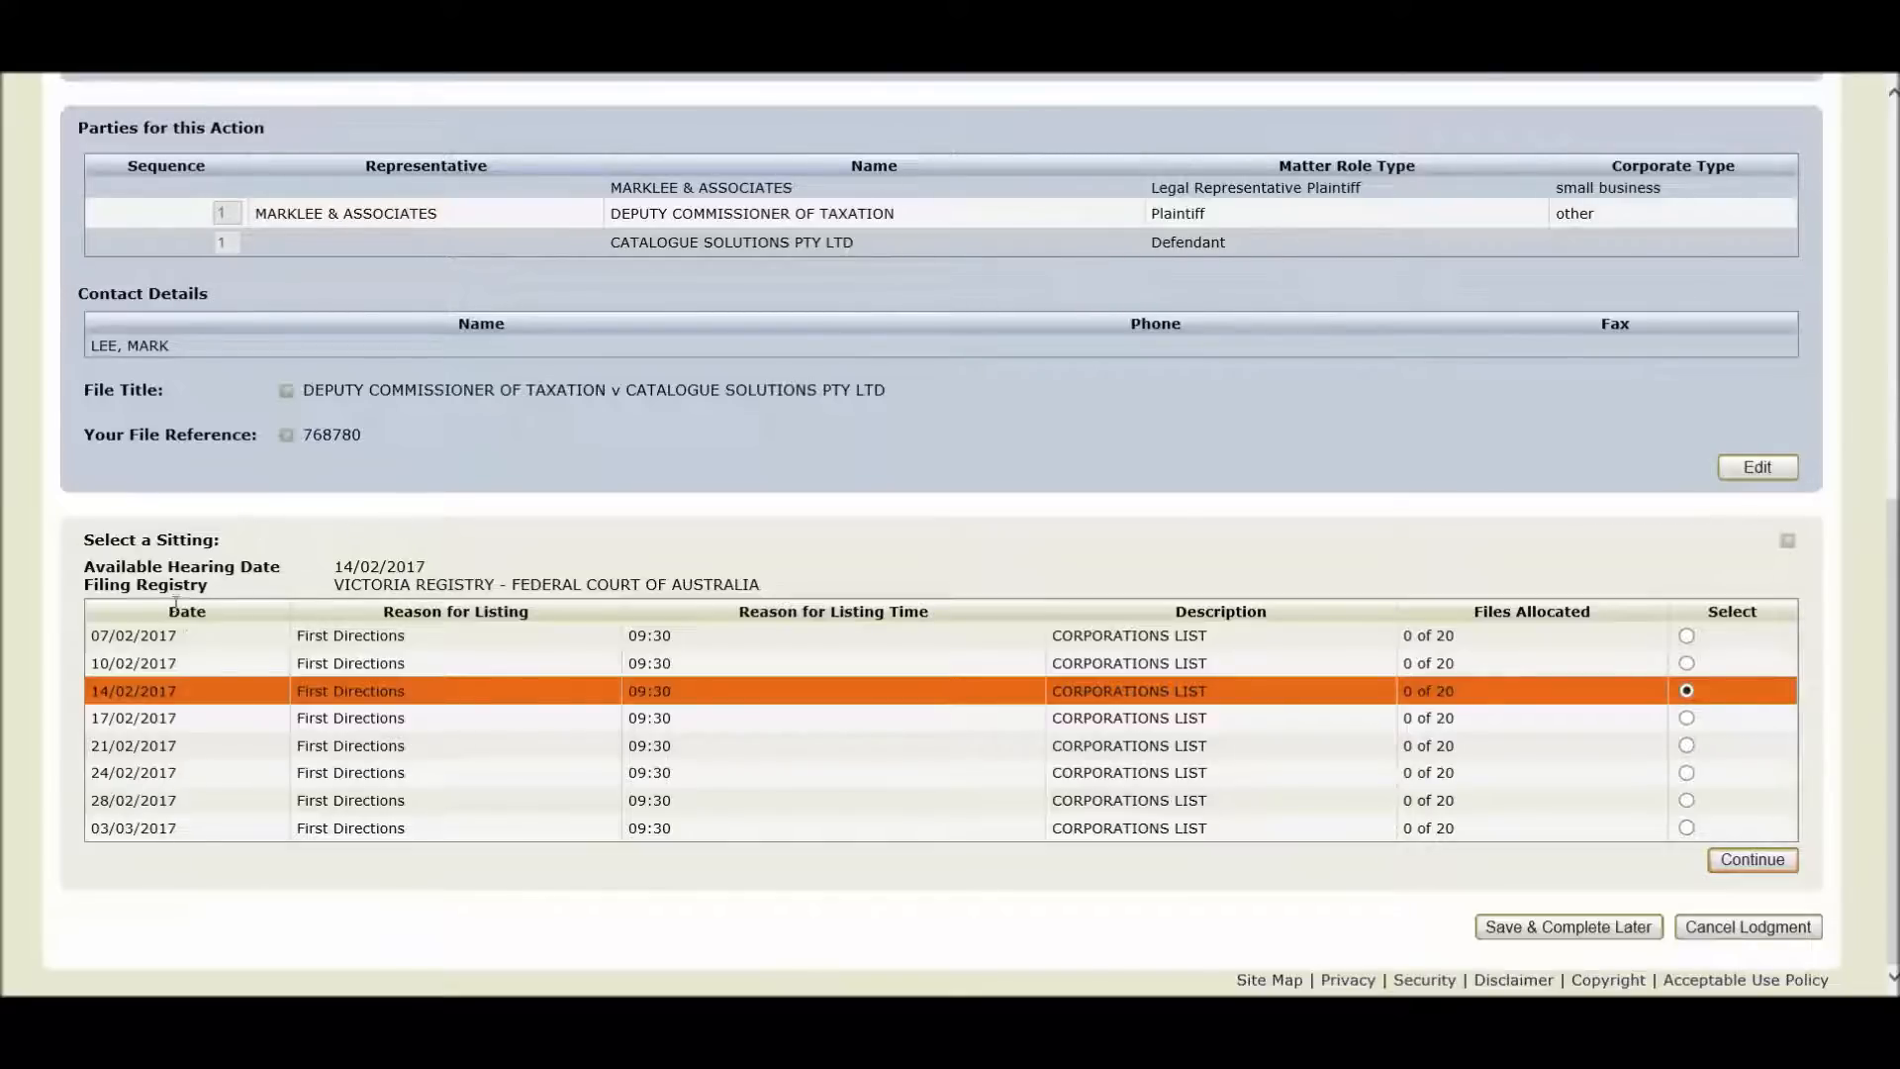
pyautogui.moveTo(198, 643)
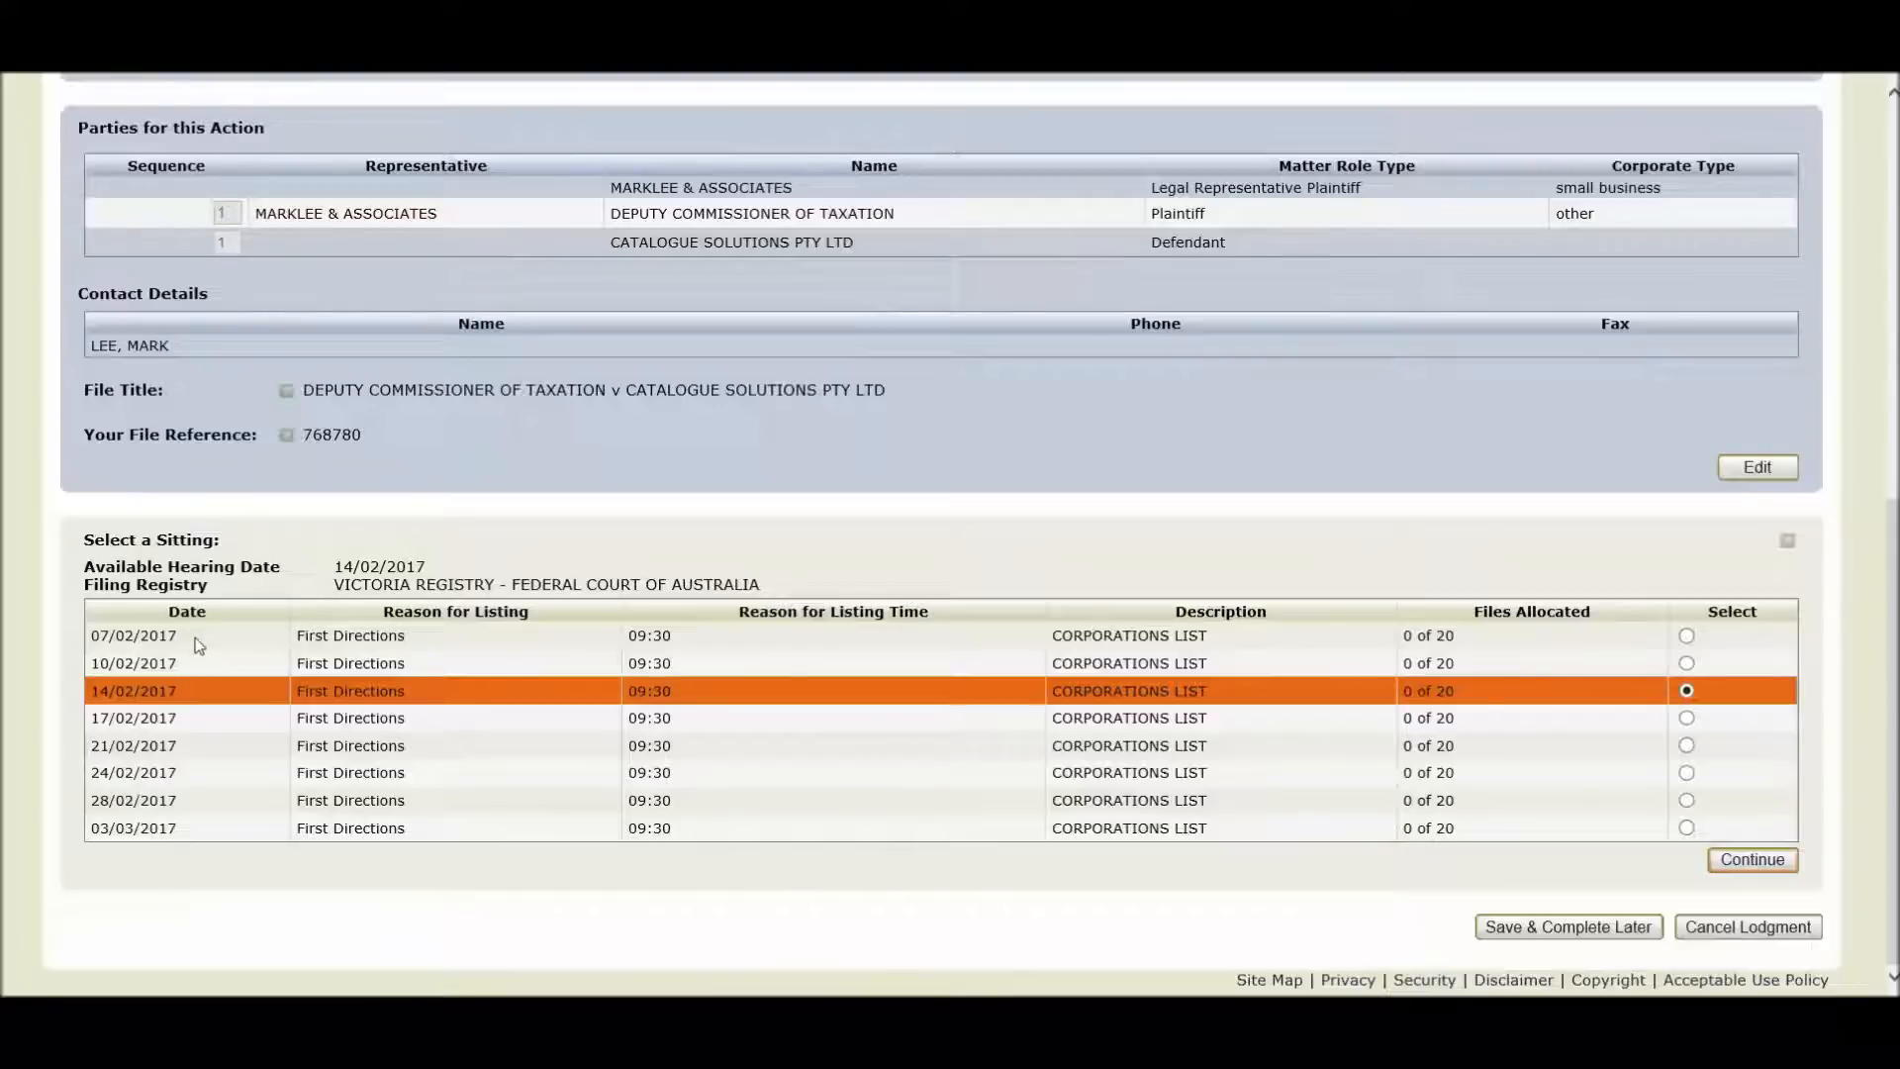
pyautogui.moveTo(176, 845)
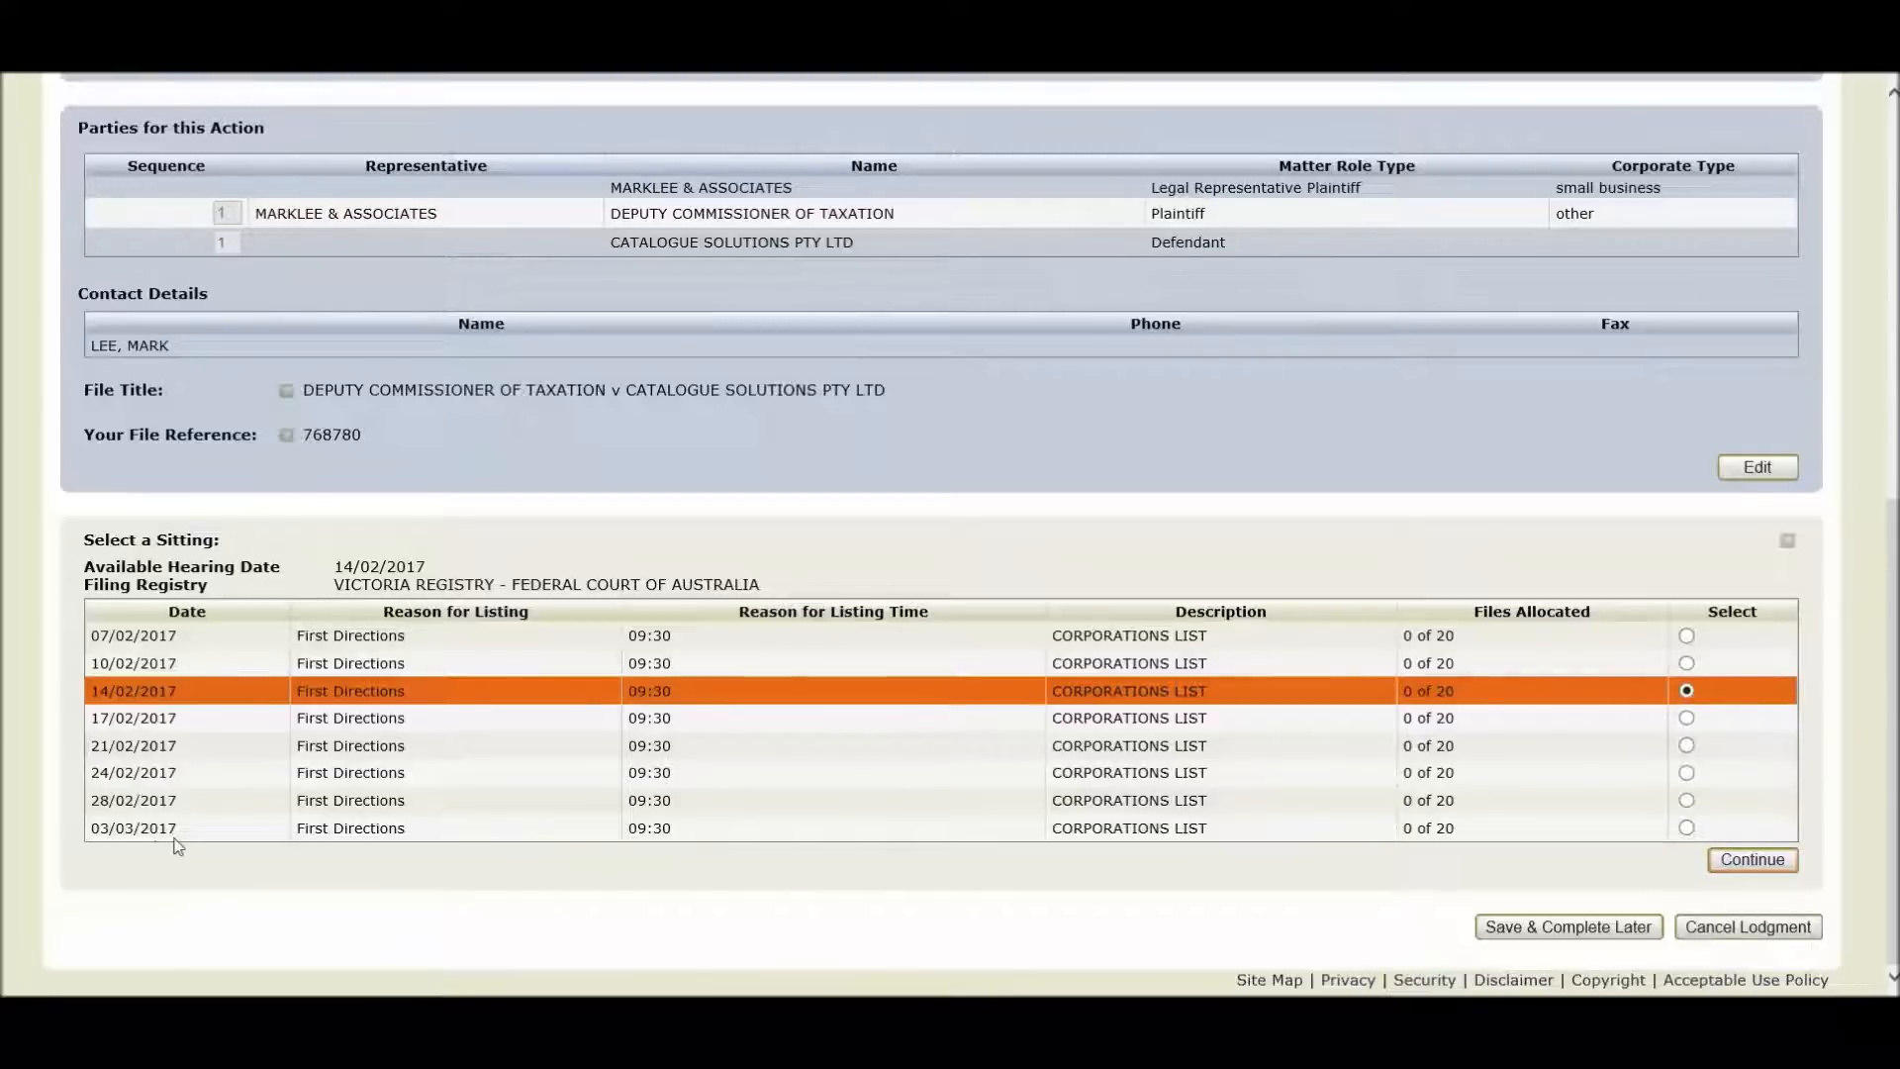
pyautogui.moveTo(178, 835)
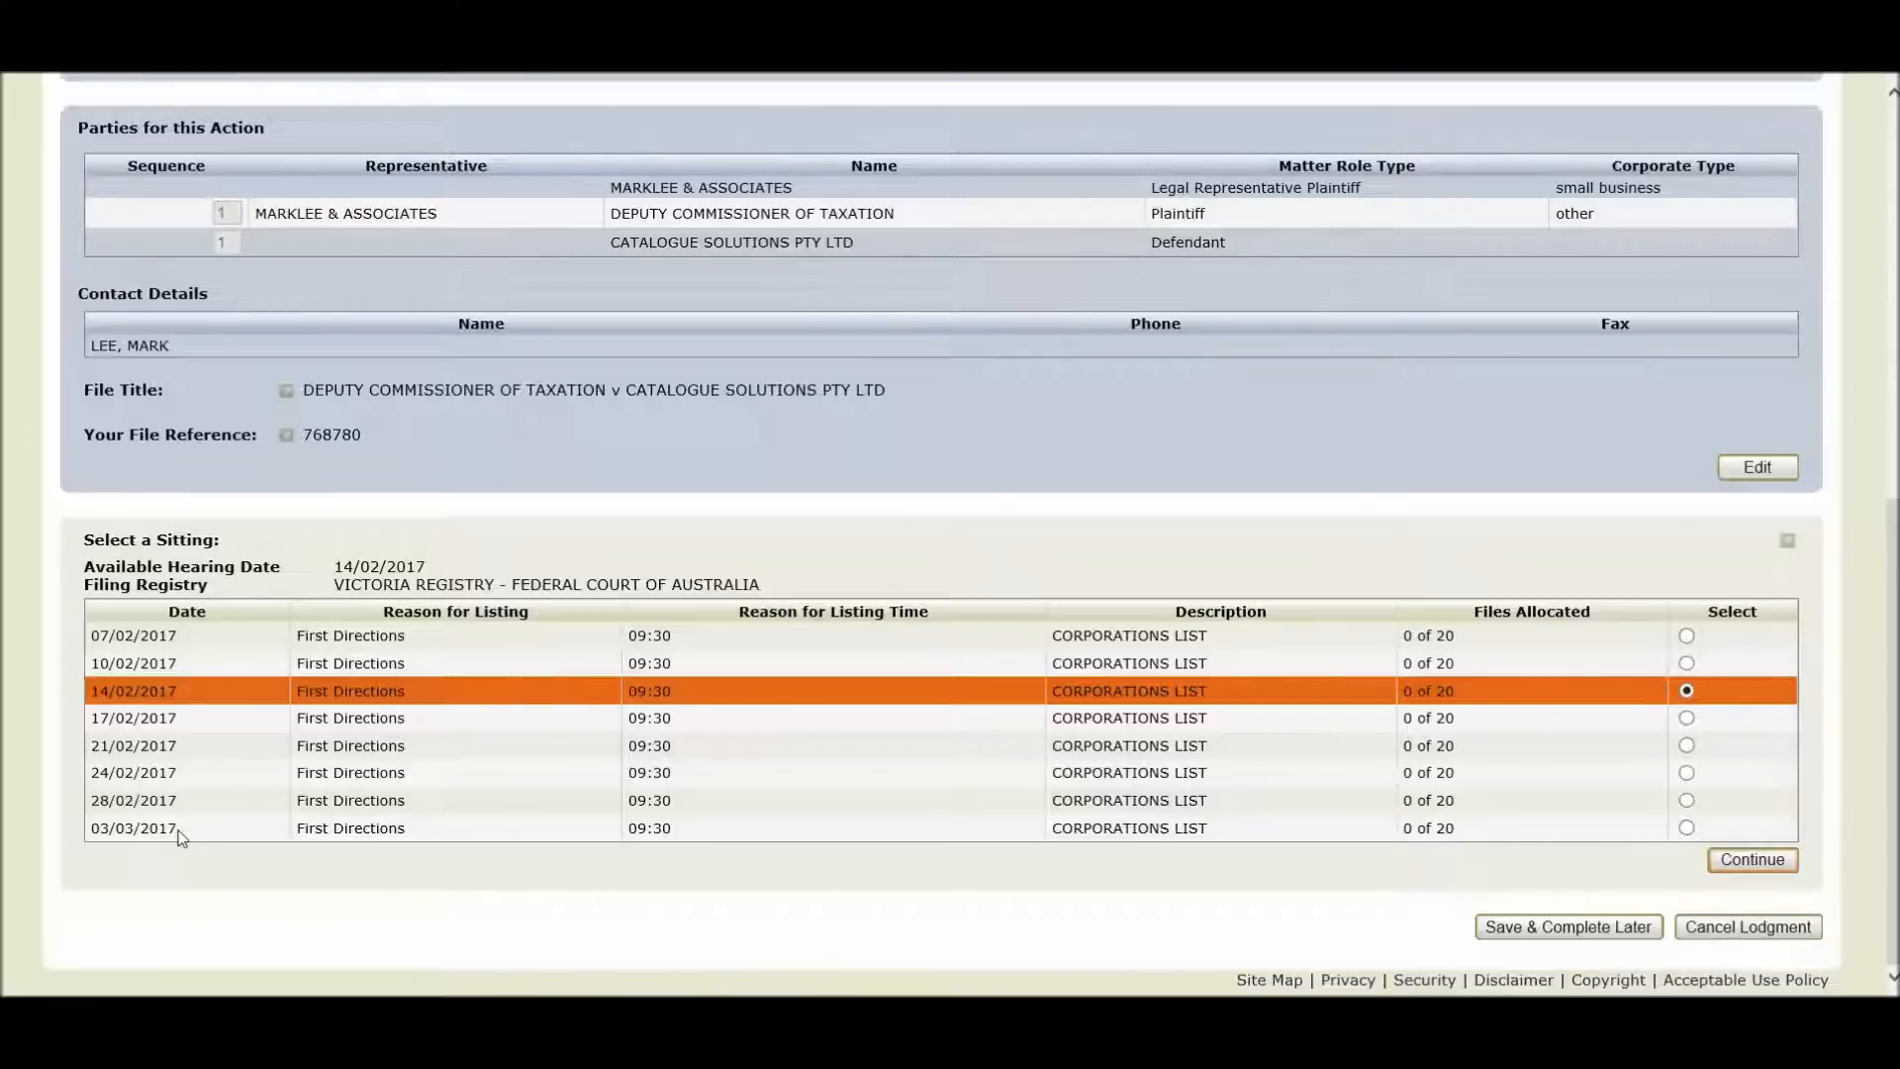
pyautogui.moveTo(202, 846)
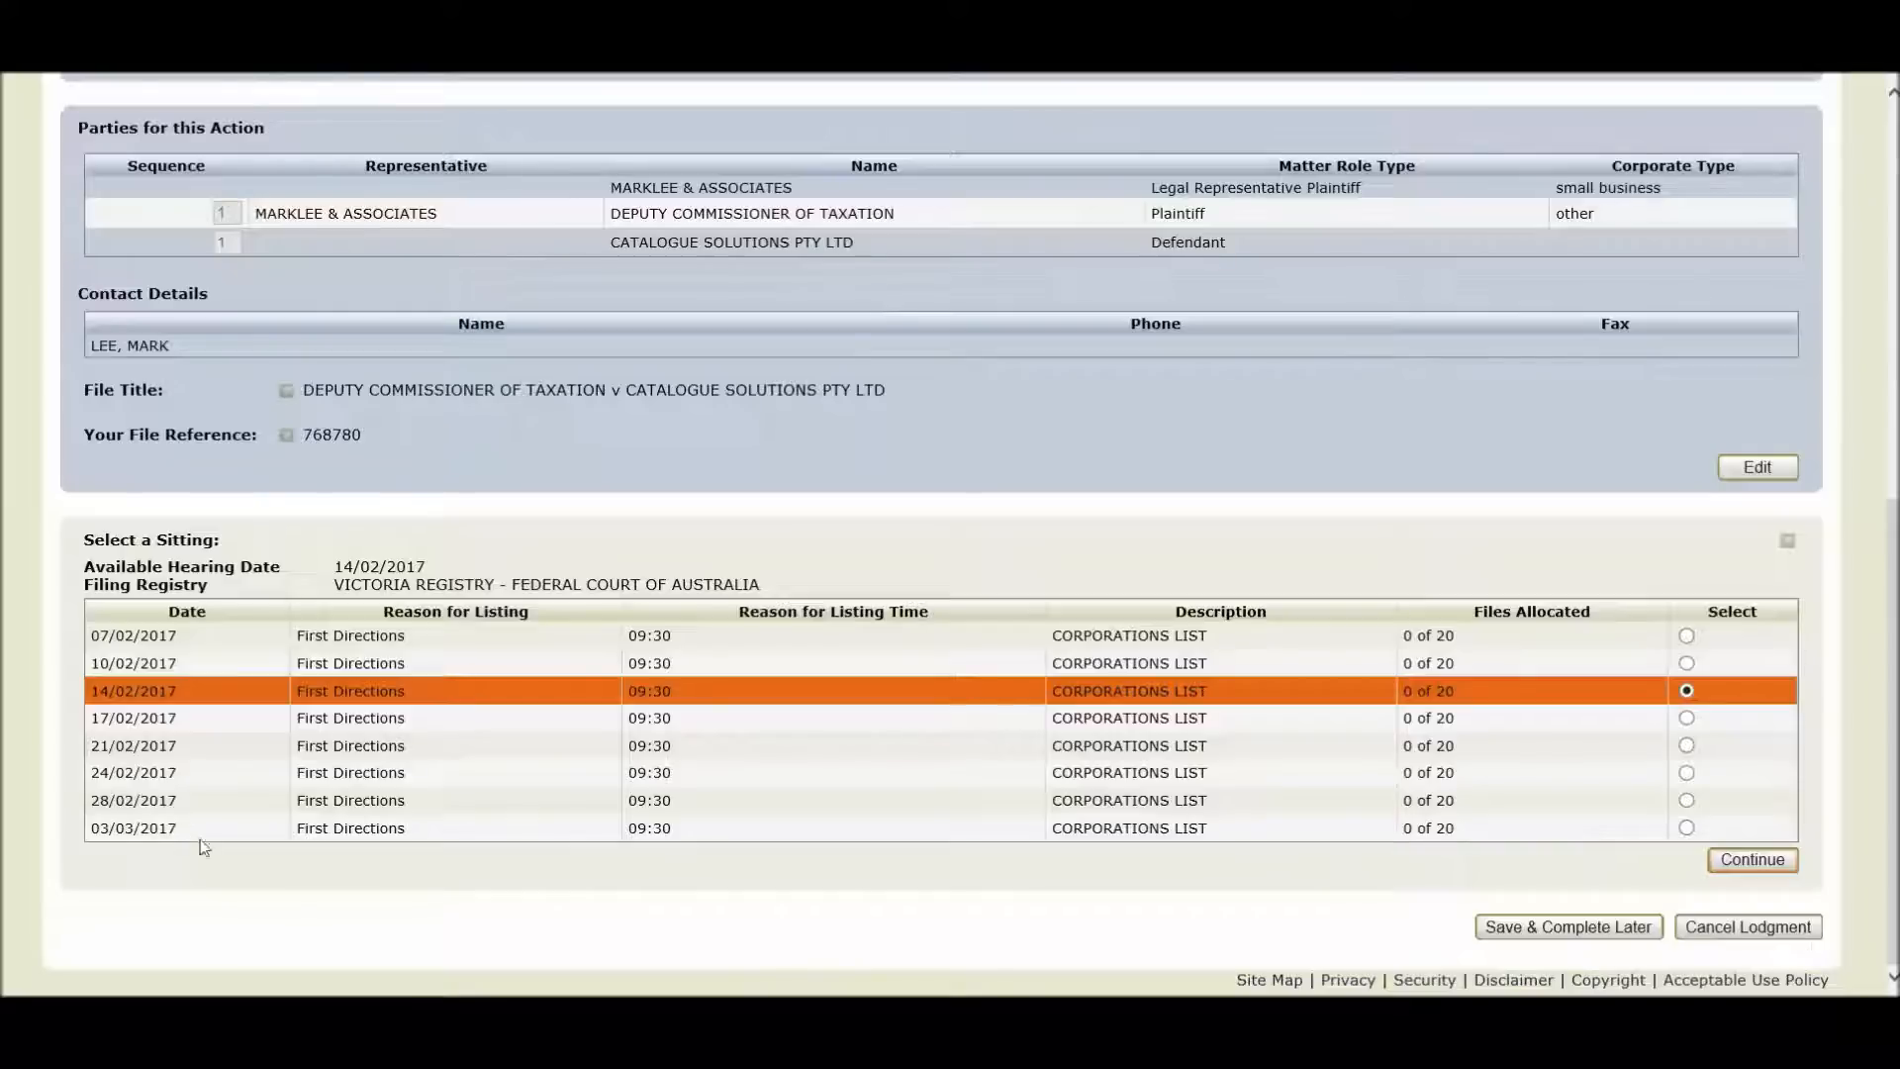
pyautogui.moveTo(1564, 639)
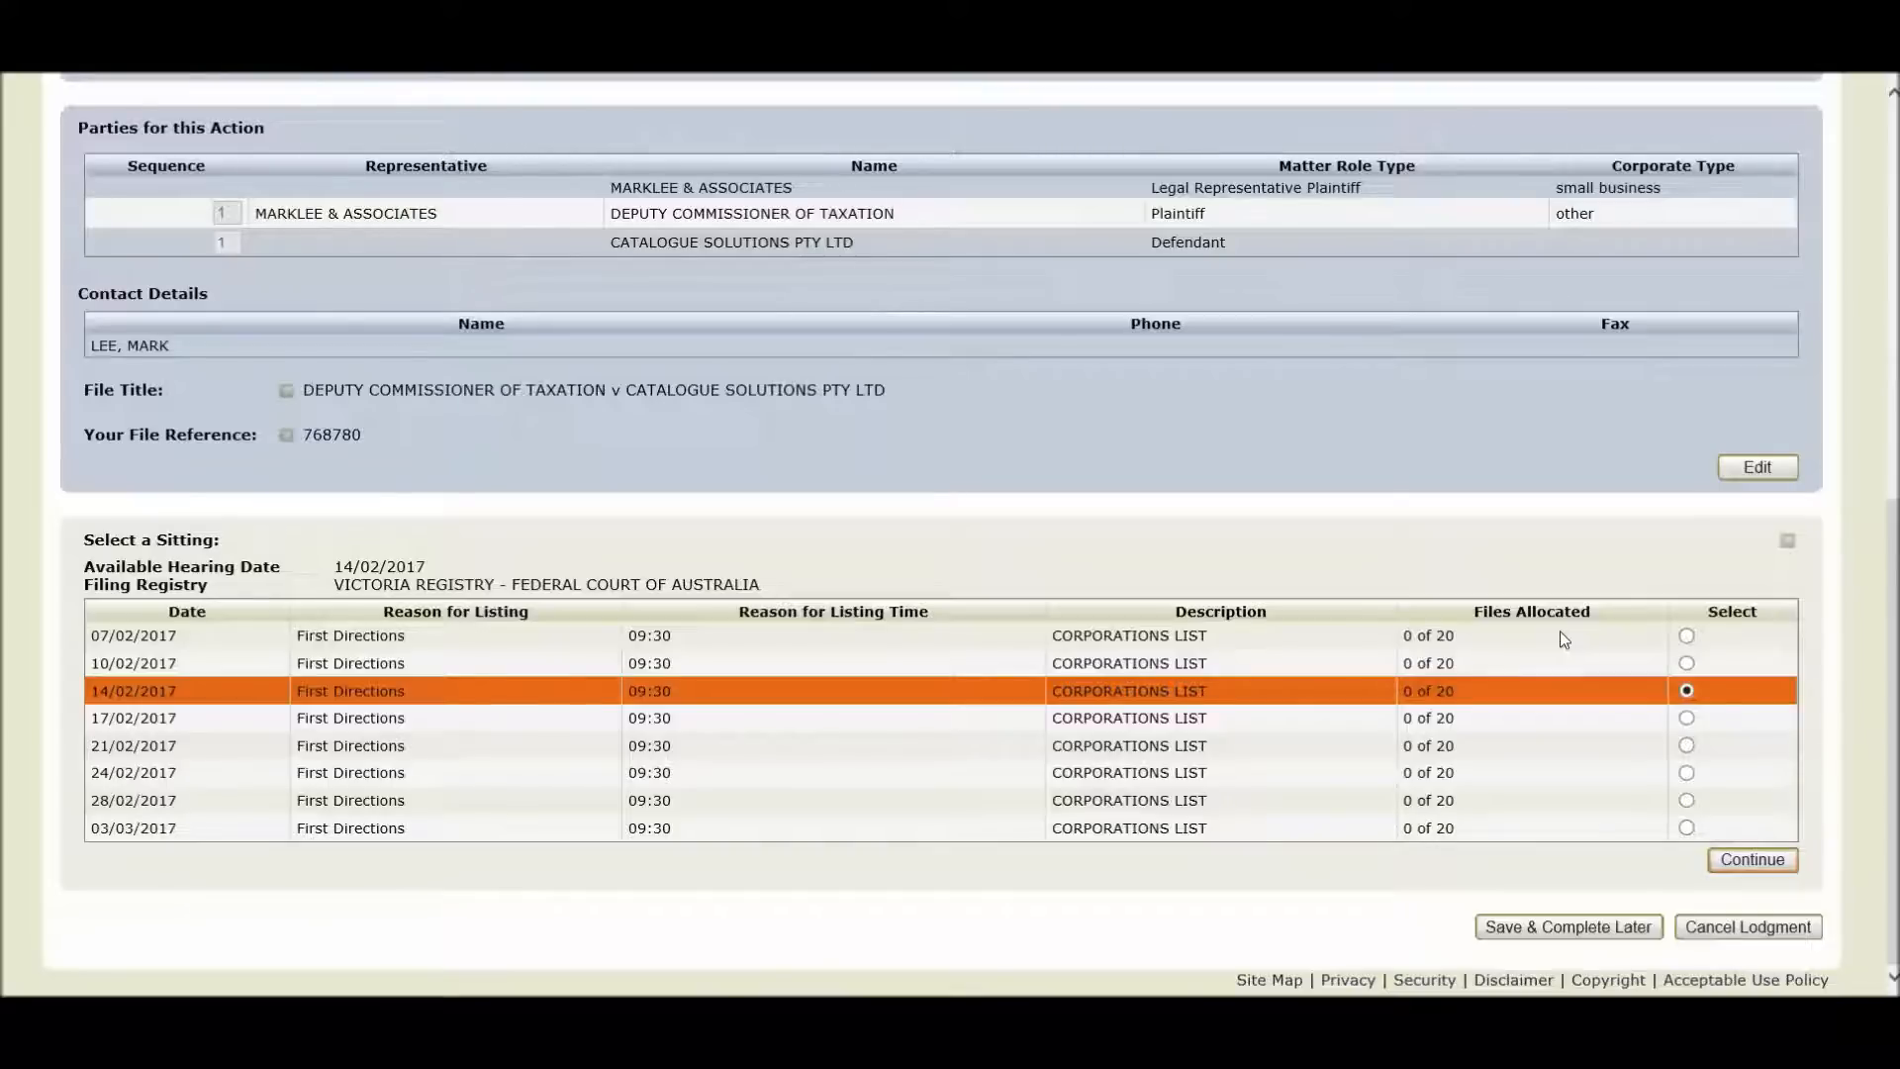
pyautogui.moveTo(1473, 645)
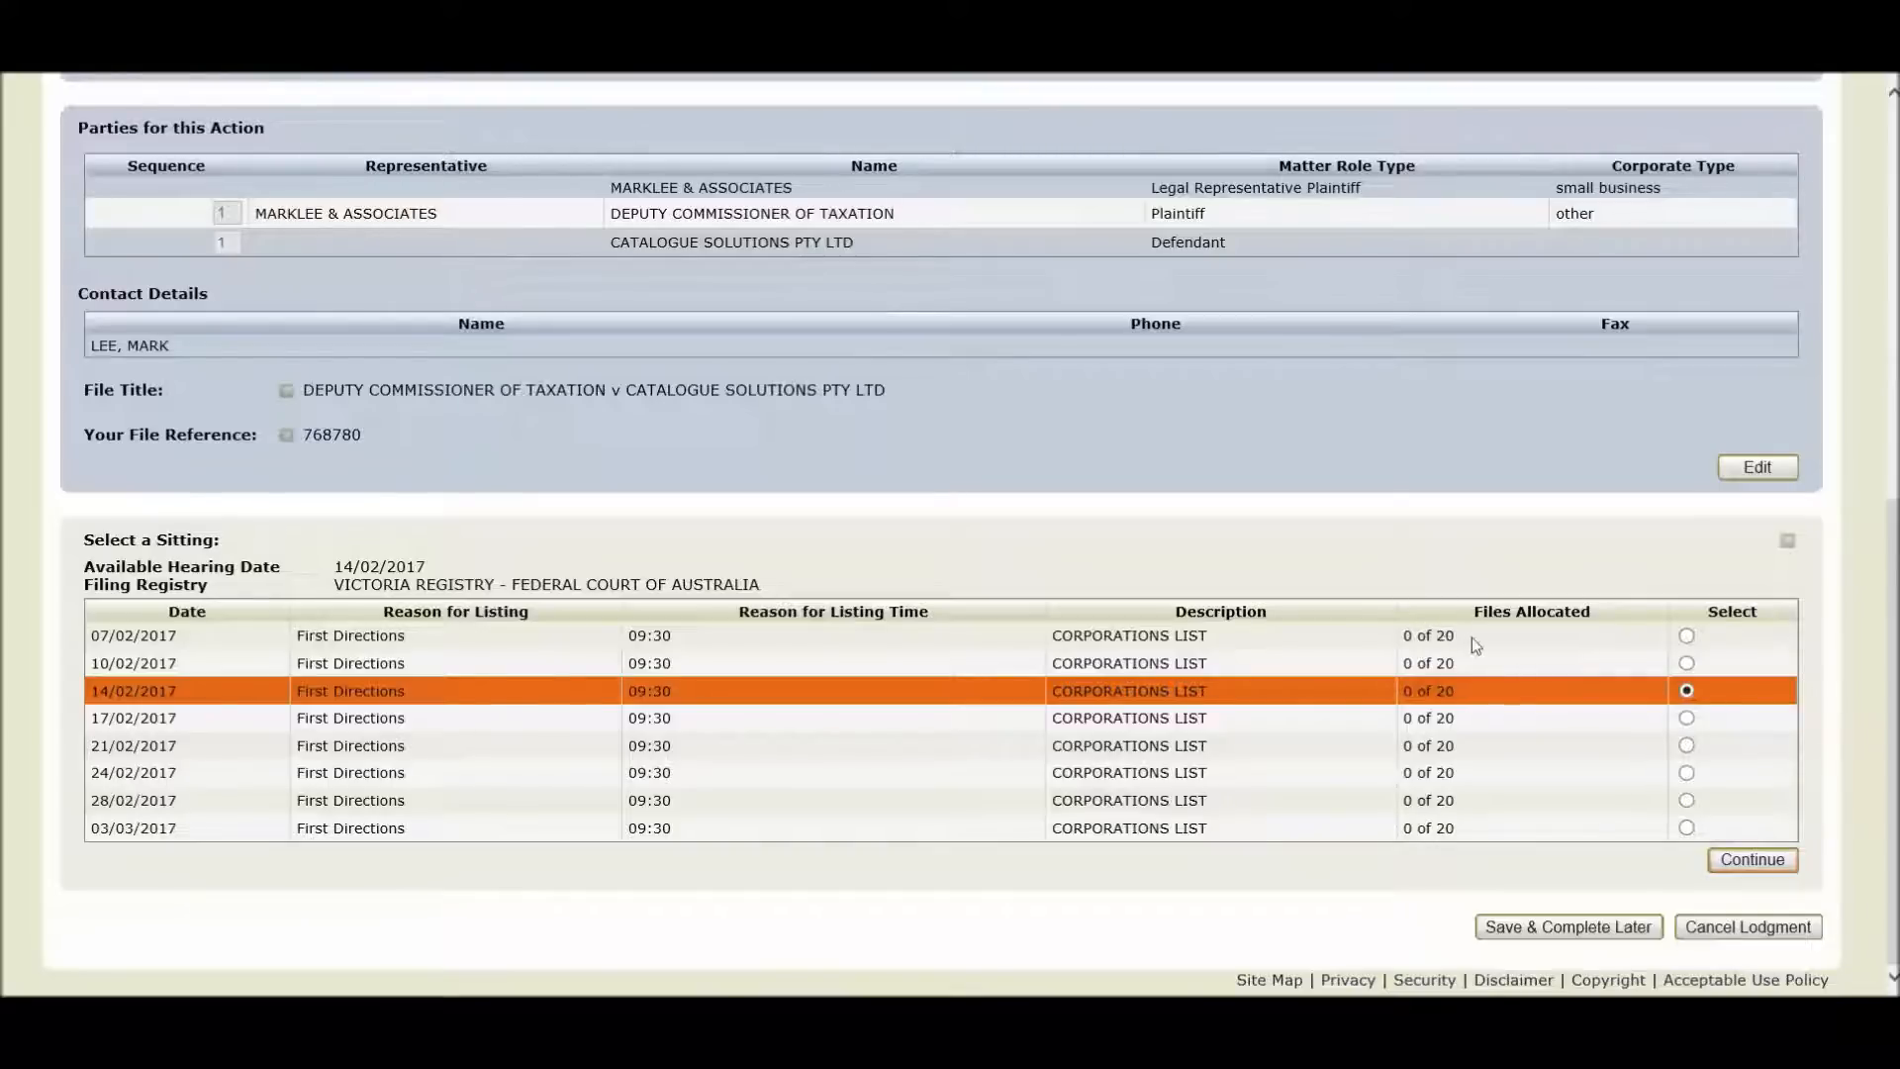
pyautogui.moveTo(1433, 849)
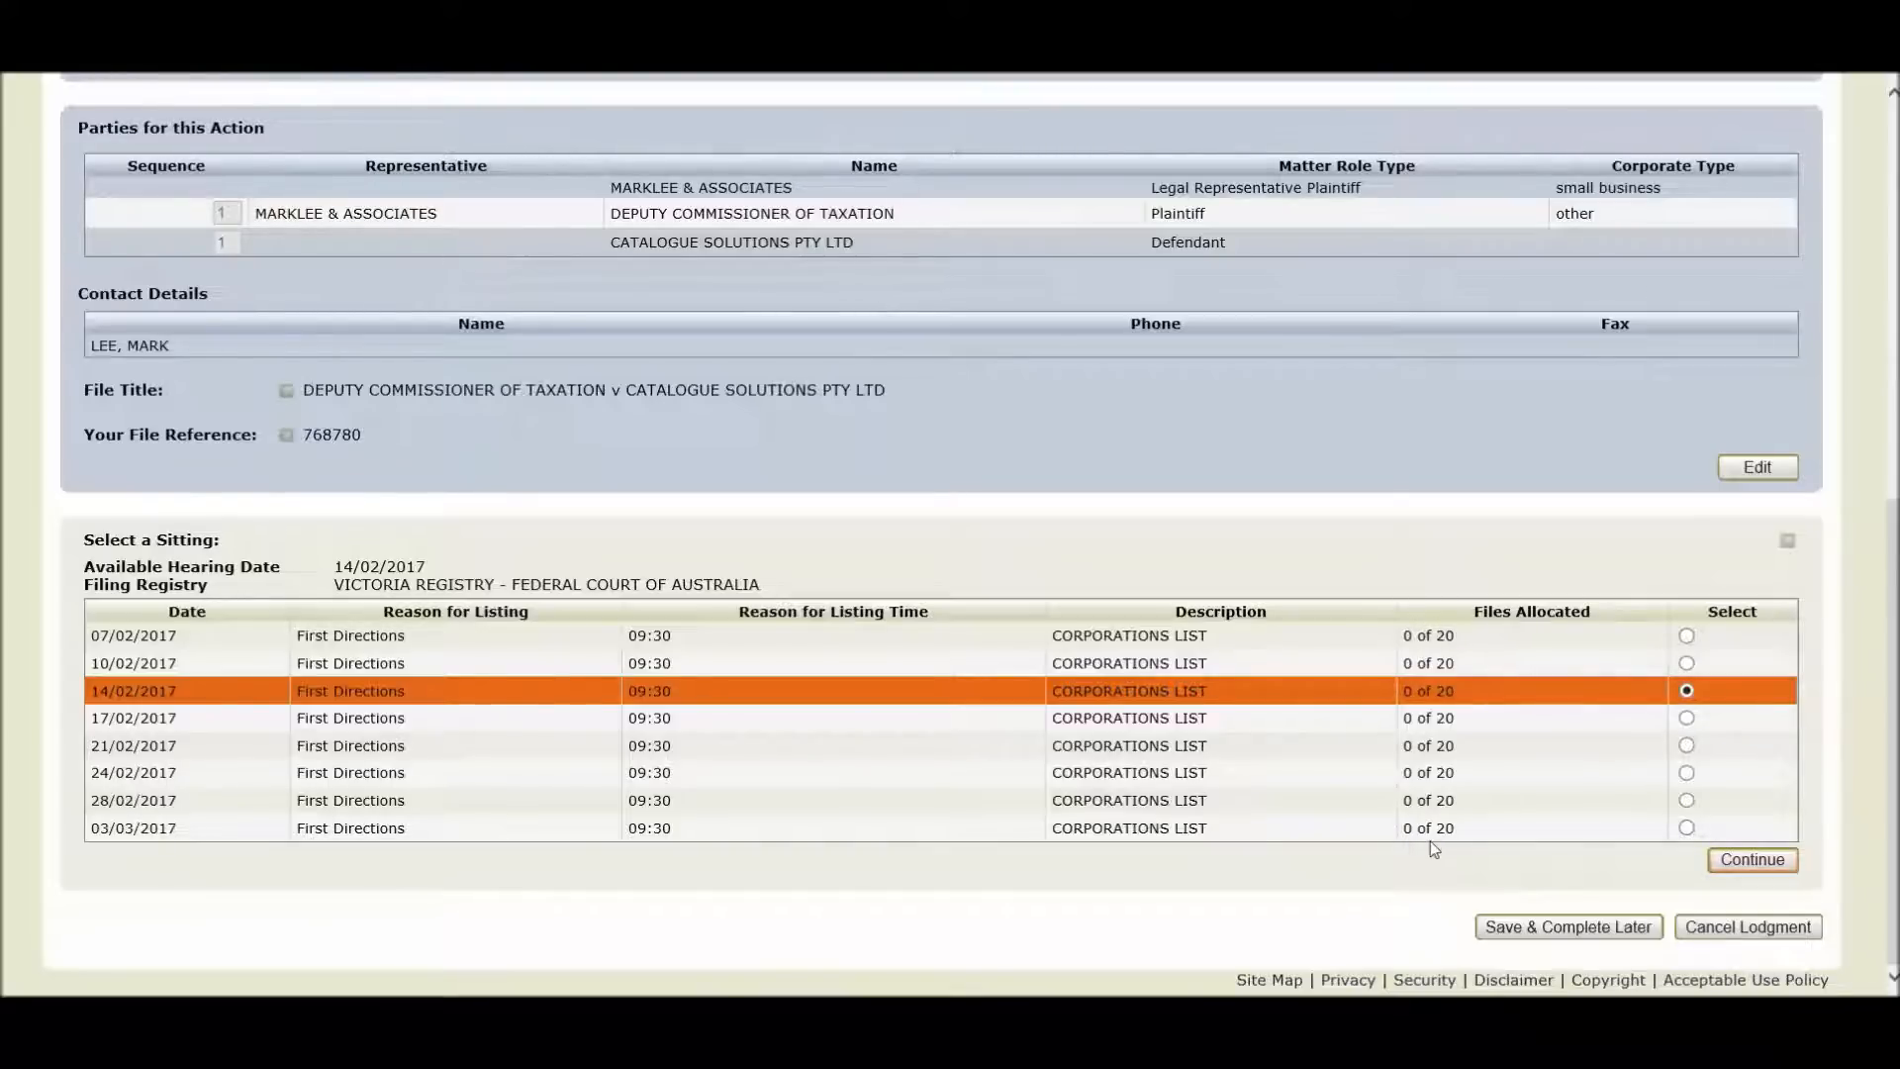
pyautogui.moveTo(51, 865)
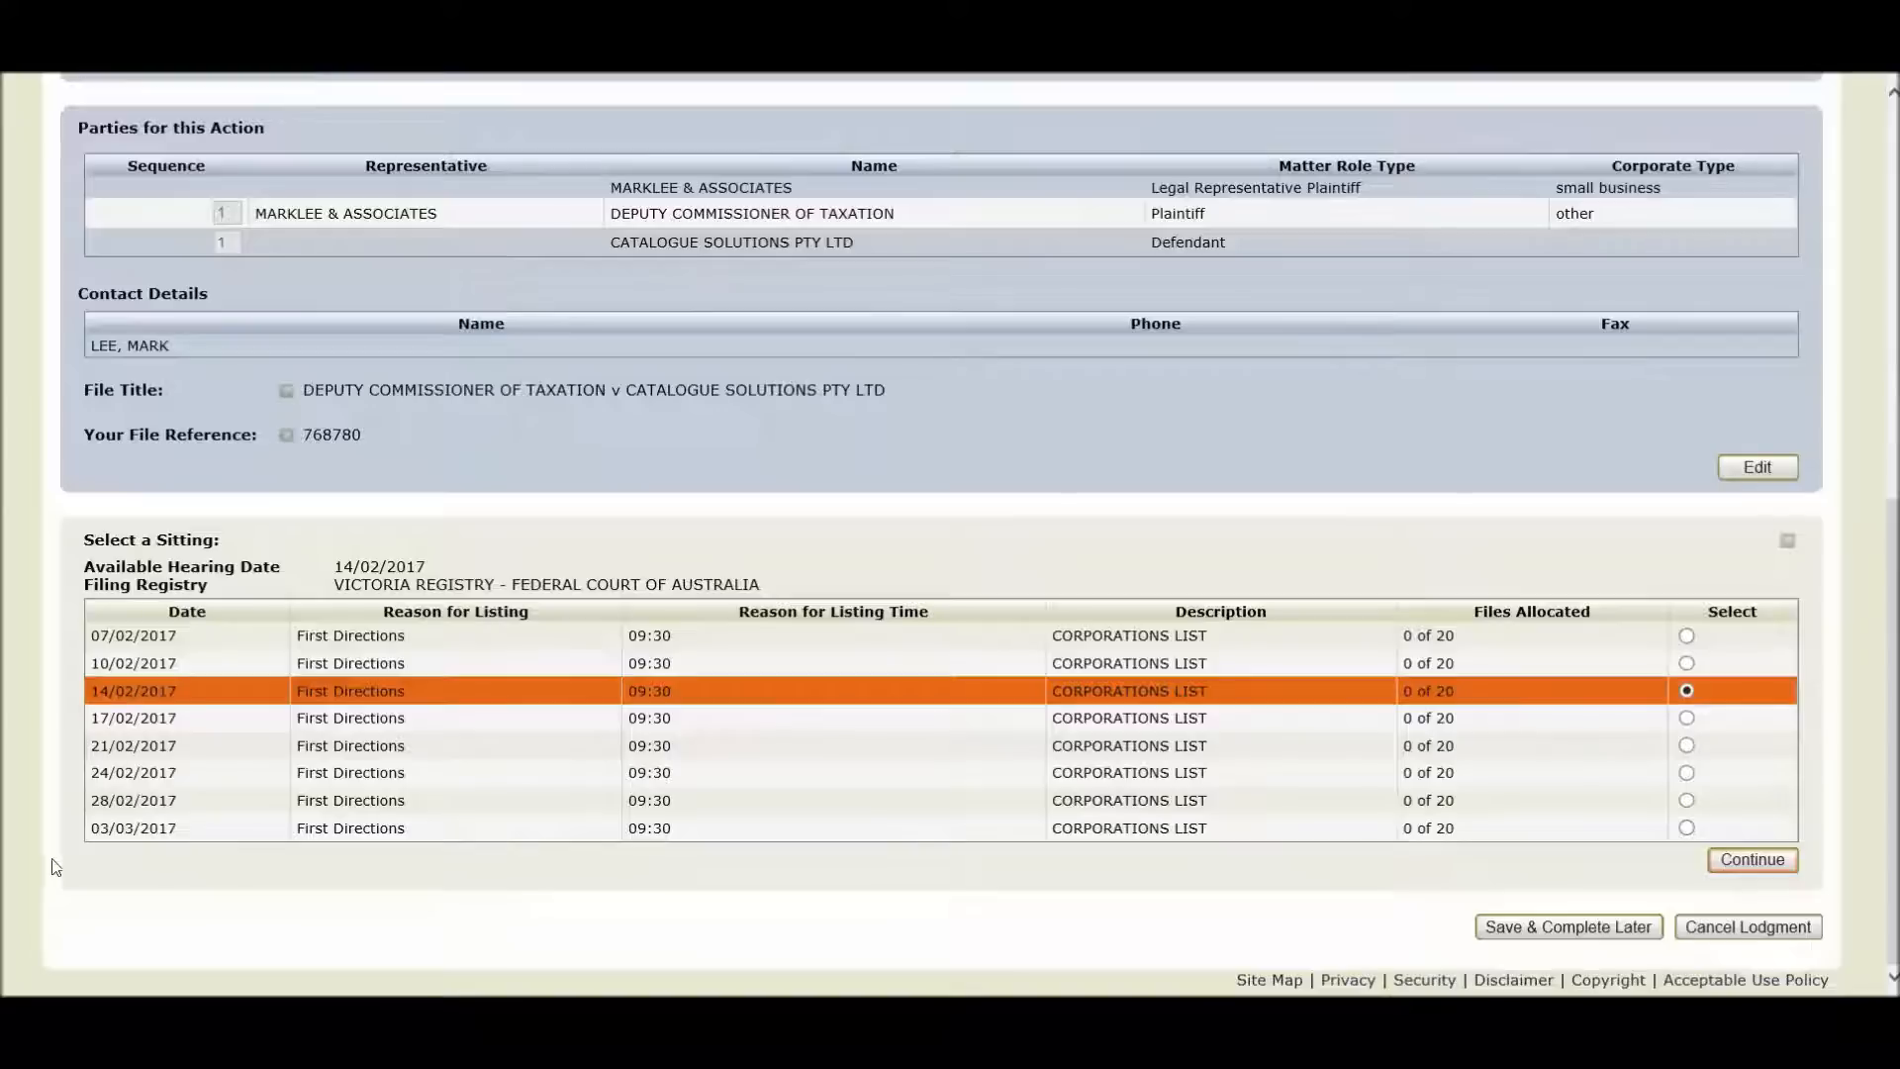
pyautogui.moveTo(1517, 796)
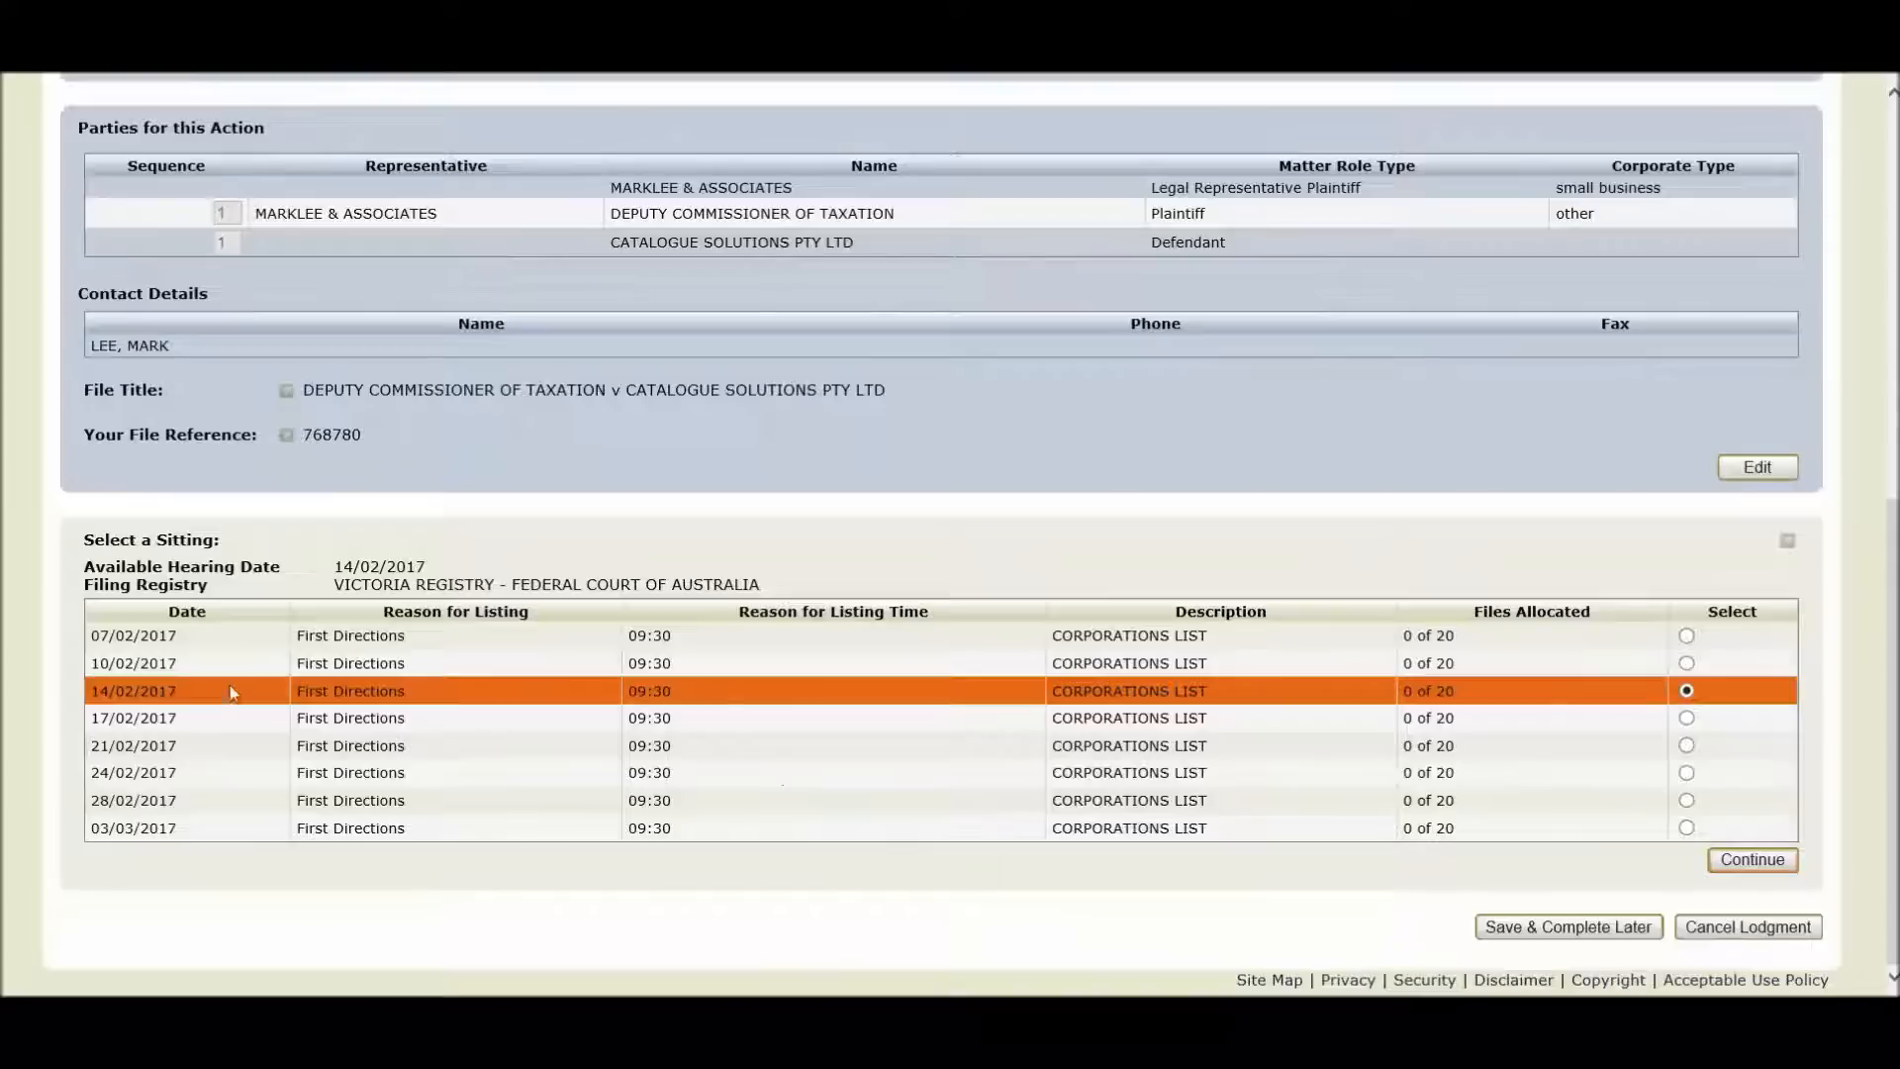
pyautogui.moveTo(182, 707)
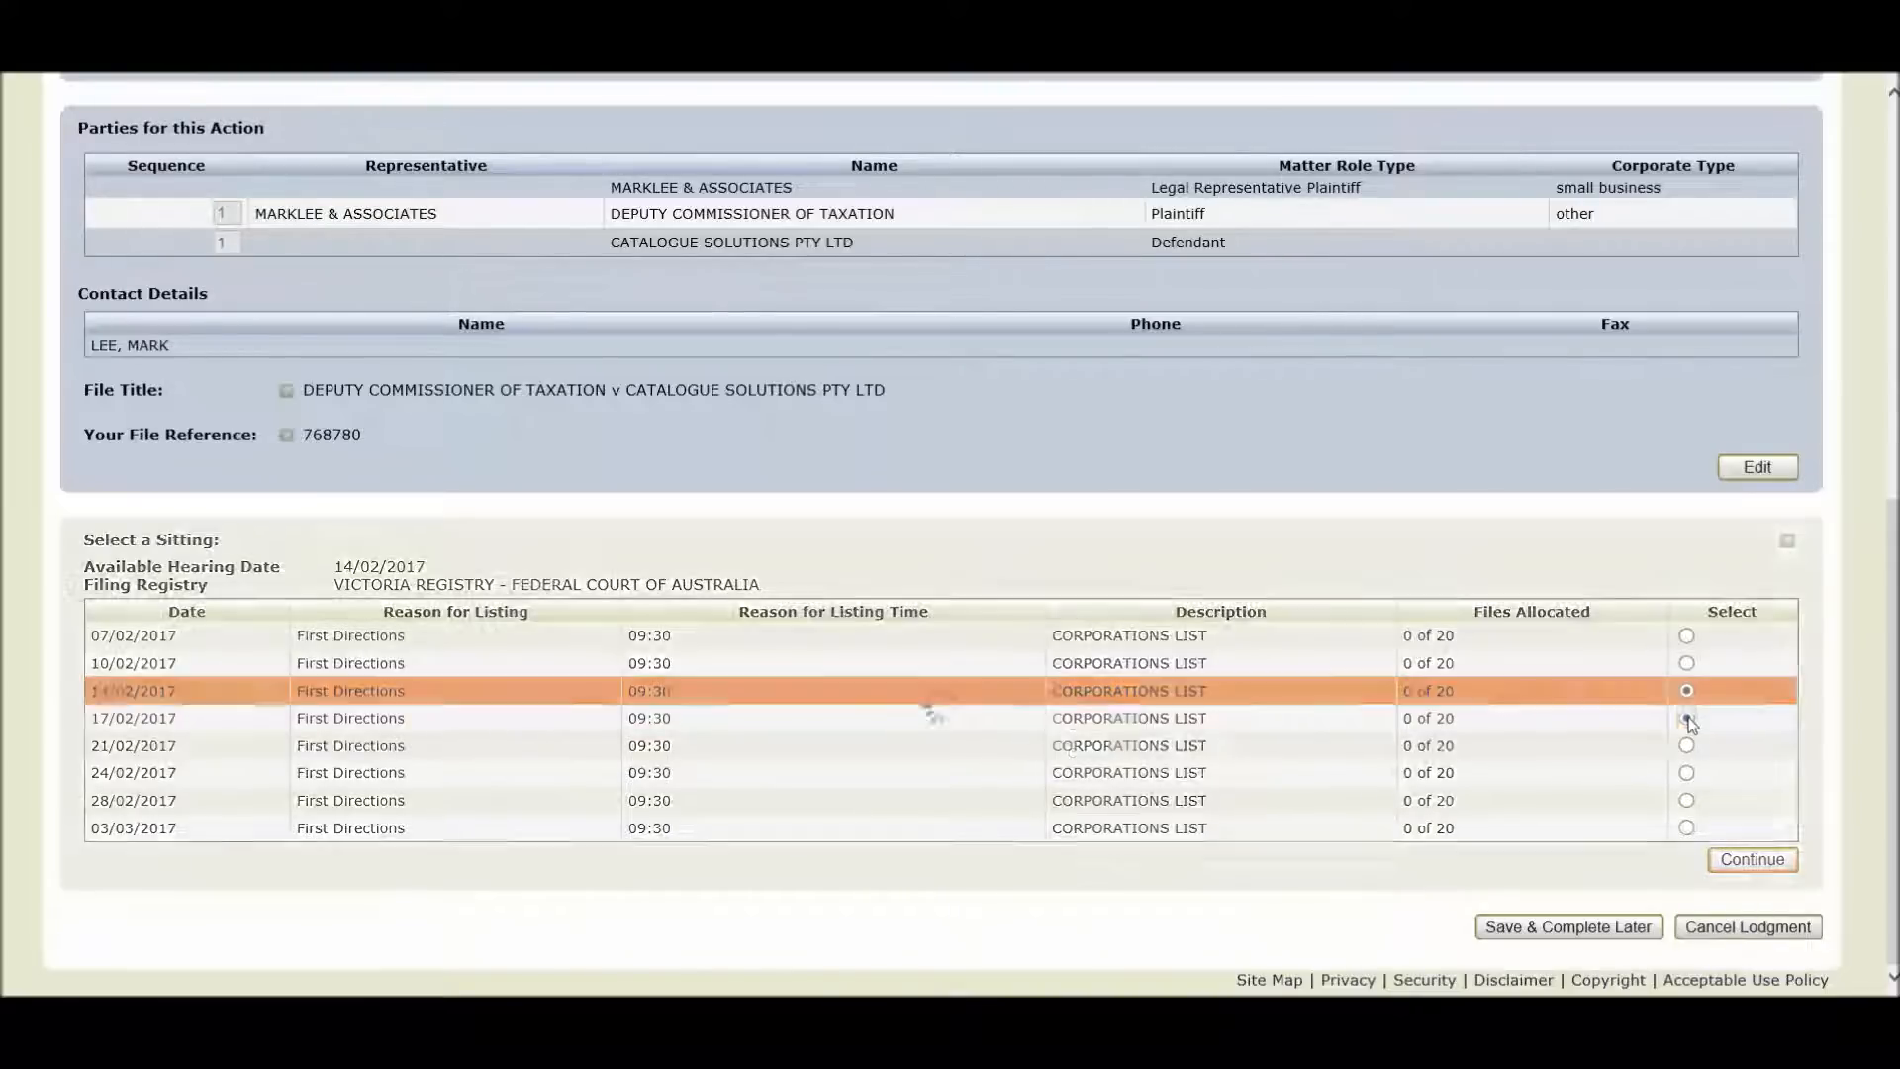
# - Choose the 17/02/2017 First Directions sitting and continue
pyautogui.click(1687, 717)
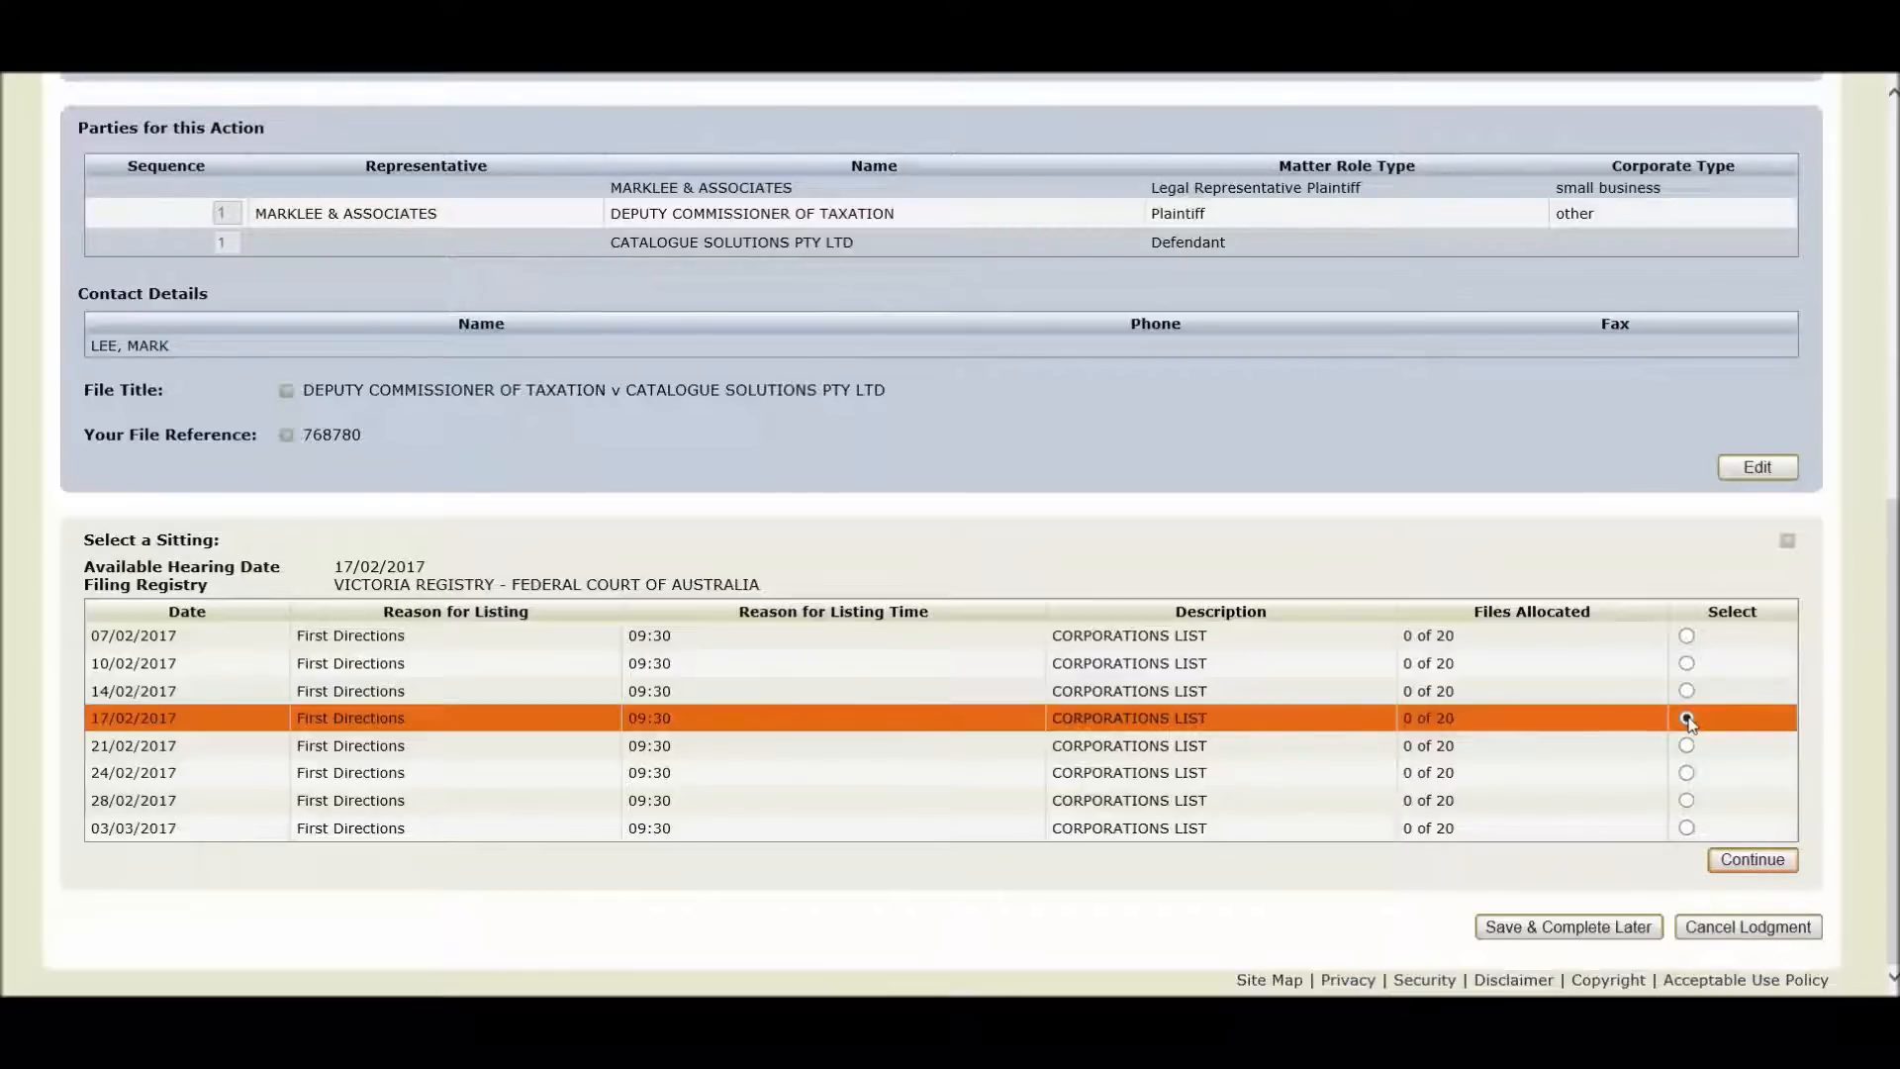
pyautogui.click(1686, 716)
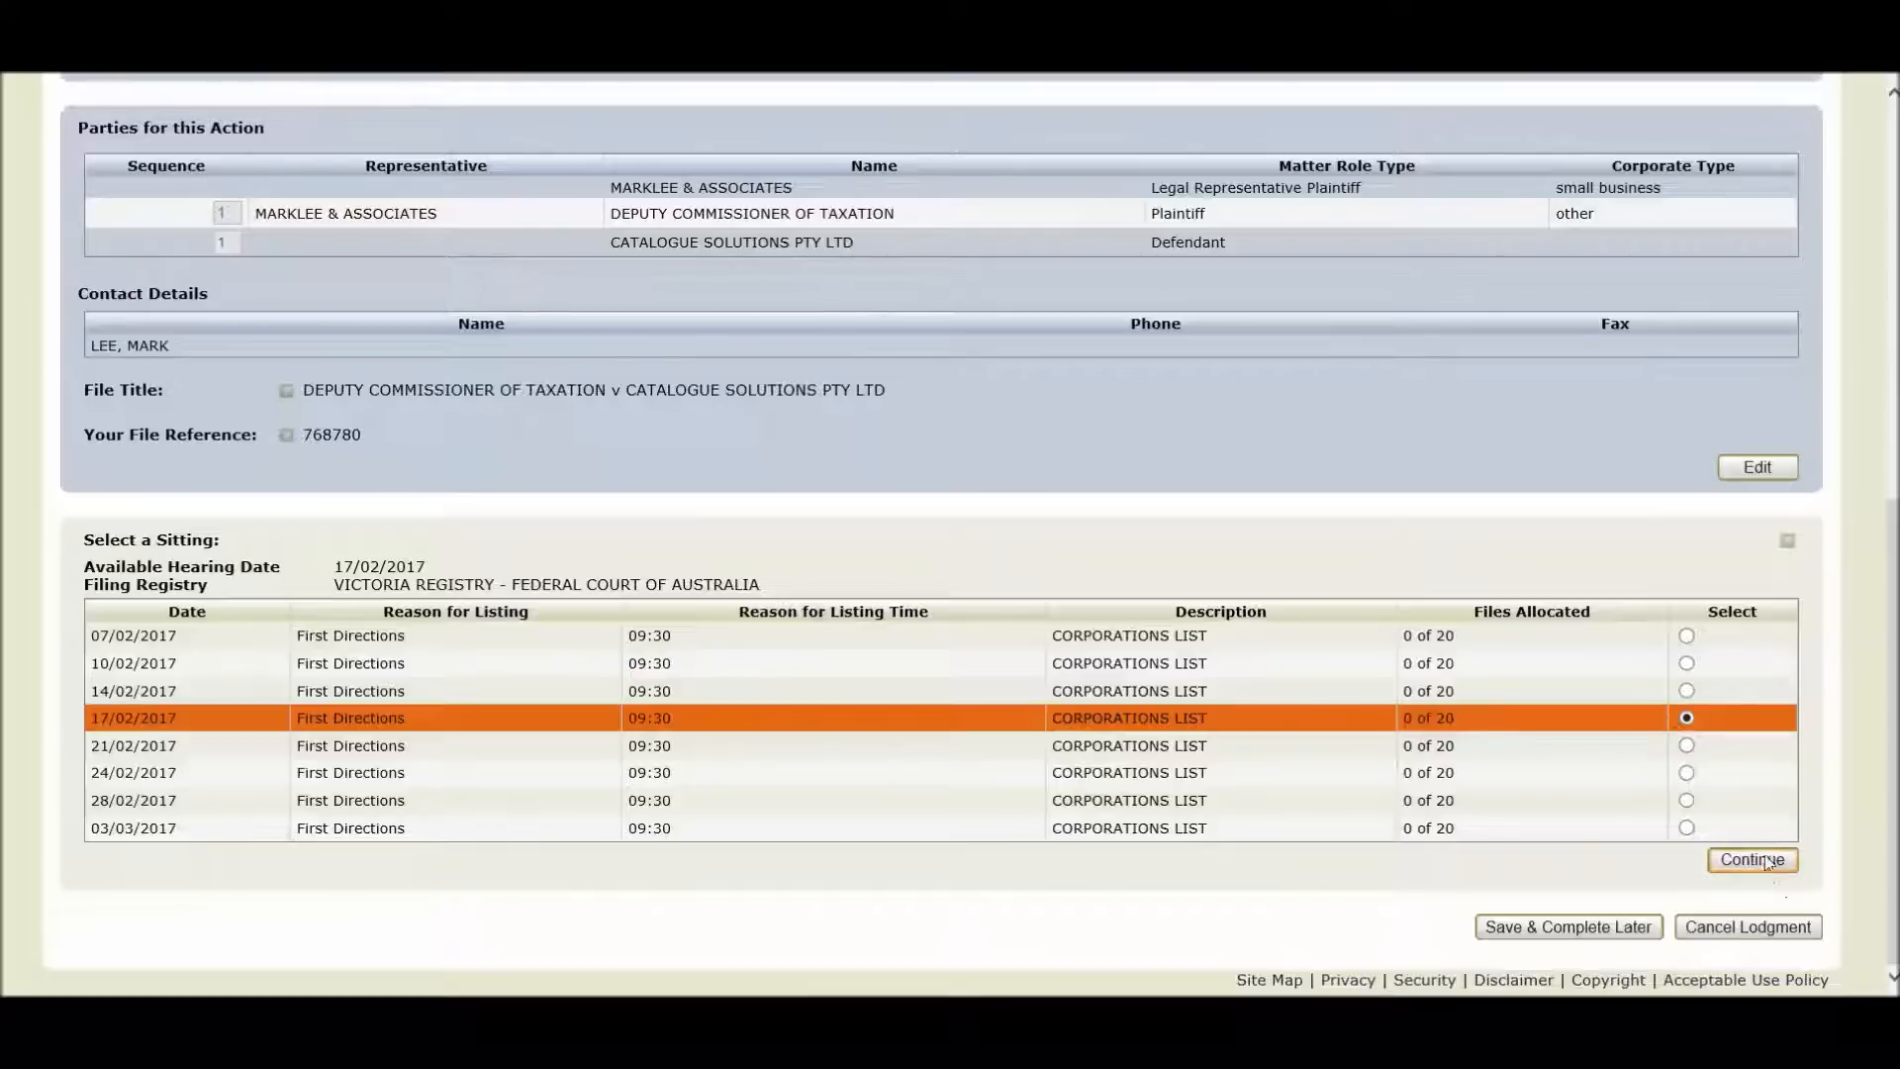
pyautogui.click(1750, 859)
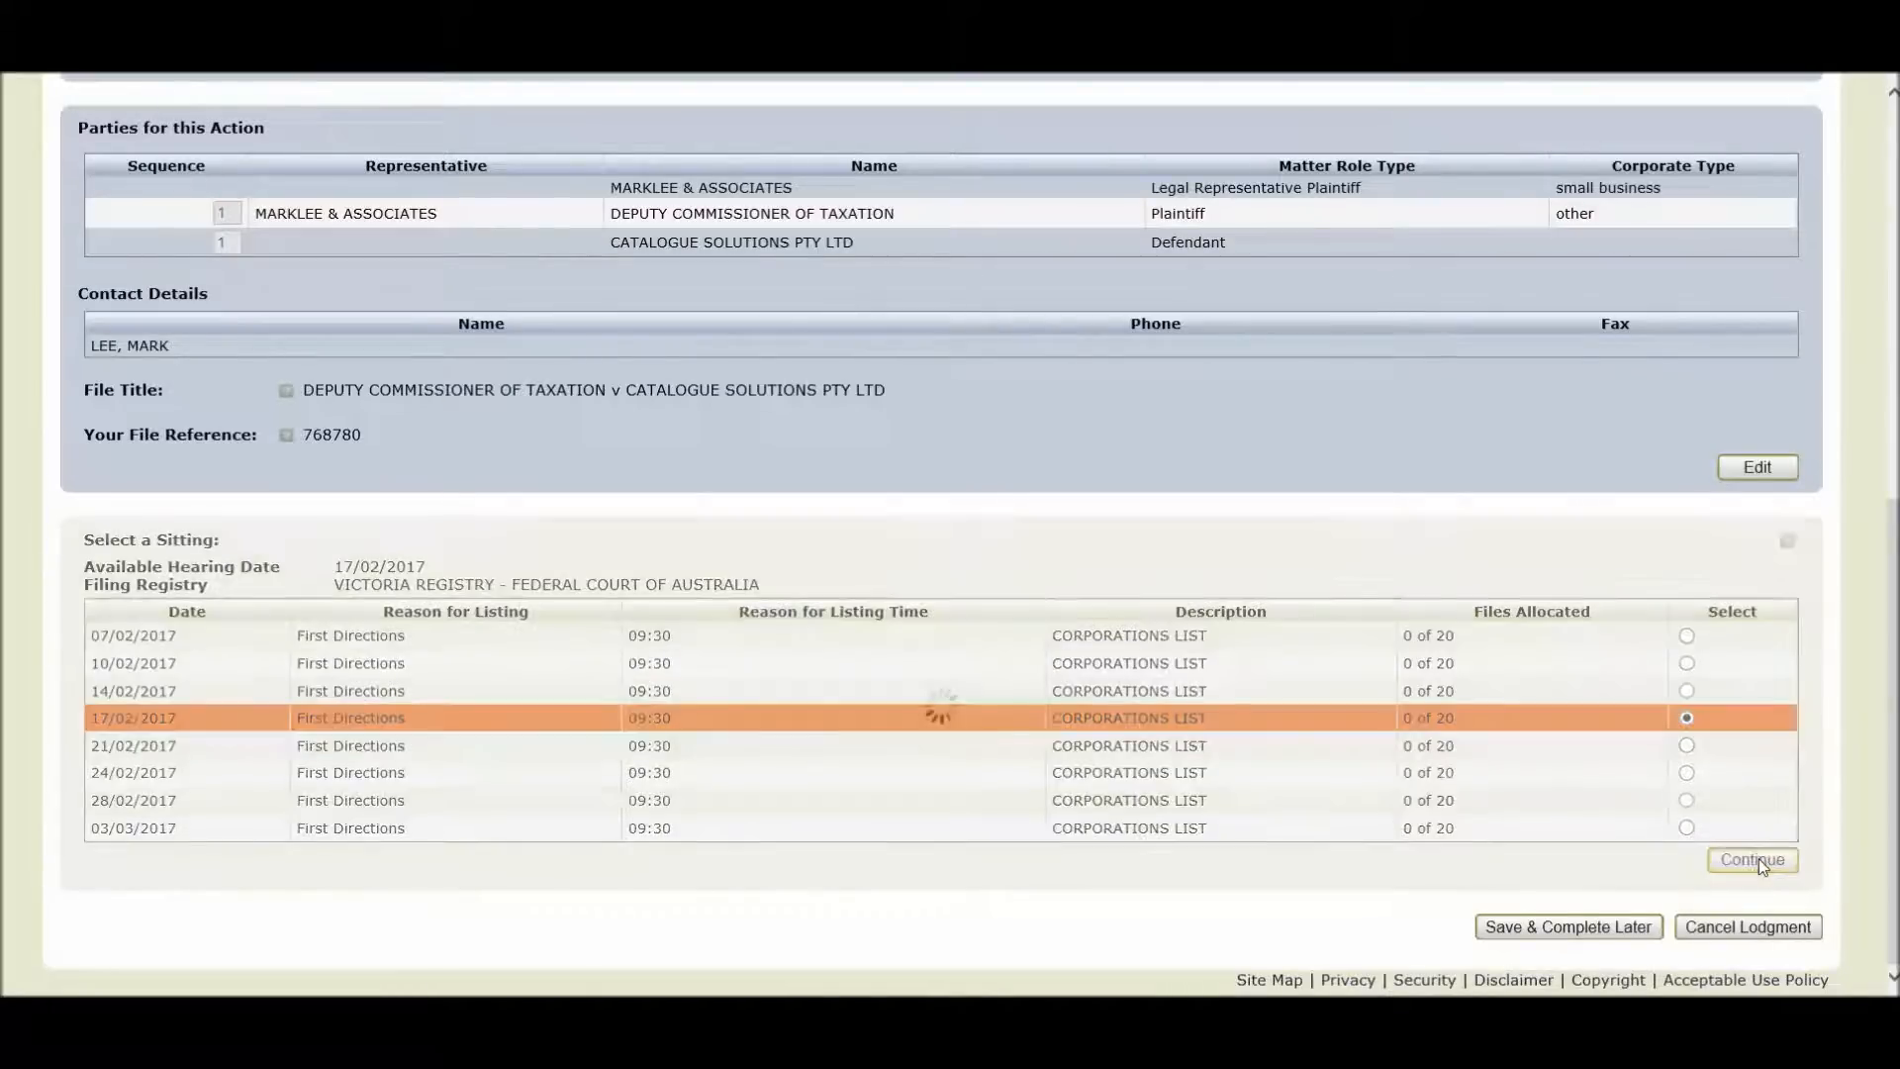
# - Agree to the payment declaration and choose Credit Card payment, continuing to the payer list
pyautogui.click(1752, 859)
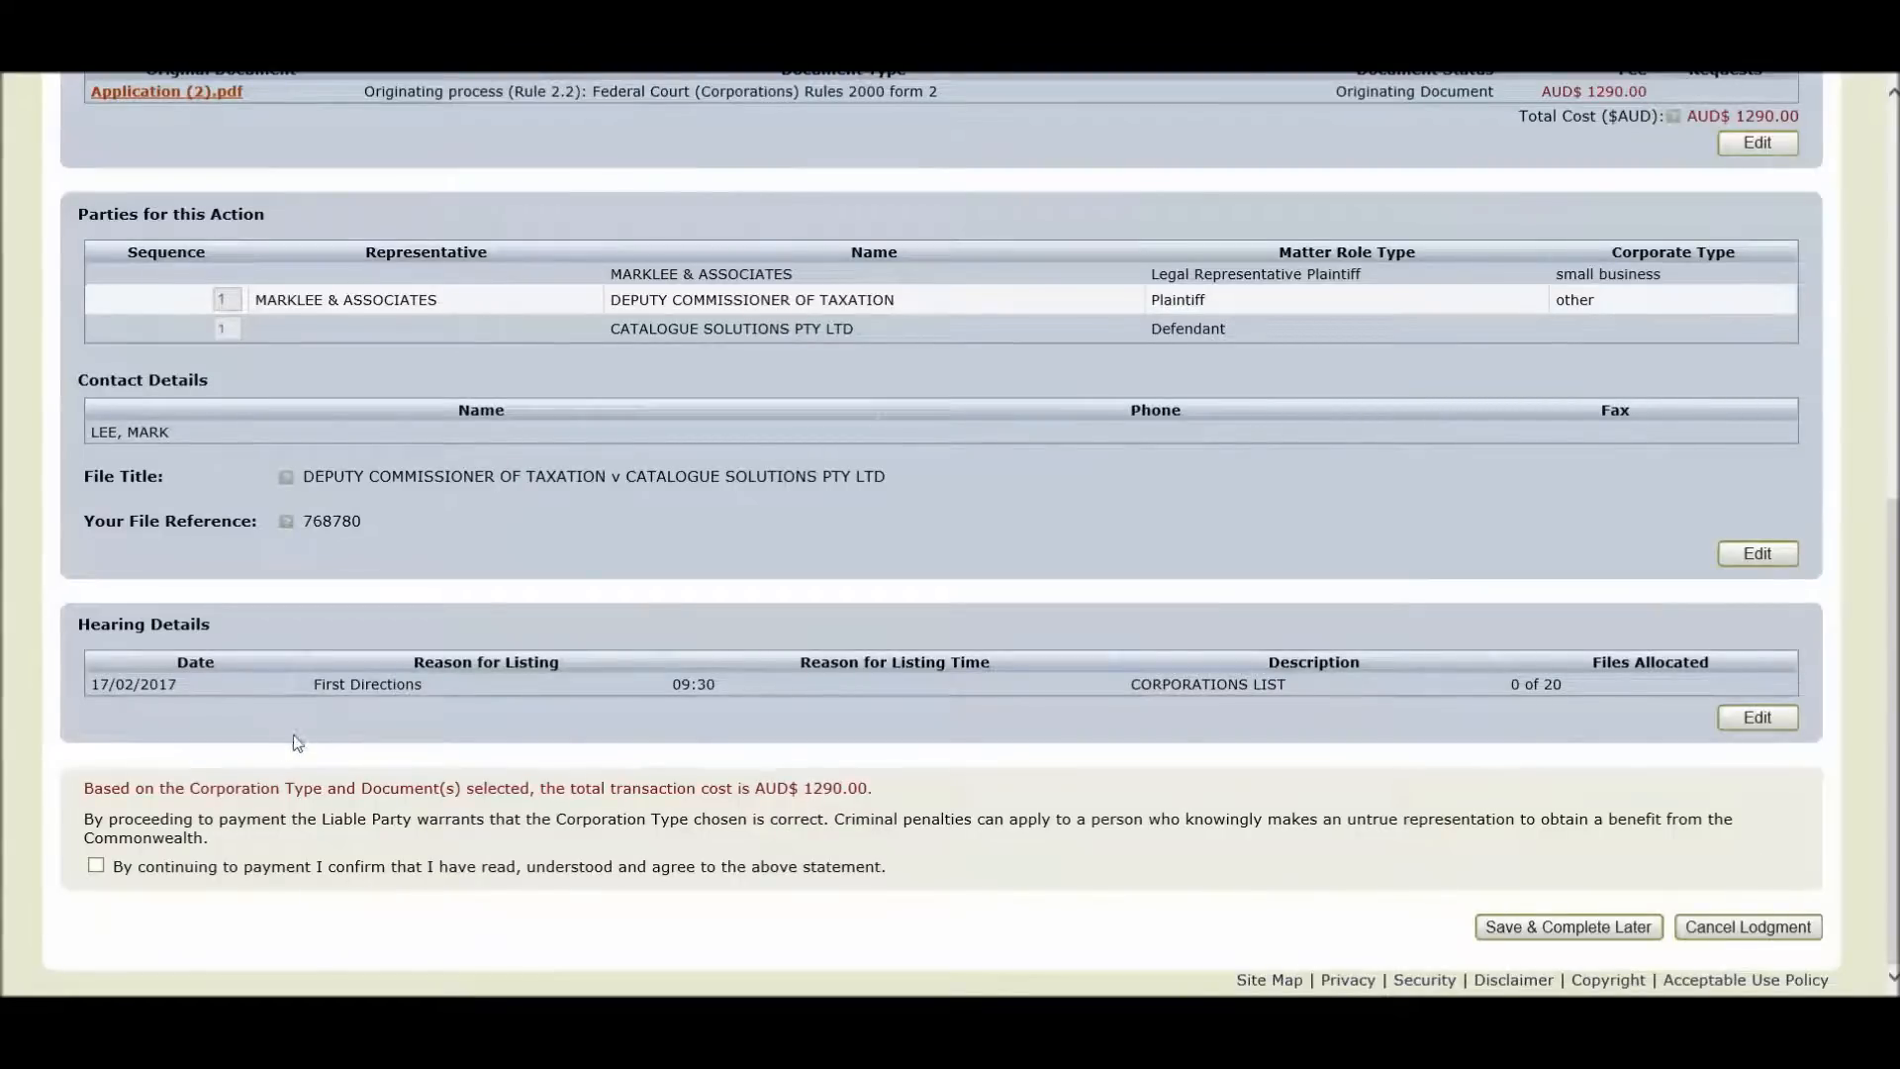
pyautogui.moveTo(824, 770)
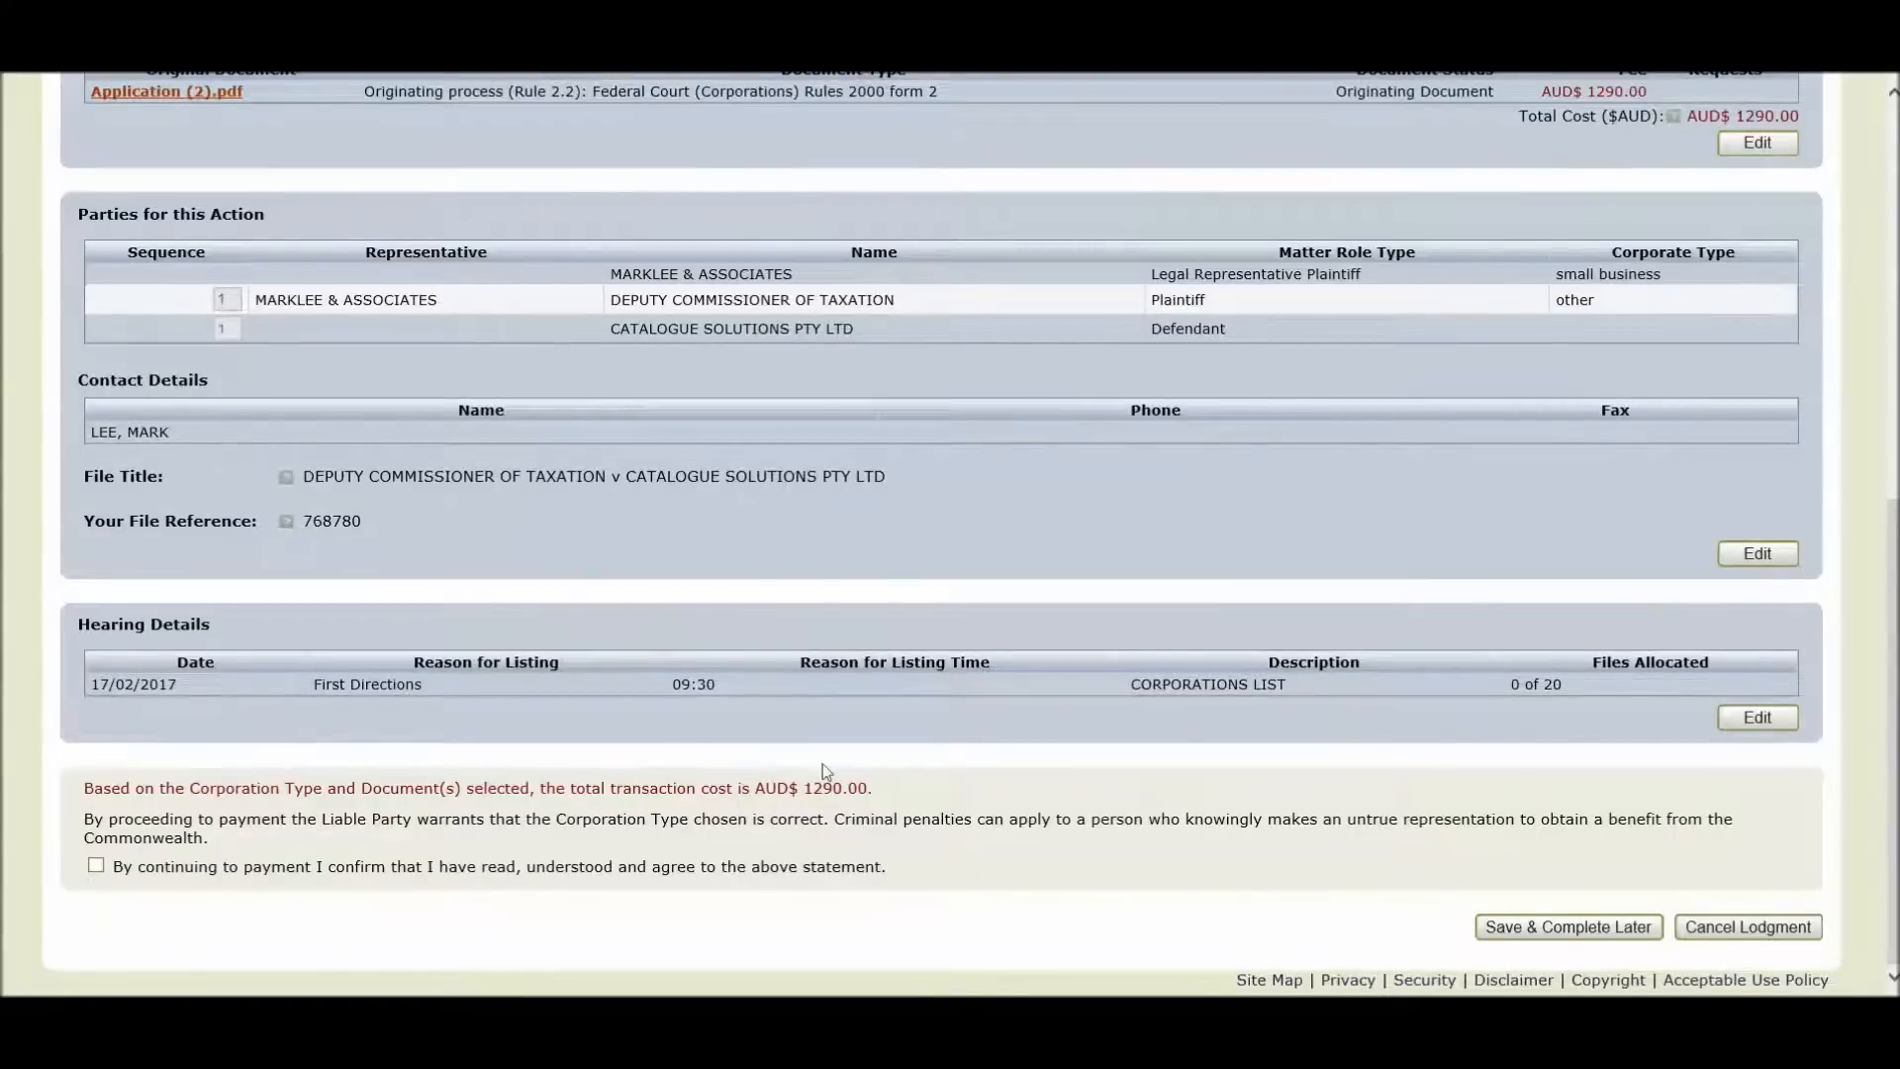
pyautogui.moveTo(303, 812)
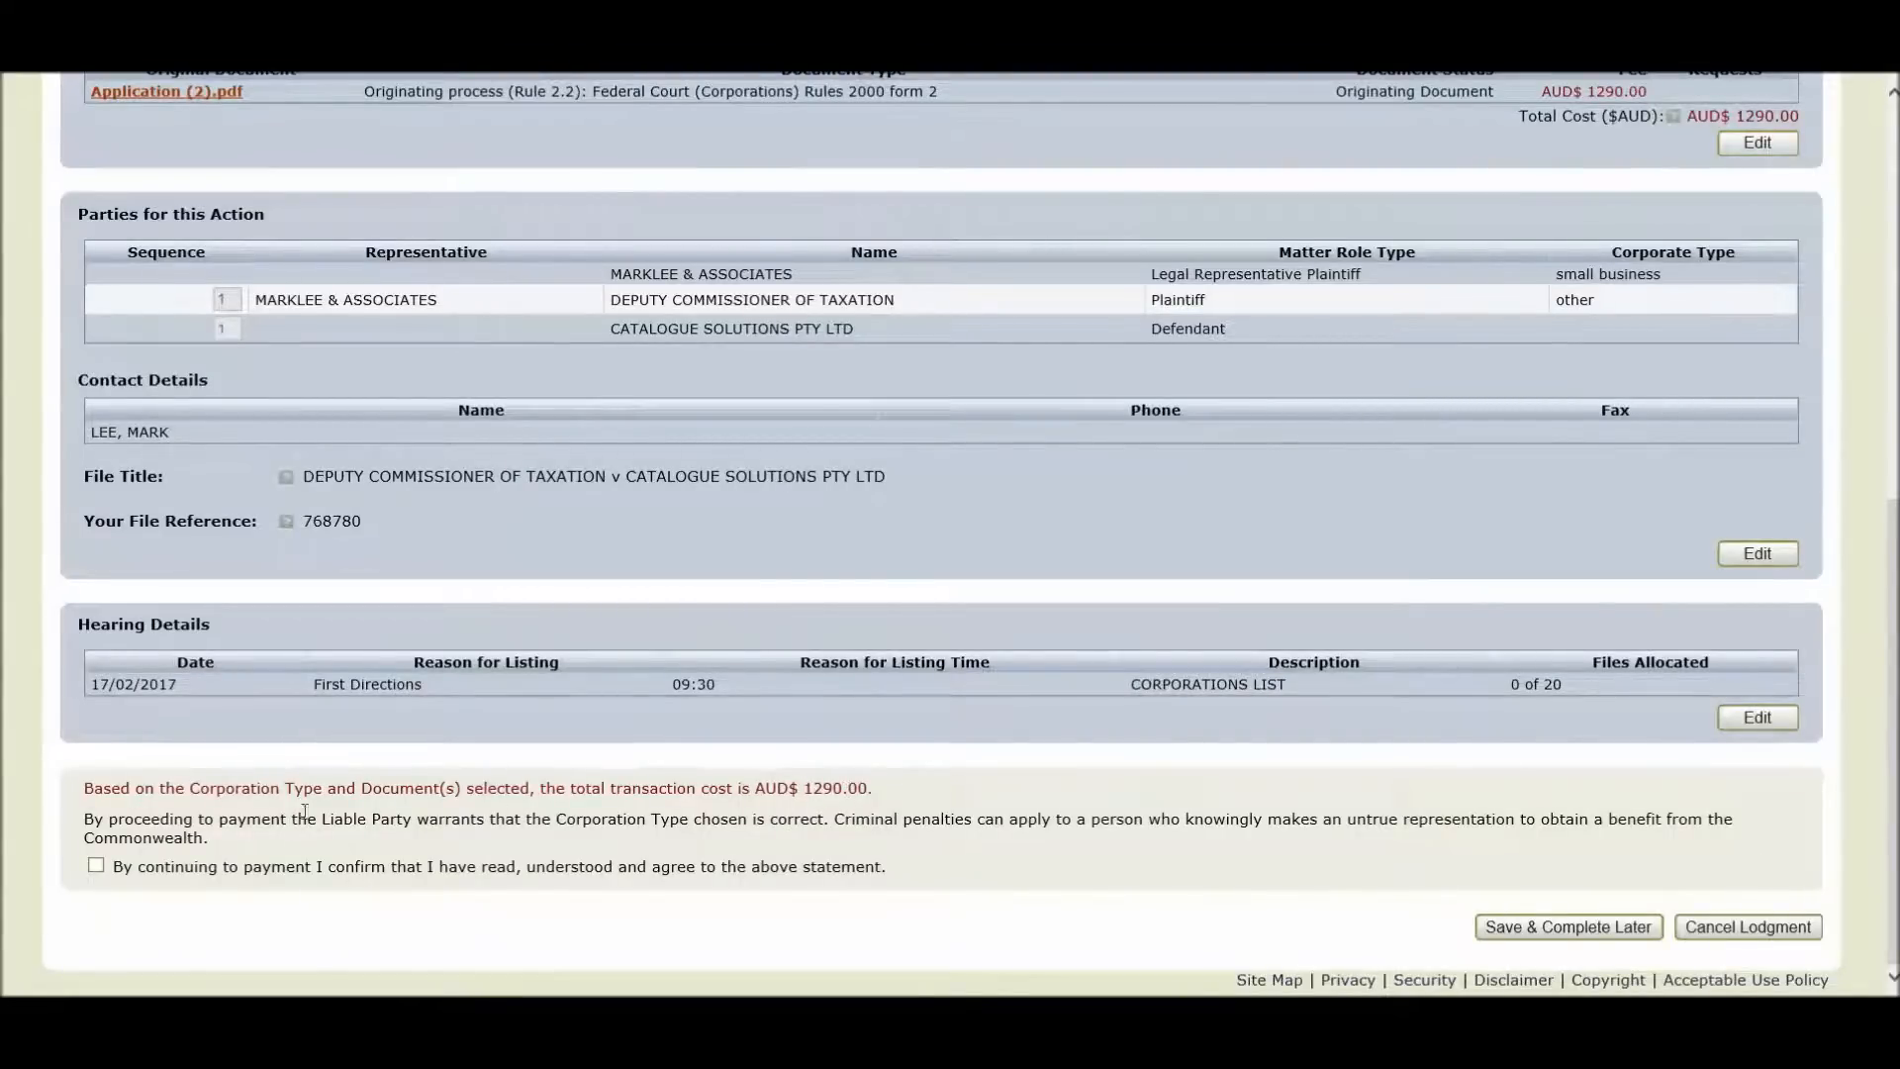
pyautogui.click(95, 865)
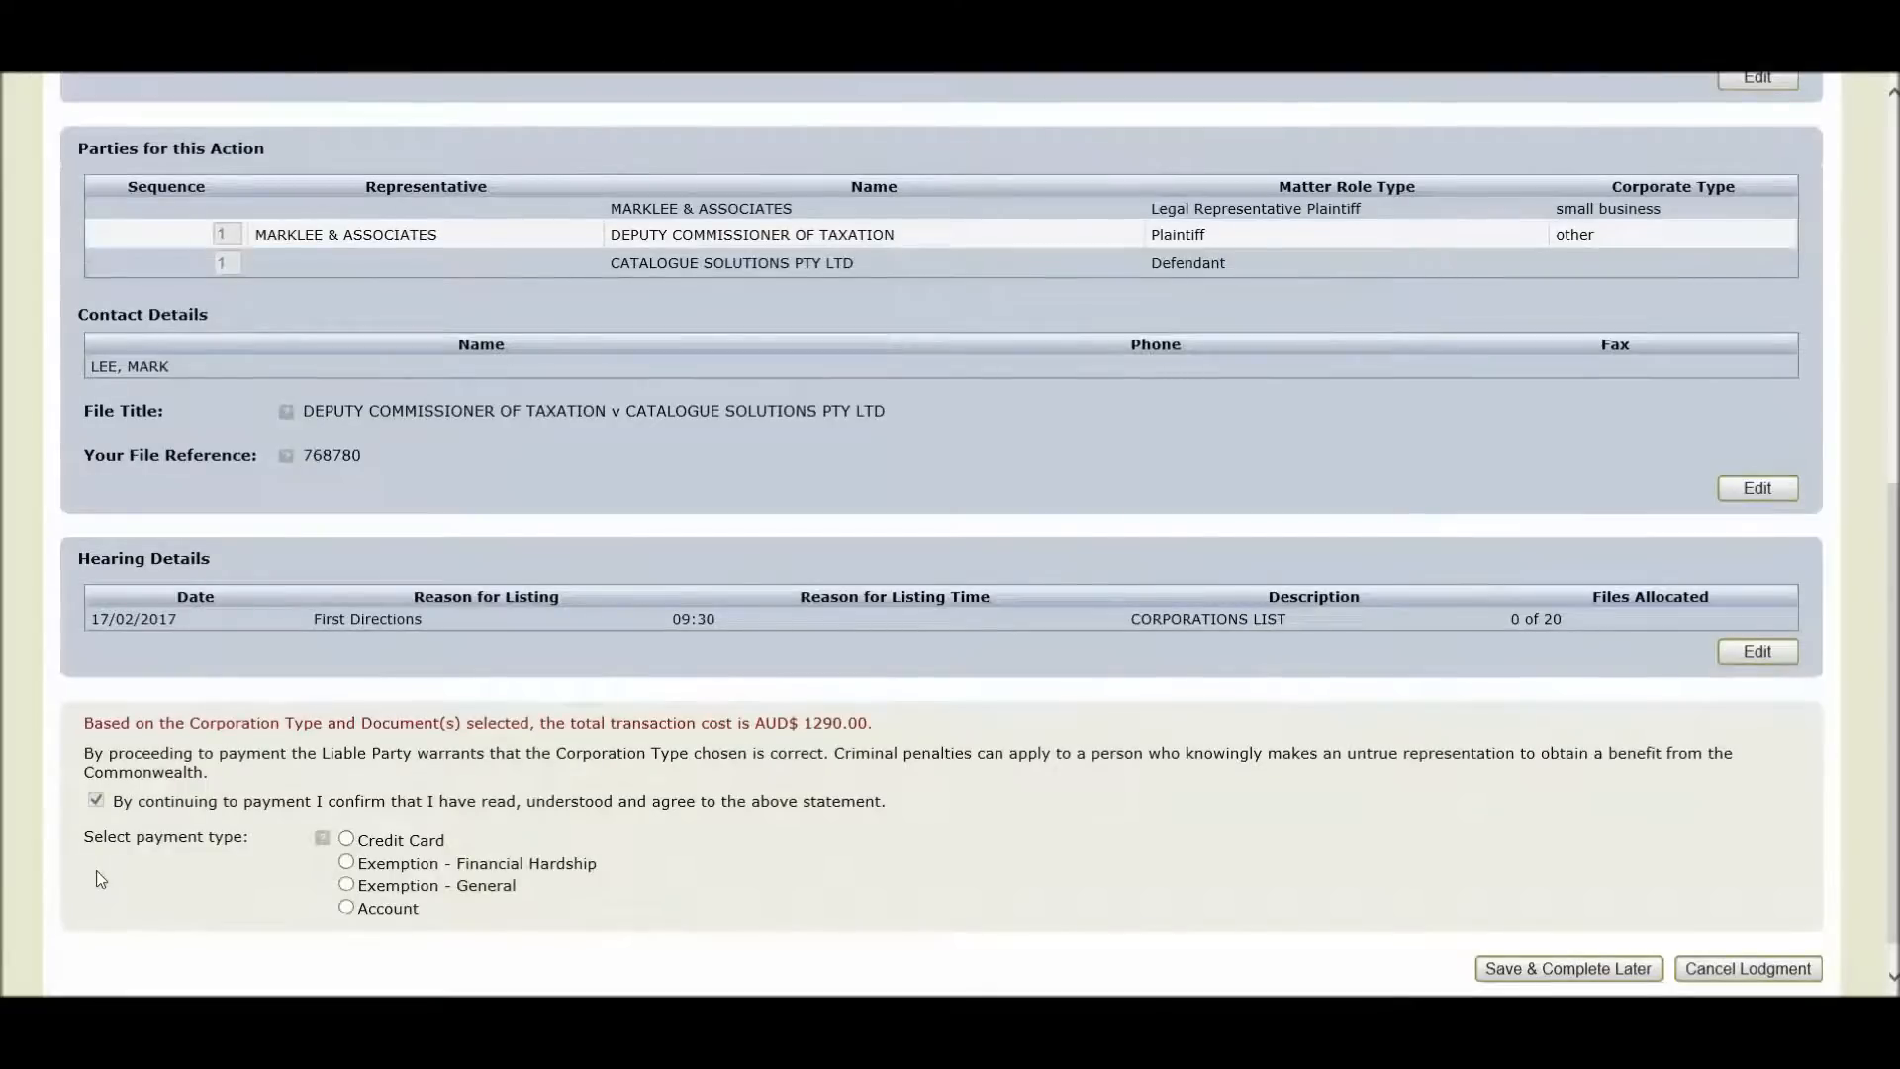
pyautogui.click(346, 840)
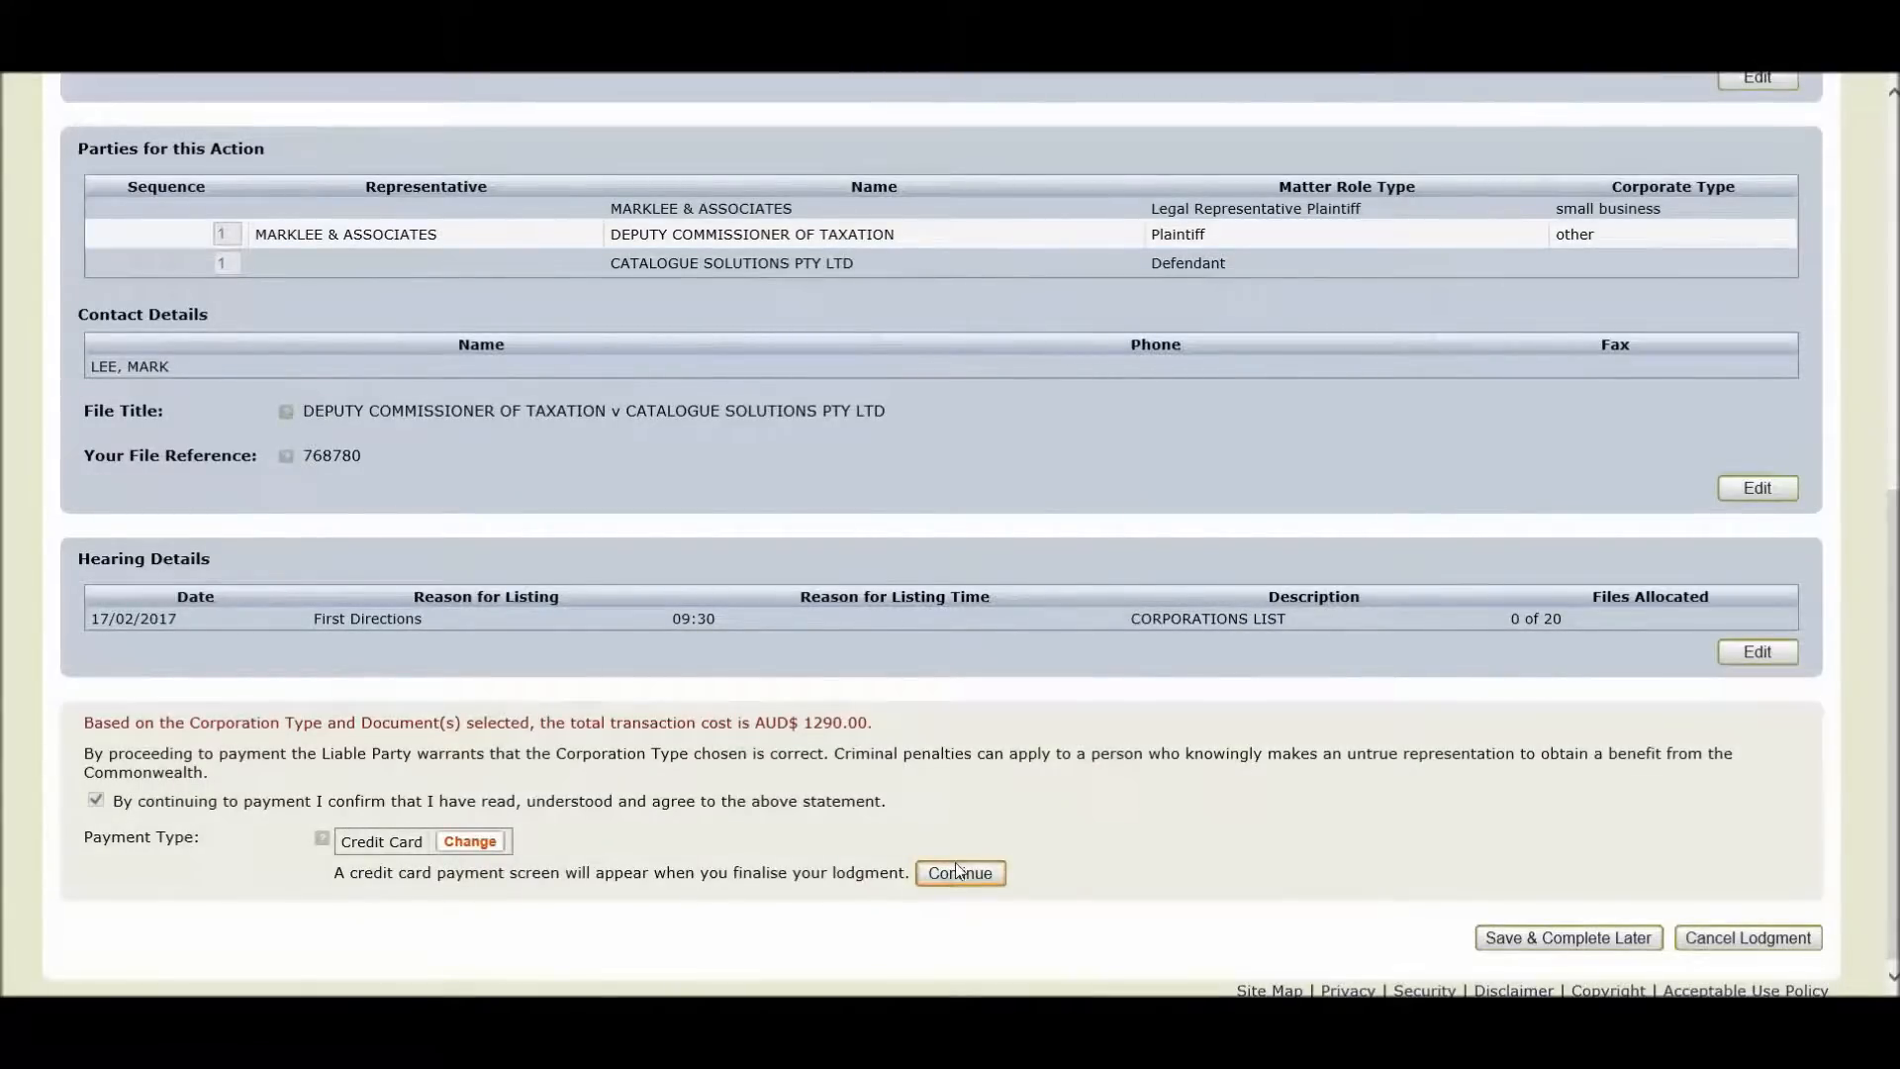
pyautogui.click(959, 873)
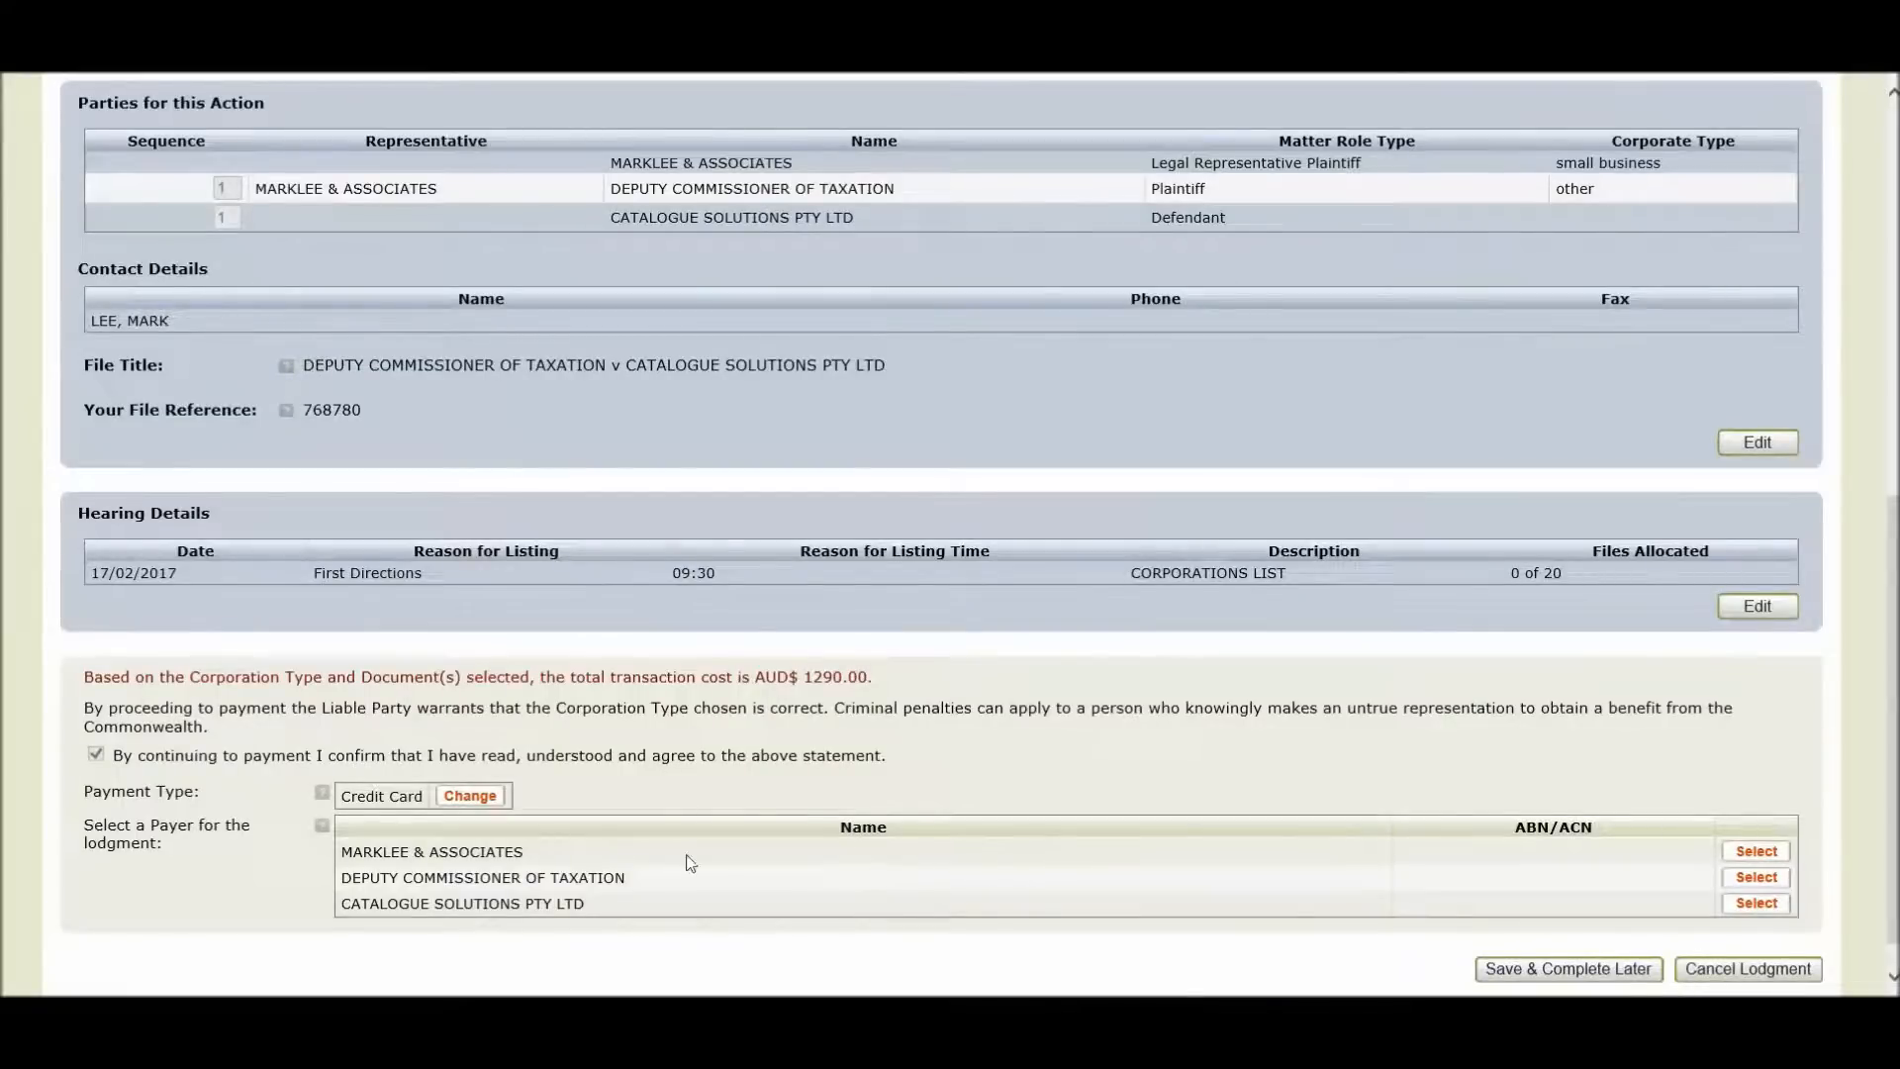
pyautogui.click(1756, 849)
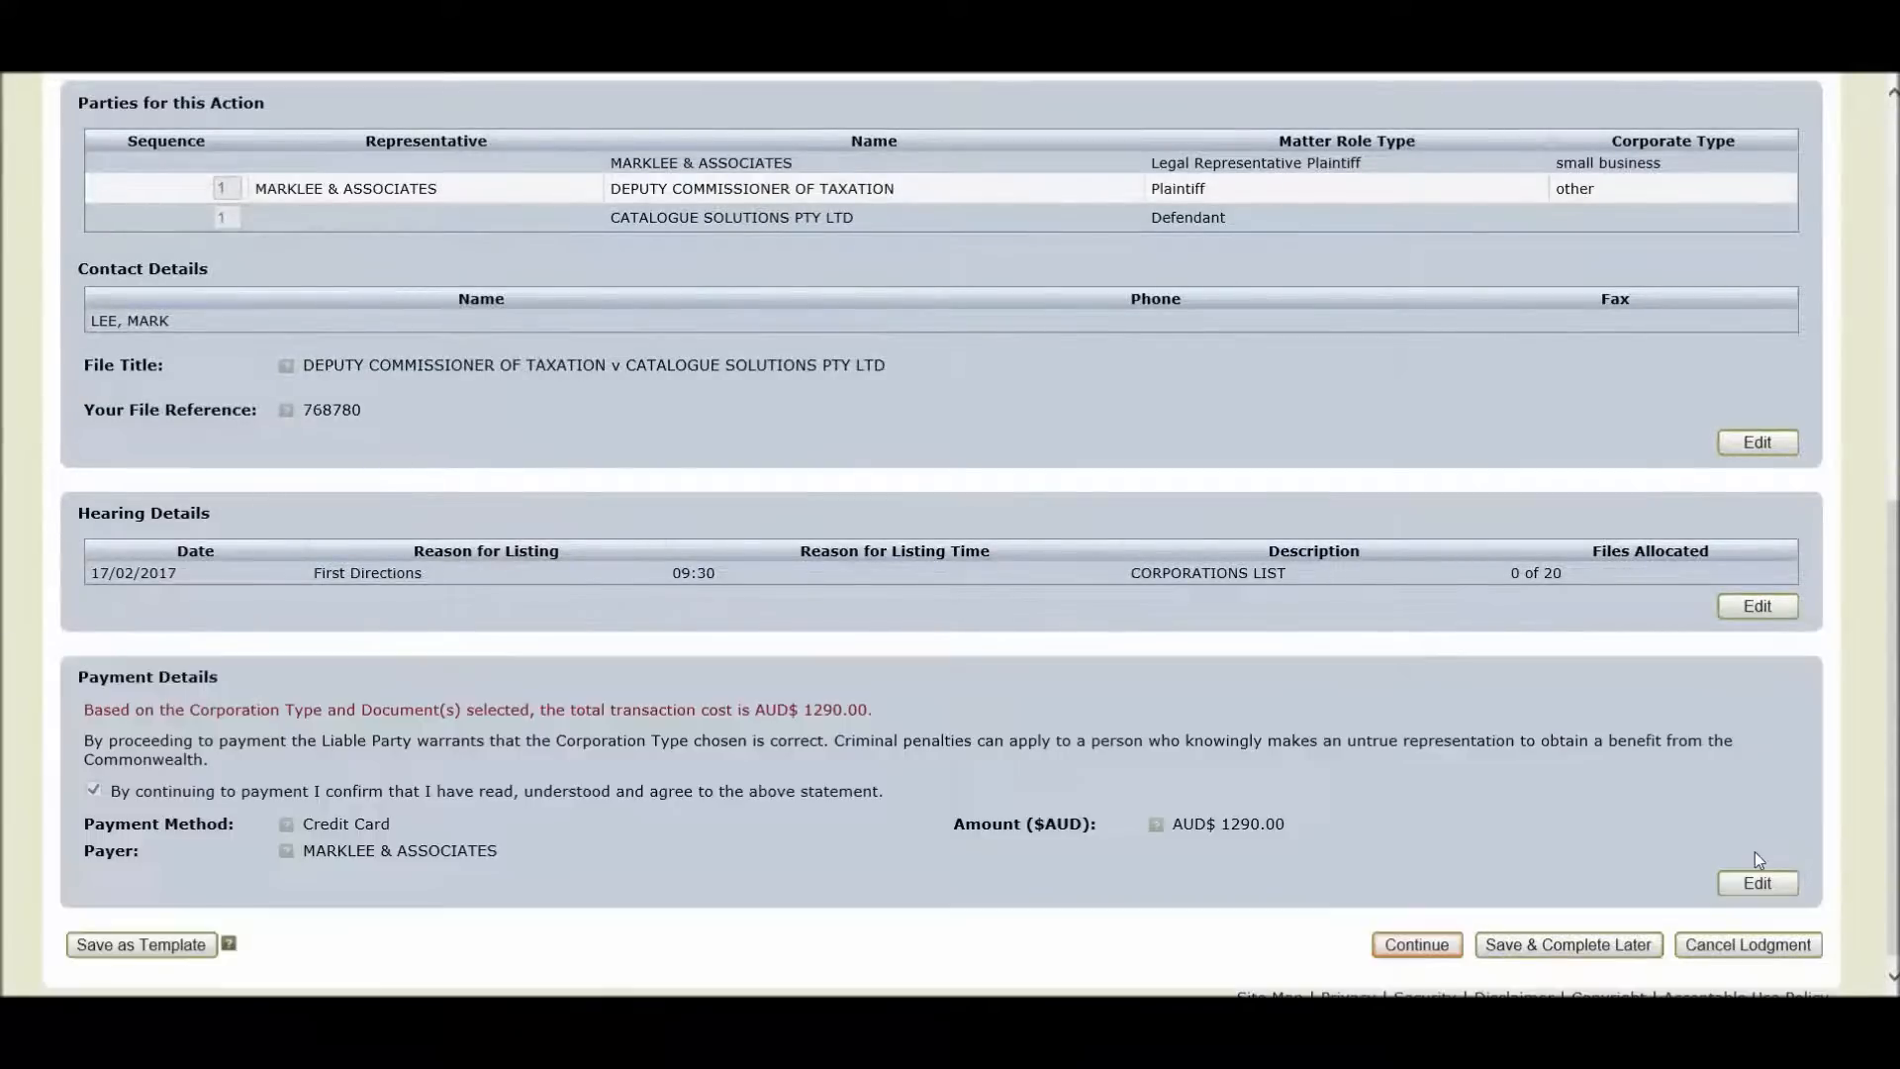
pyautogui.moveTo(1510, 869)
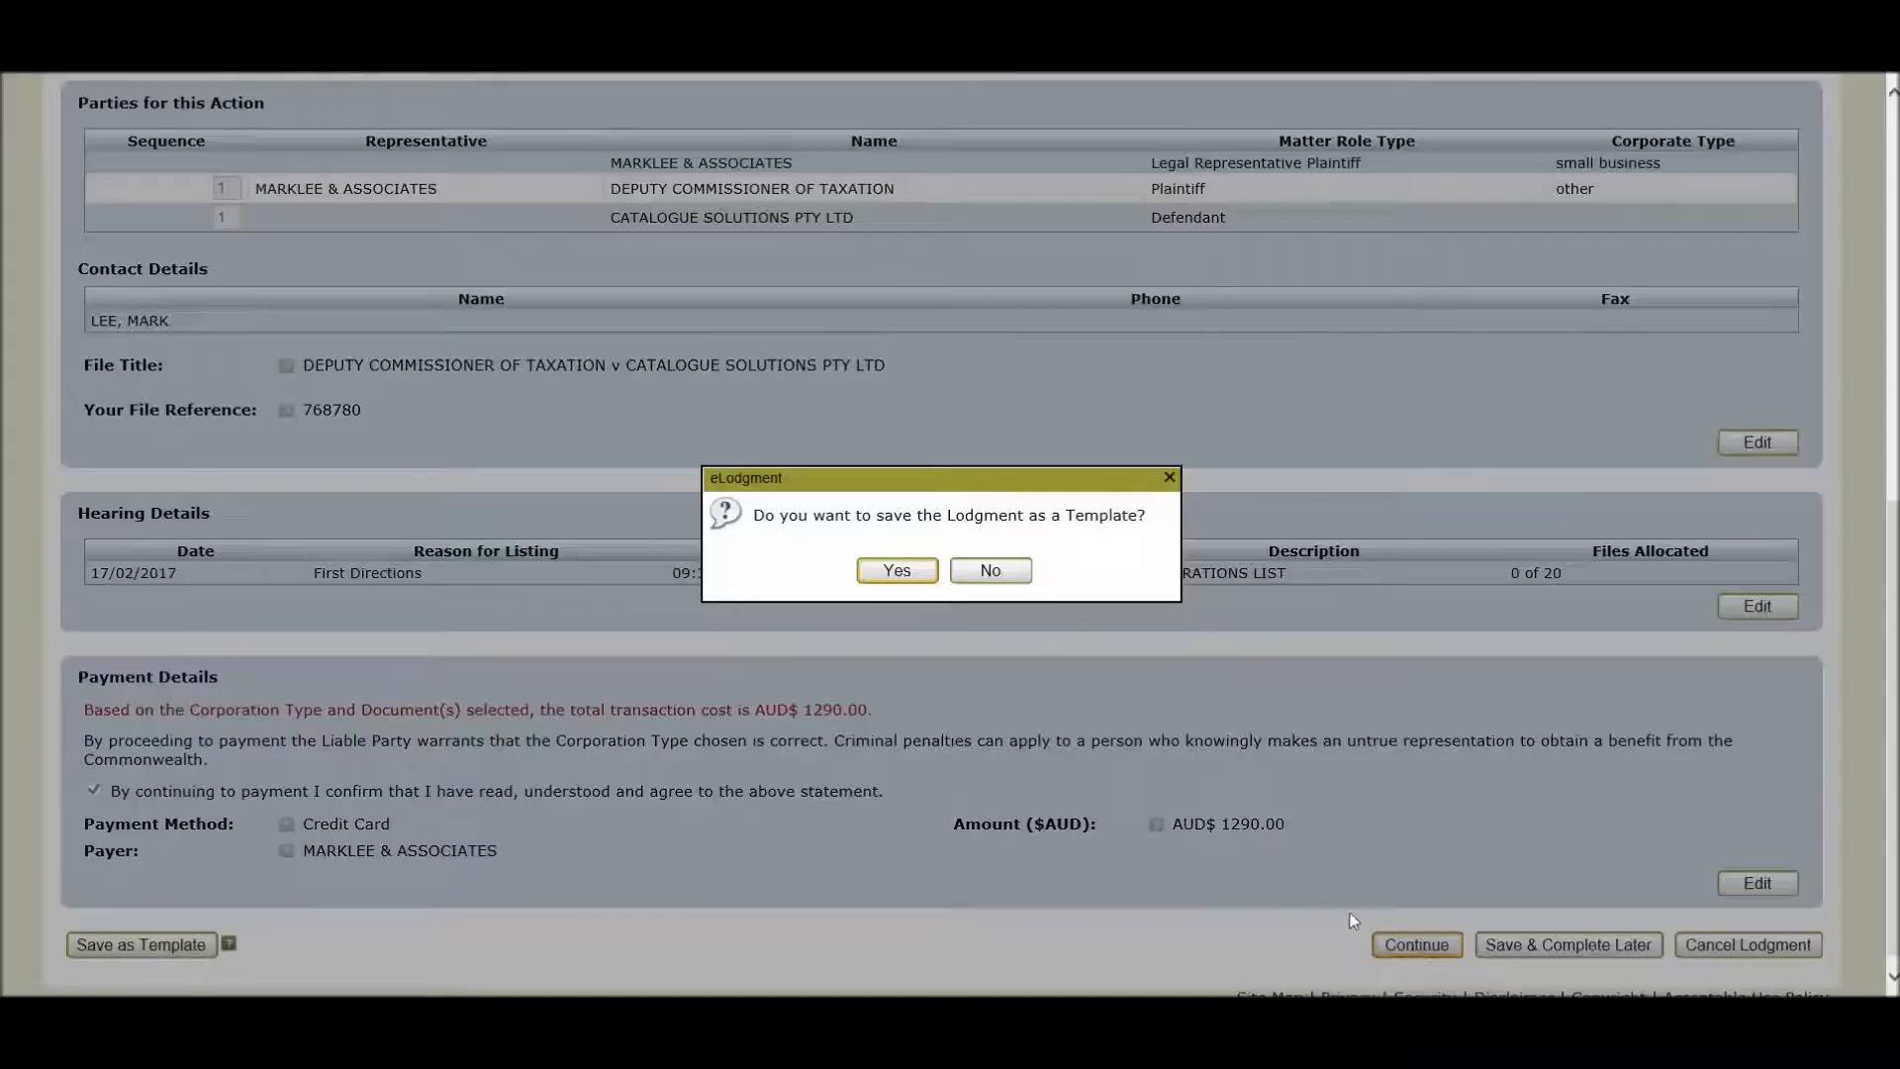
pyautogui.moveTo(992, 653)
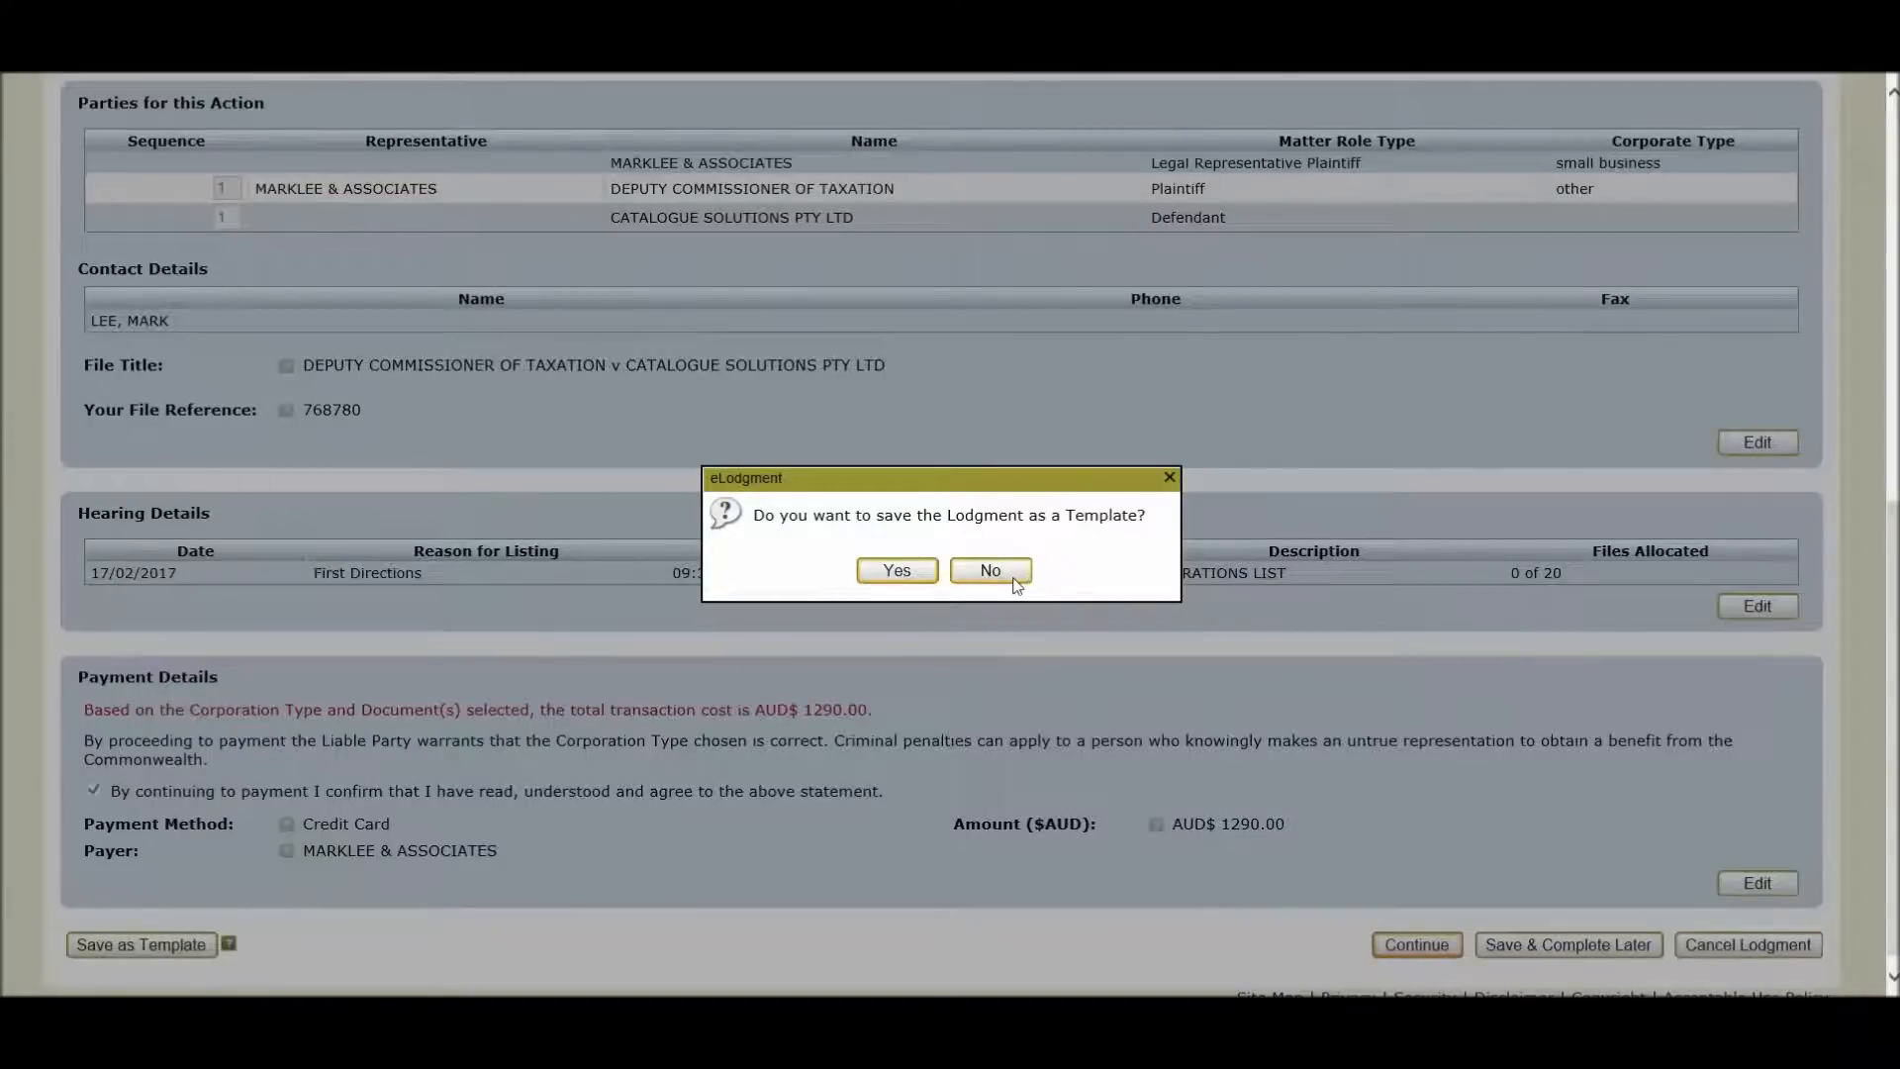
# - Decline saving the lodgment as a template
pyautogui.click(990, 570)
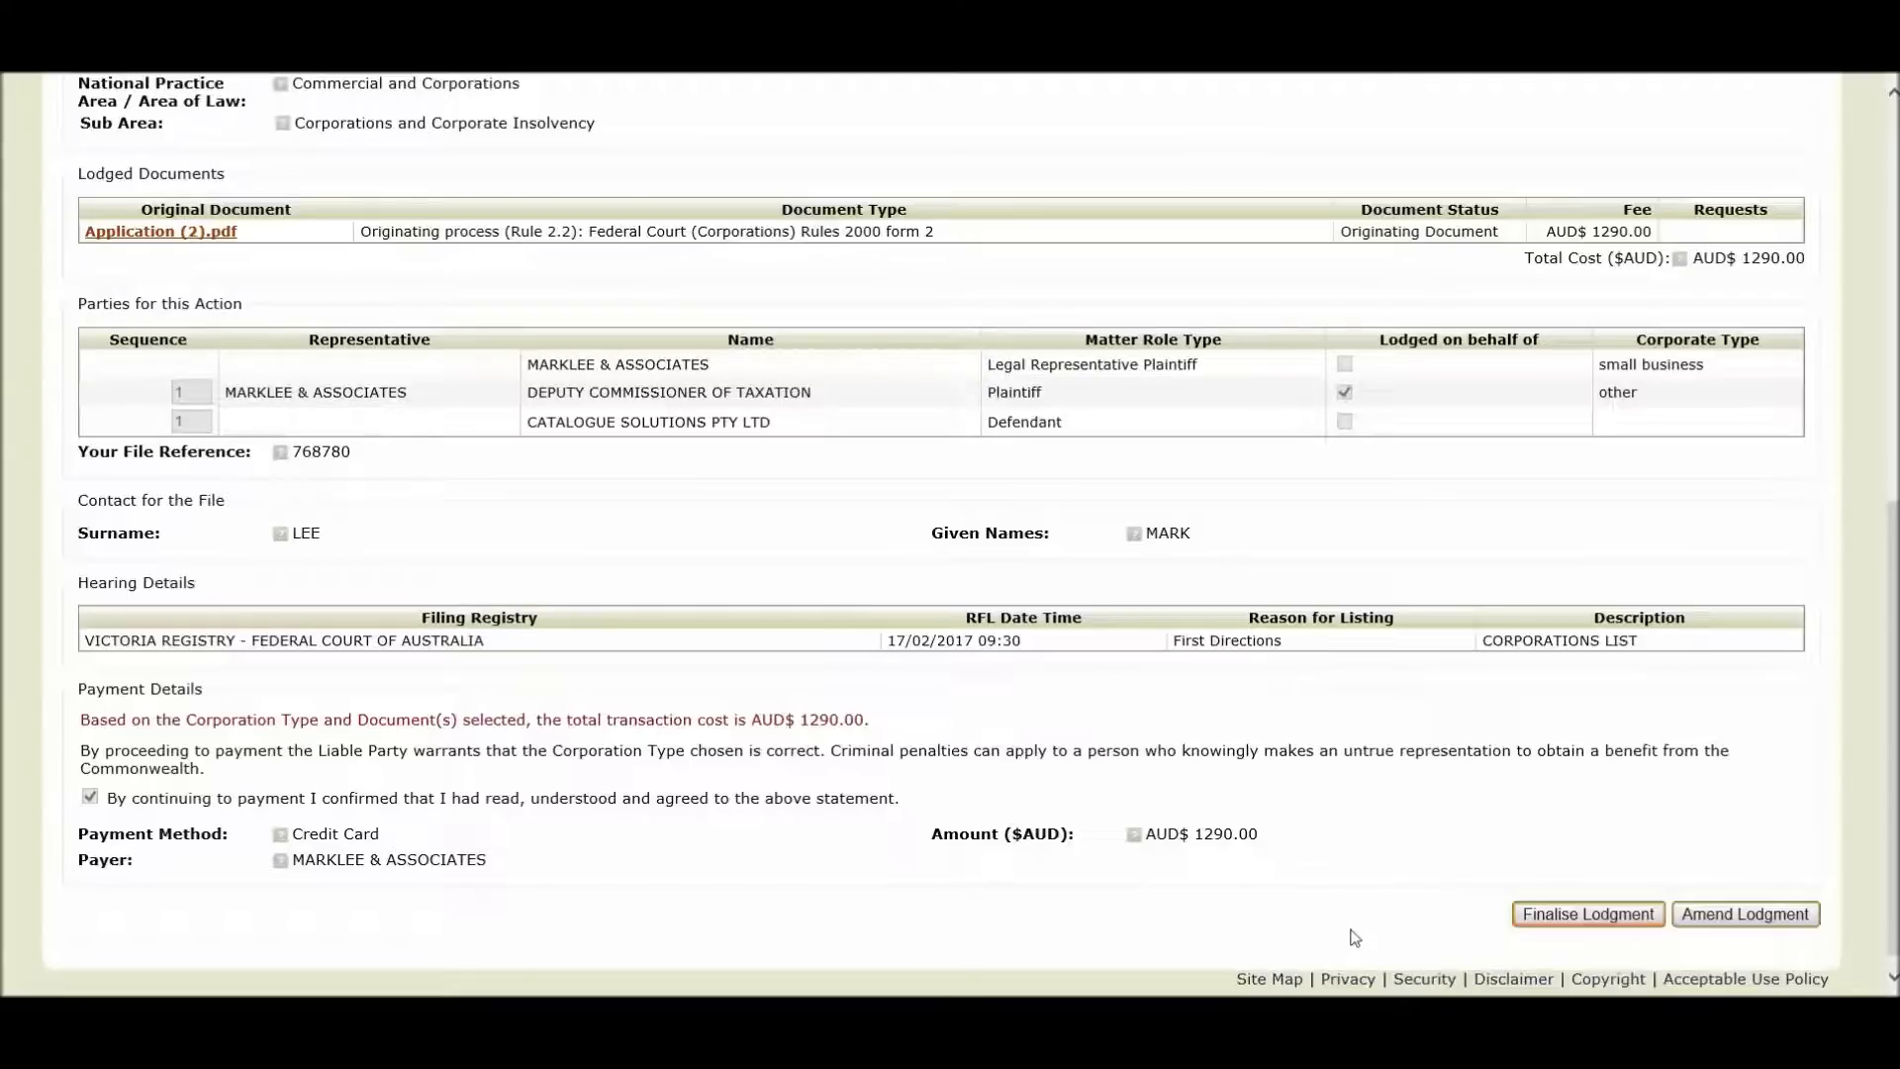
pyautogui.moveTo(1588, 915)
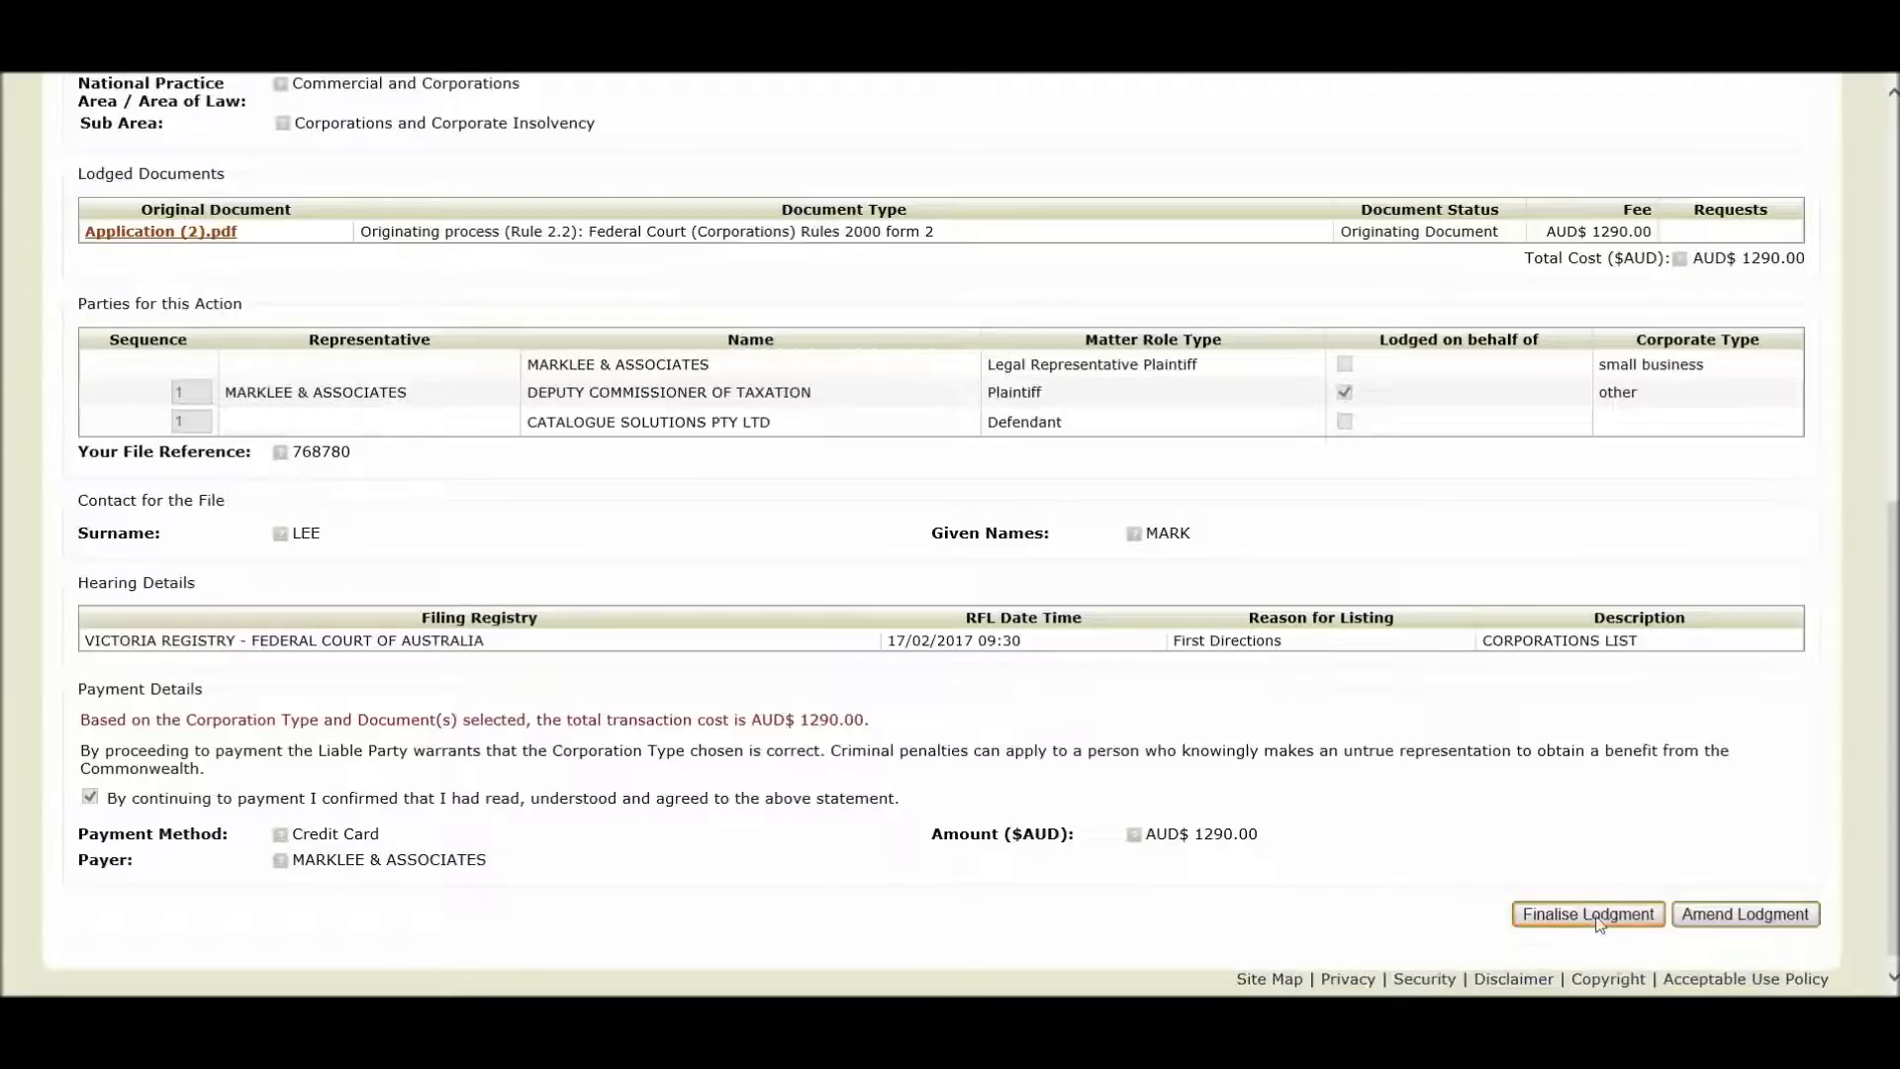
# - Finalise the lodgment to begin payment of the AUD$1290.00 fee
pyautogui.click(1588, 914)
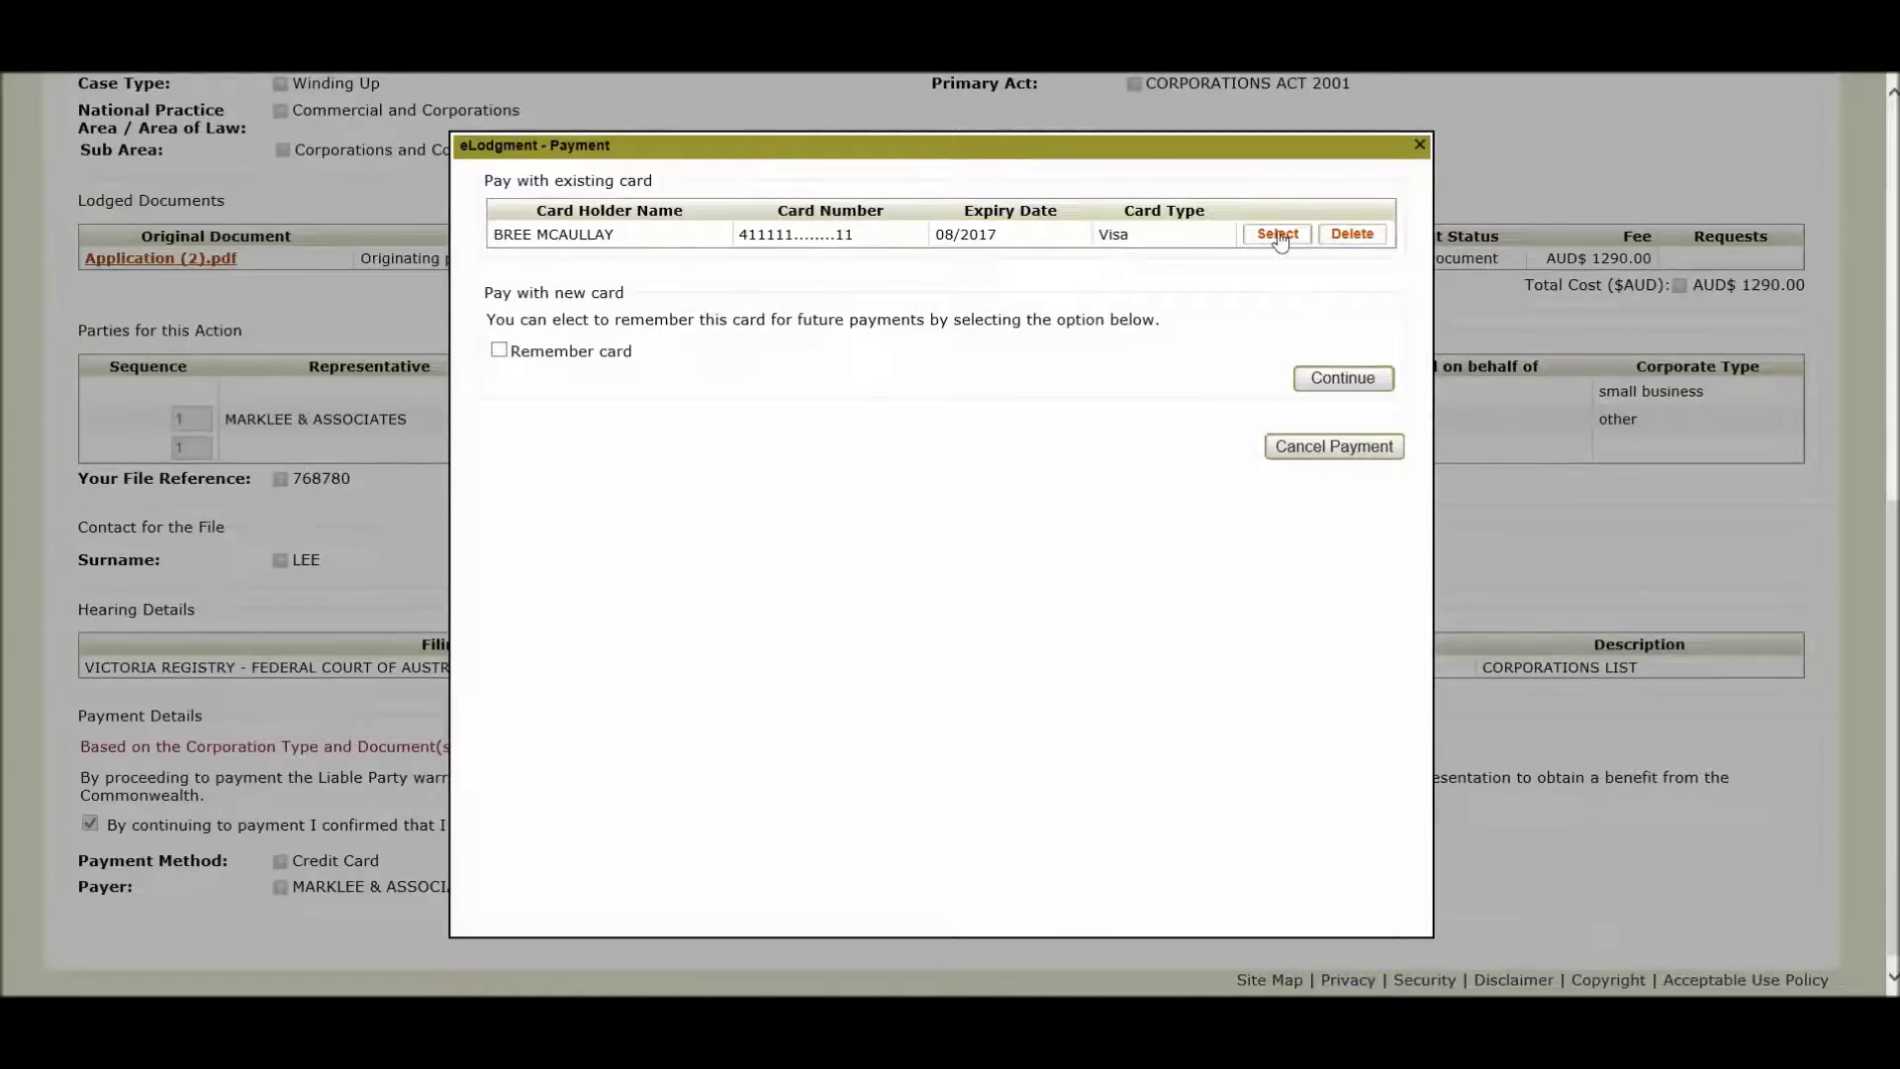
pyautogui.click(1277, 233)
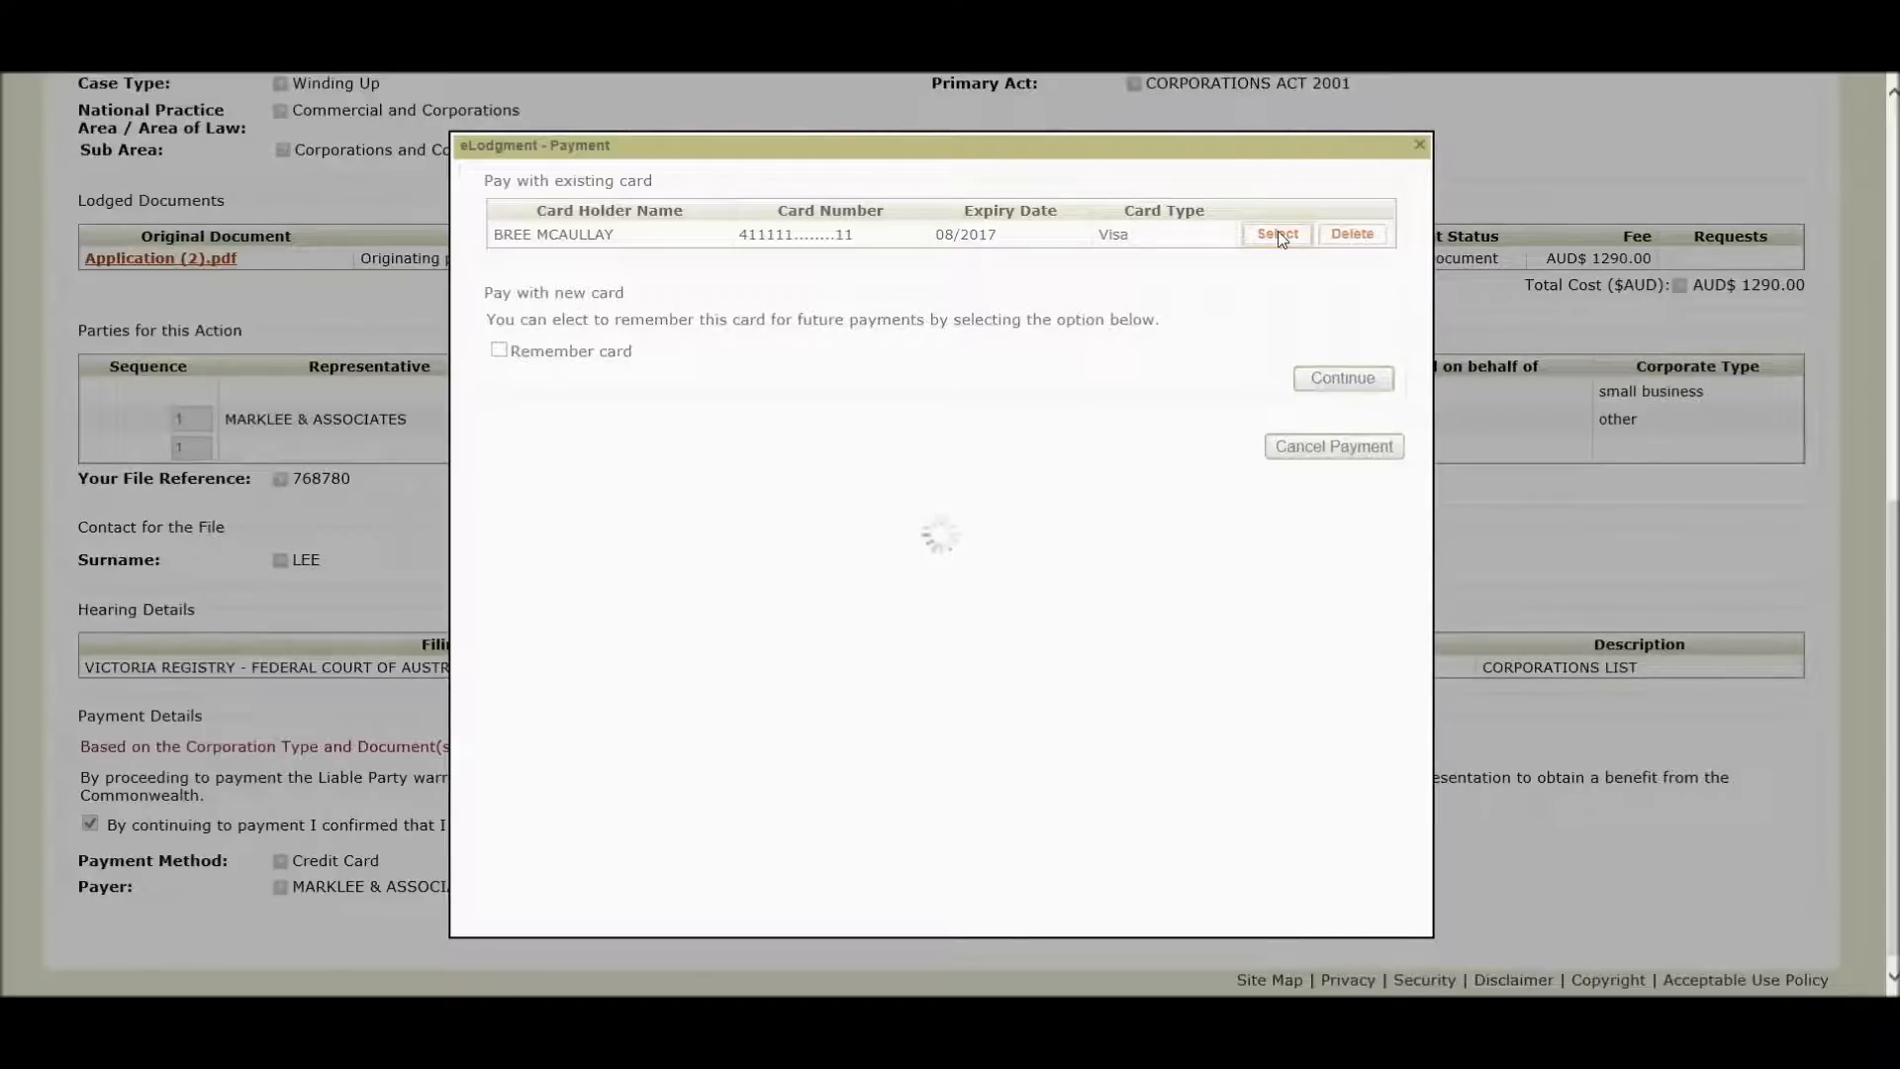
pyautogui.click(1276, 234)
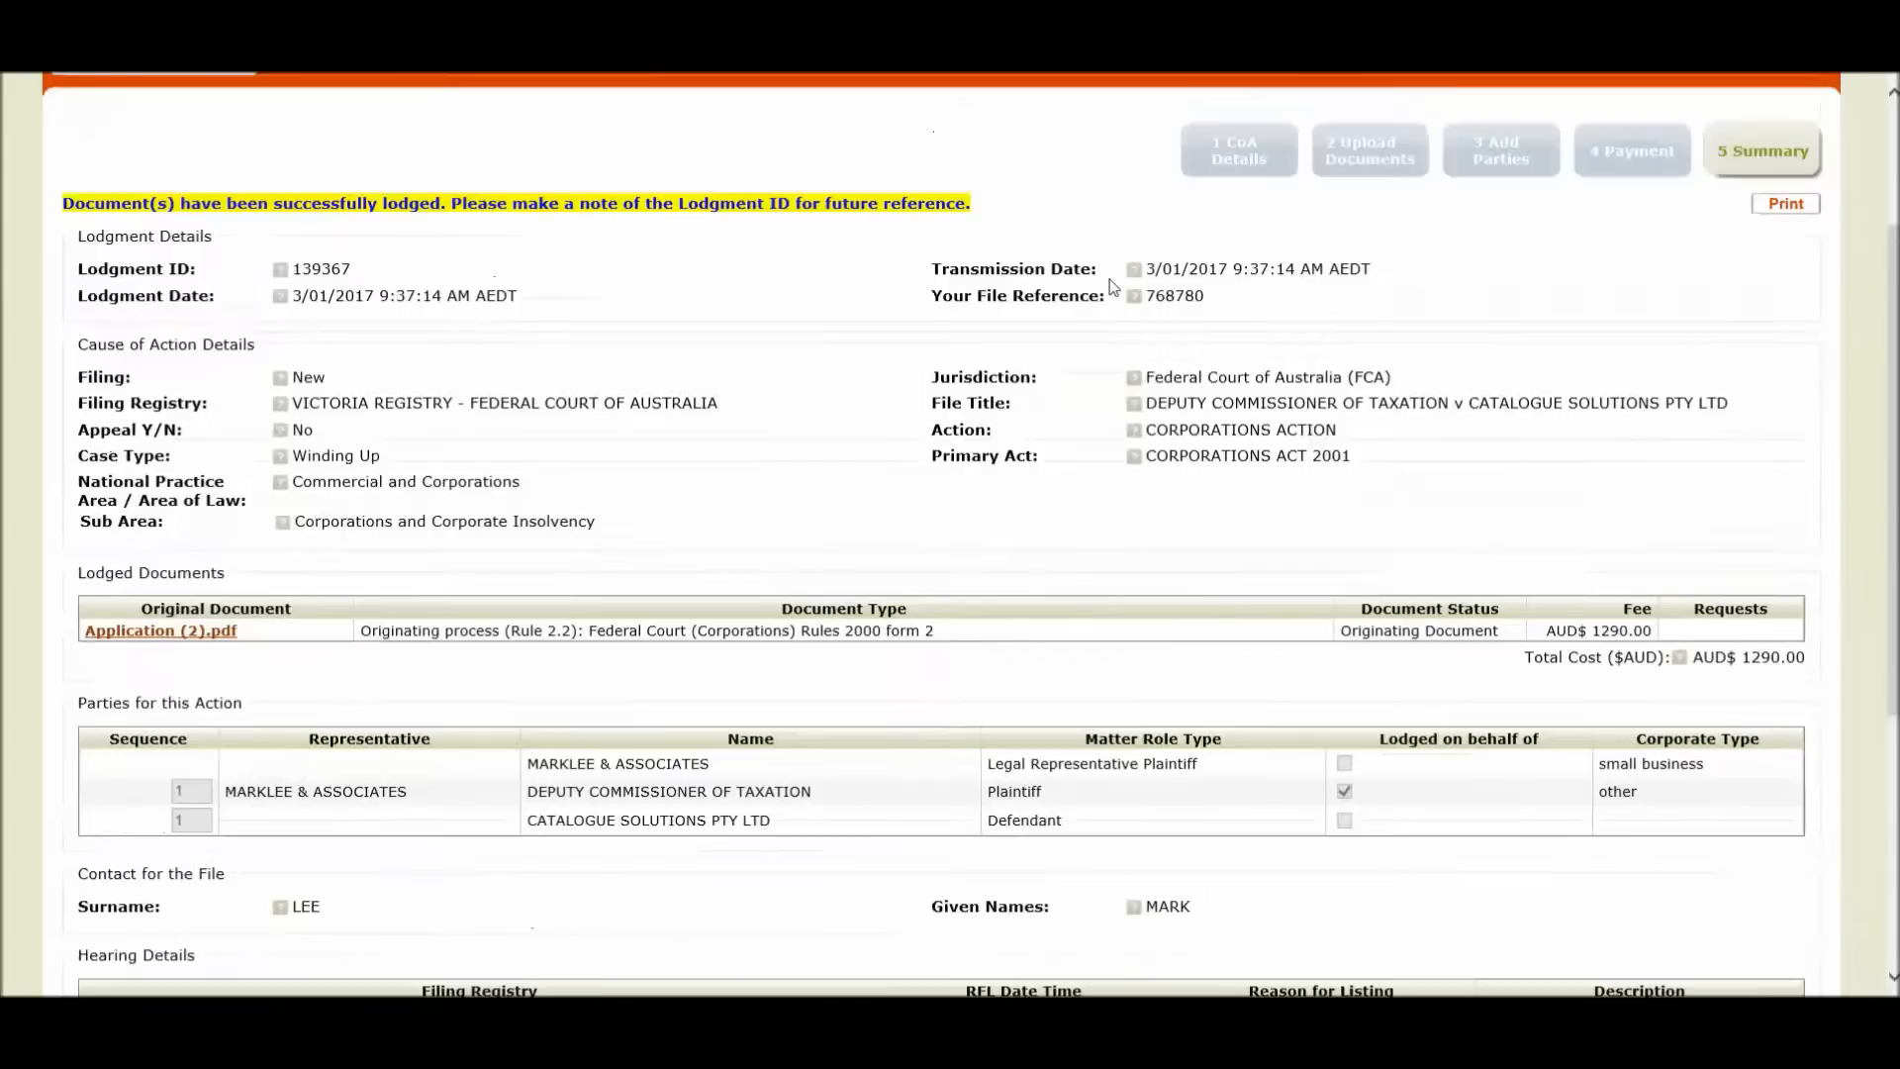
pyautogui.scroll(3)
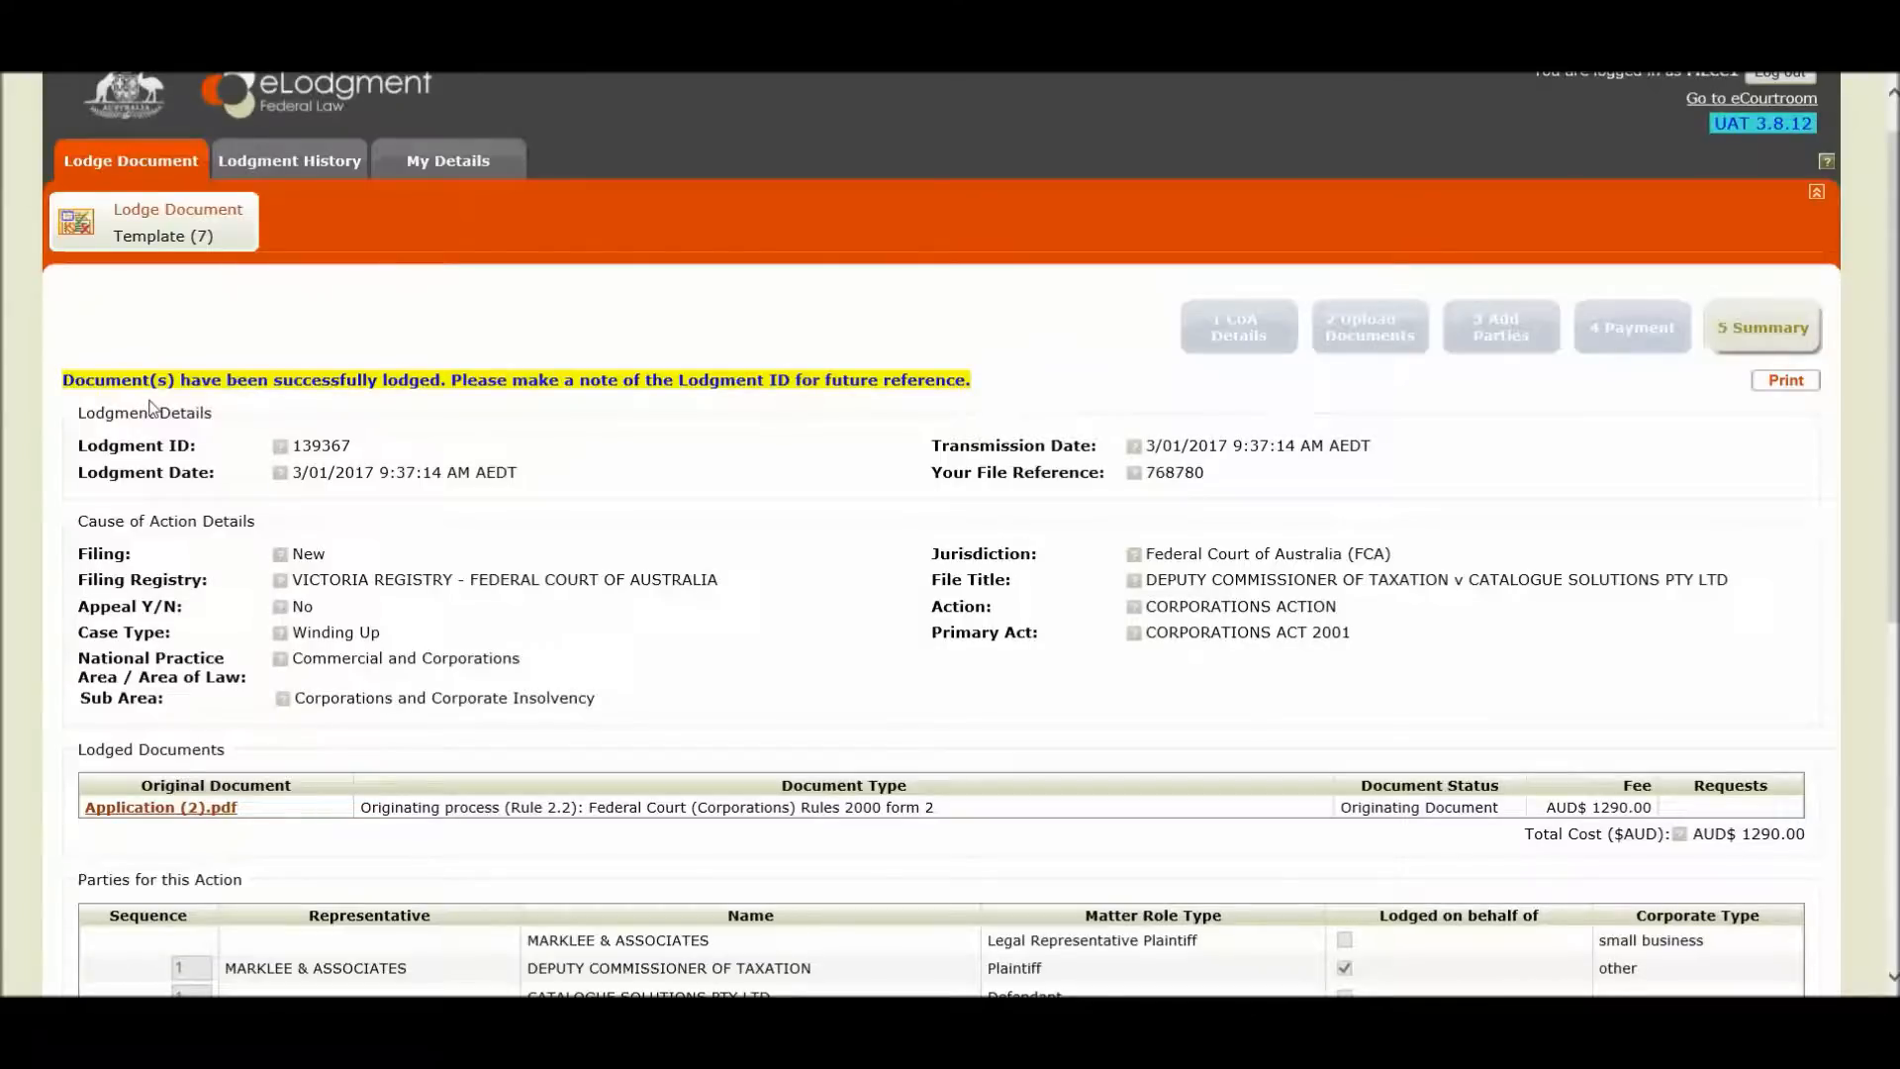
pyautogui.moveTo(452, 408)
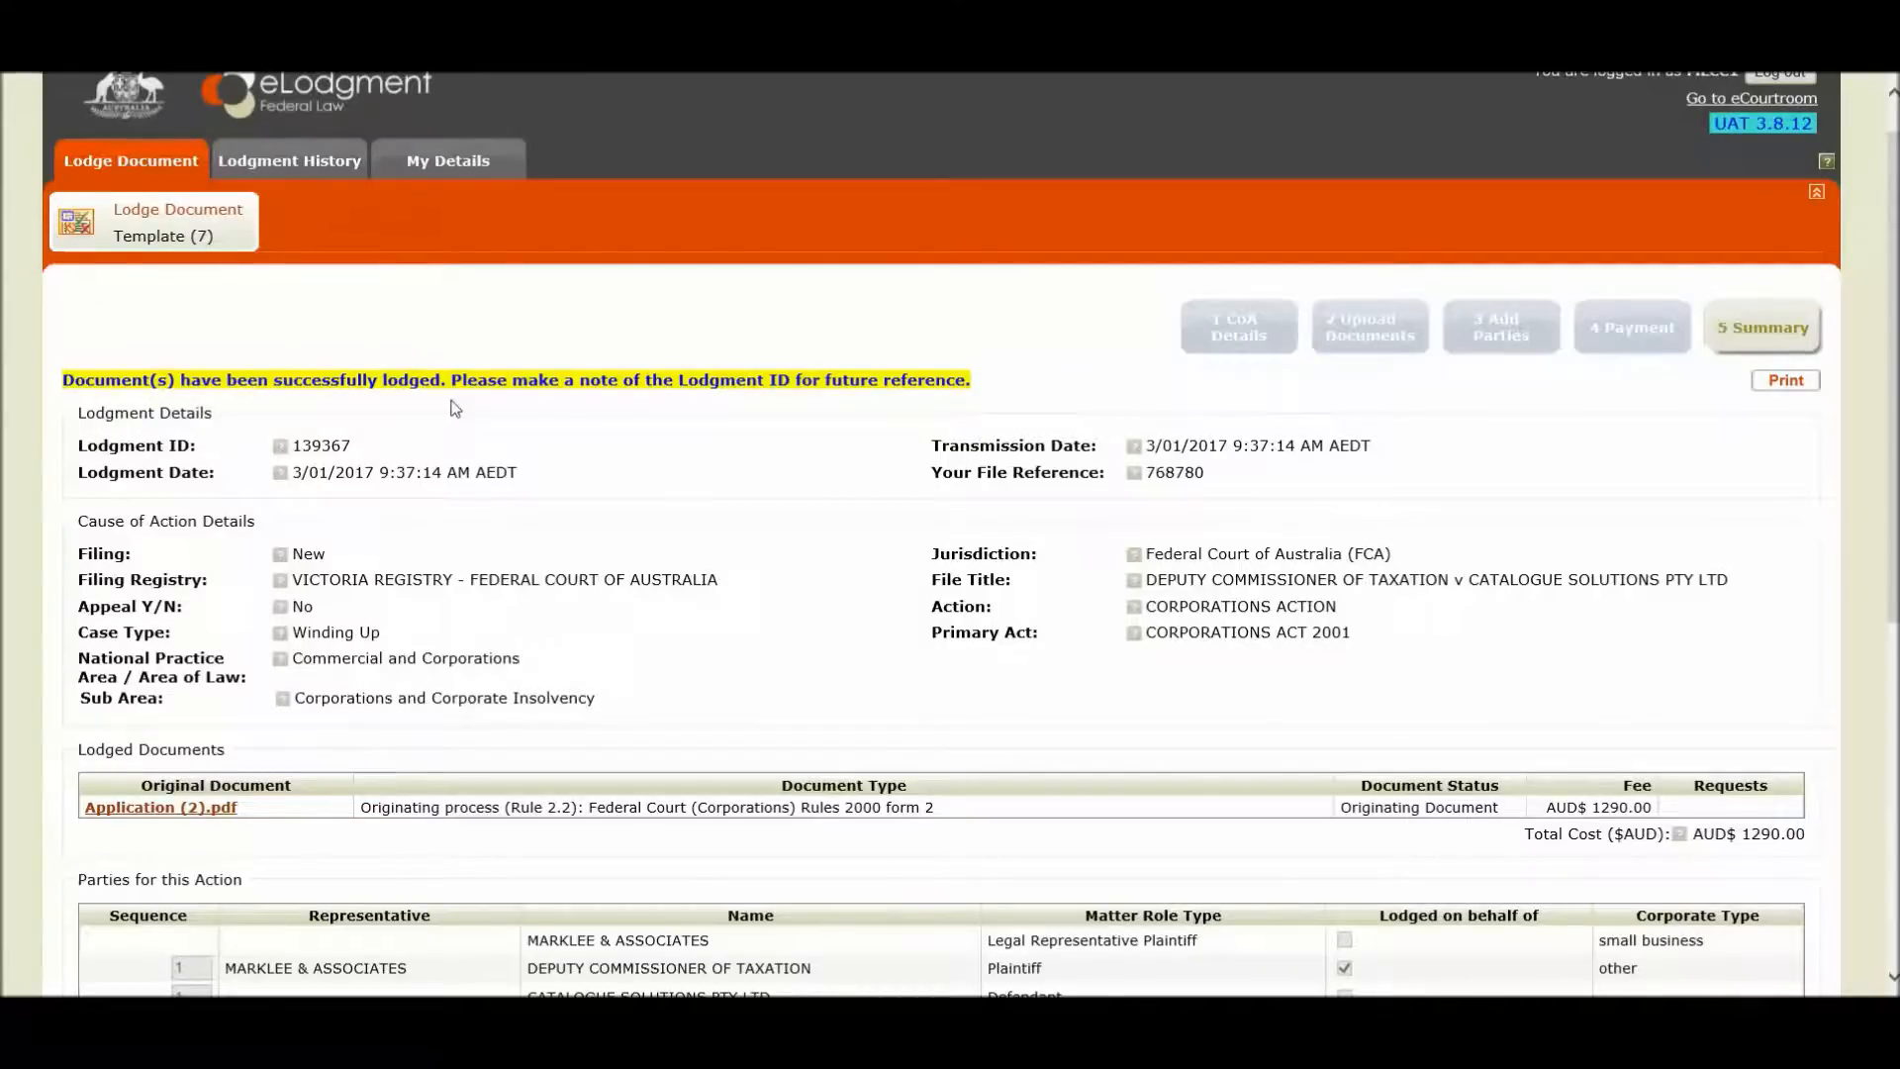
pyautogui.moveTo(976, 370)
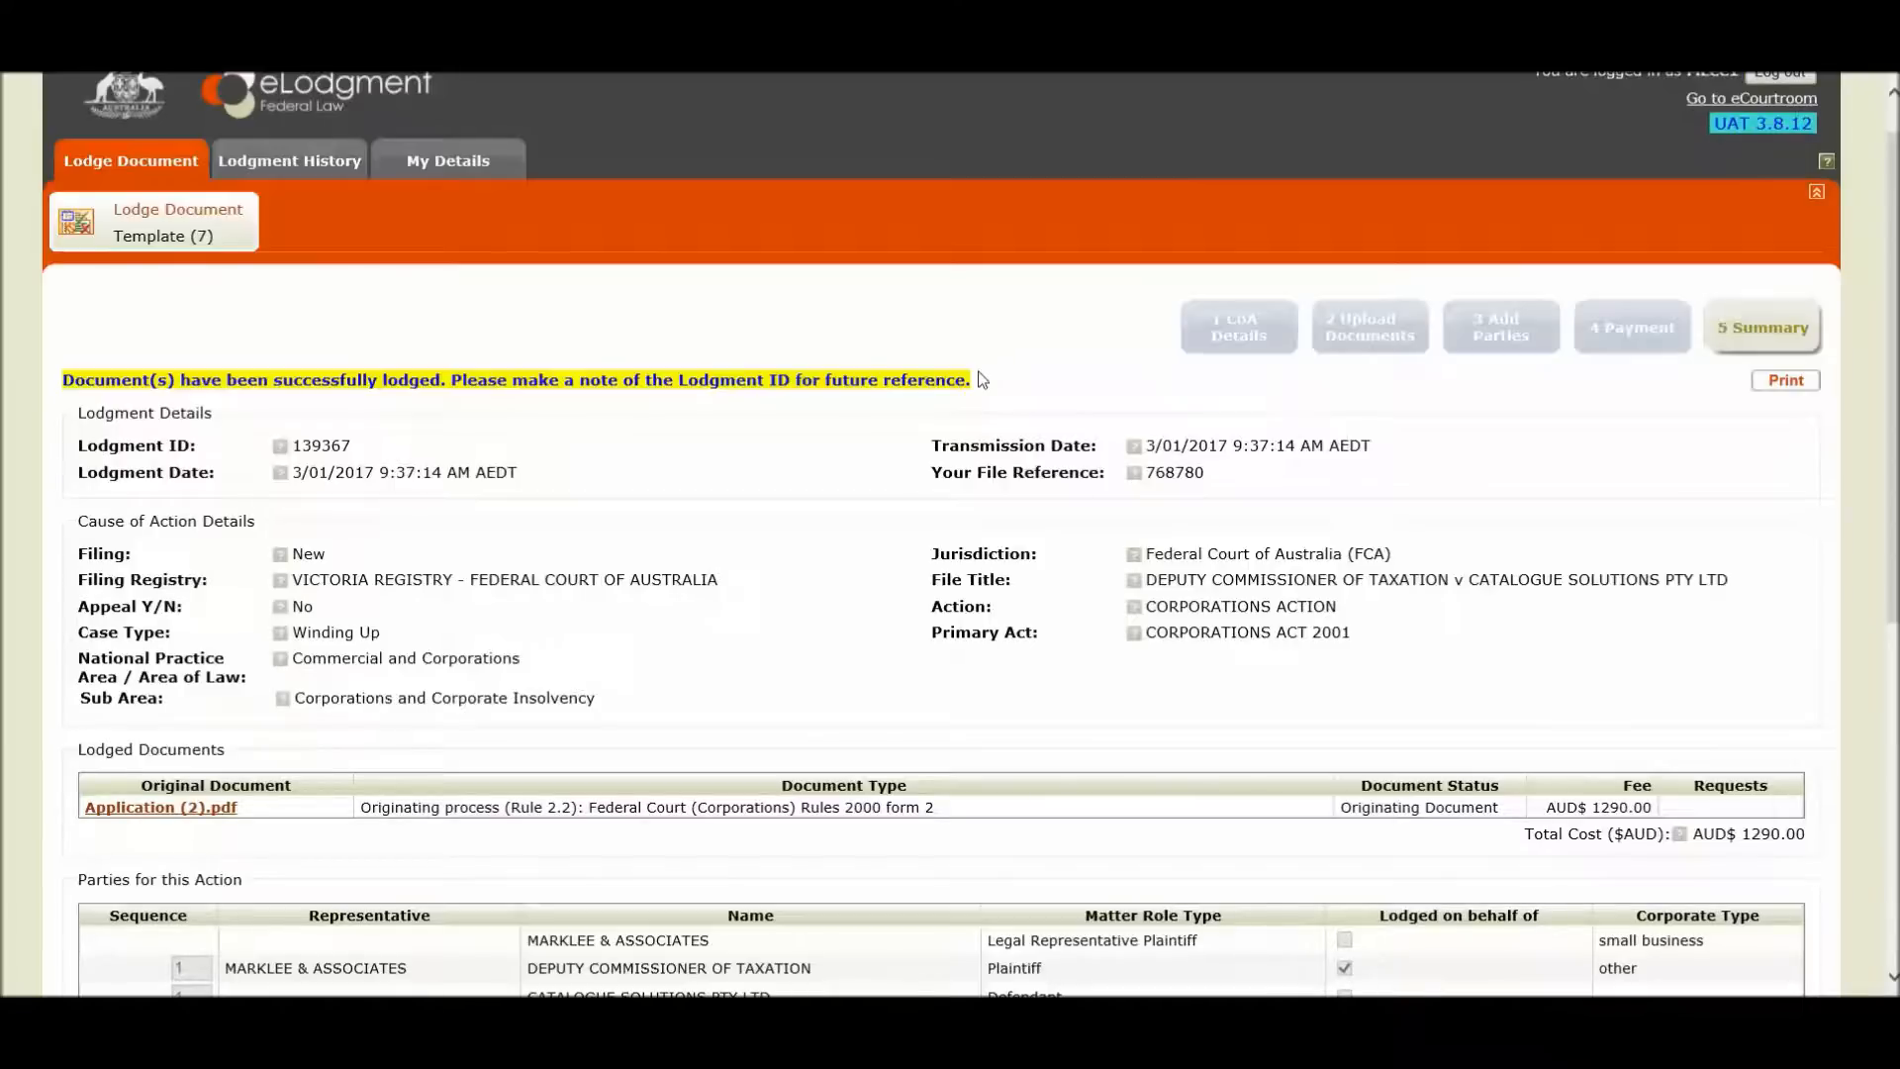
pyautogui.moveTo(358, 231)
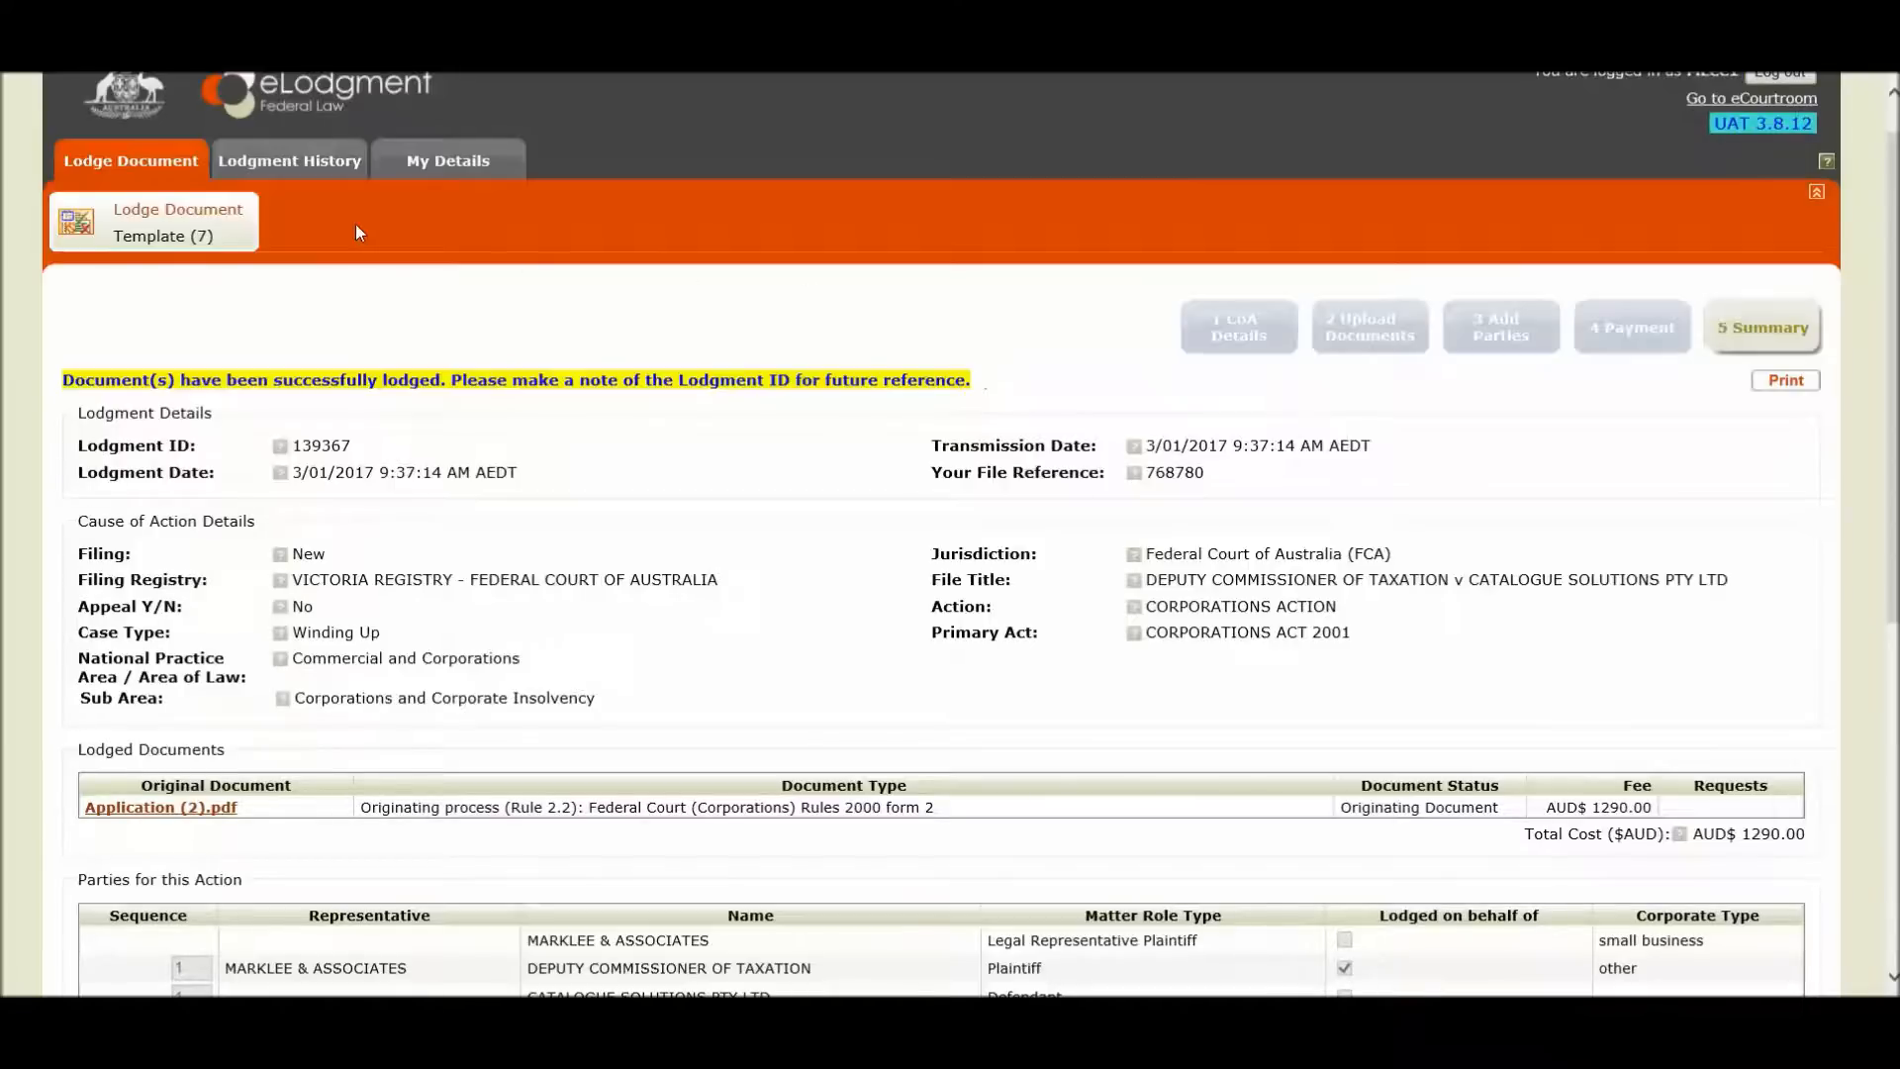
# - Show the Accepted (92) lodgments in Lodgment History with VID1/2017 at top
pyautogui.click(289, 160)
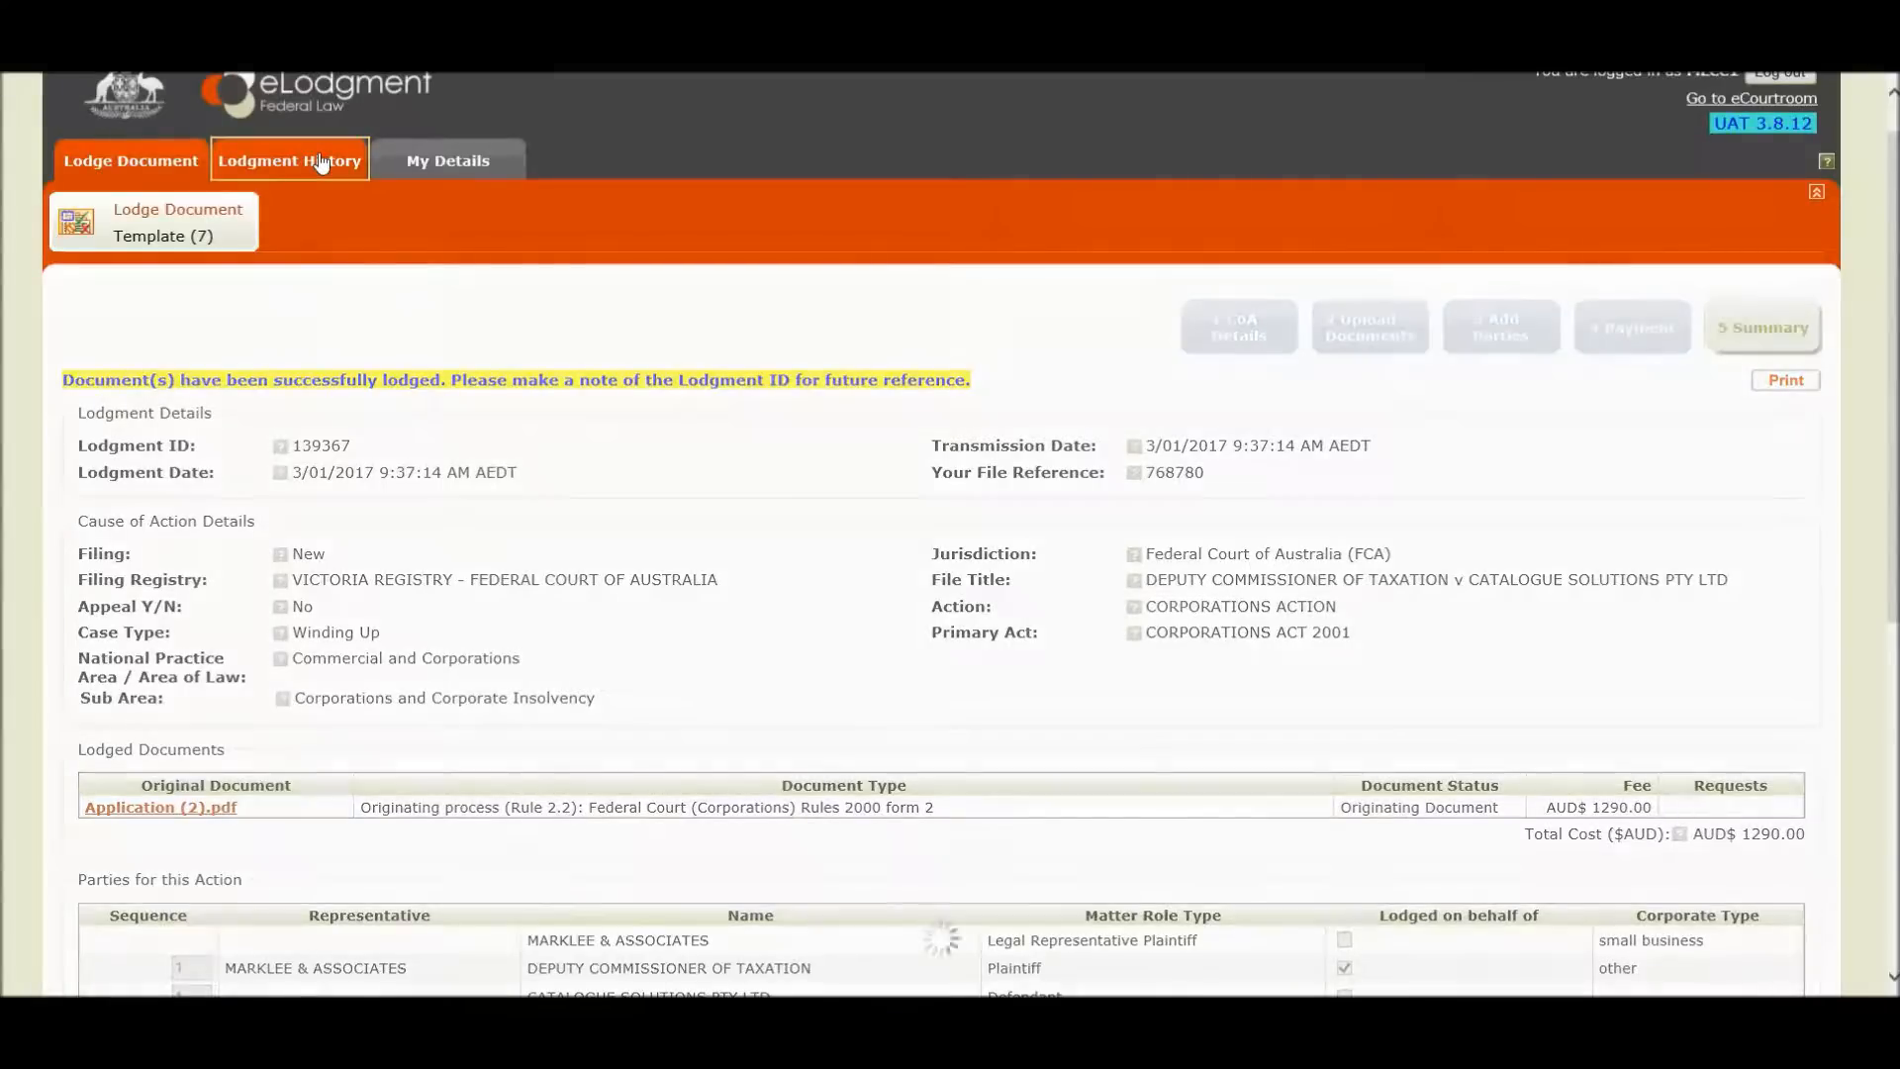
pyautogui.click(289, 161)
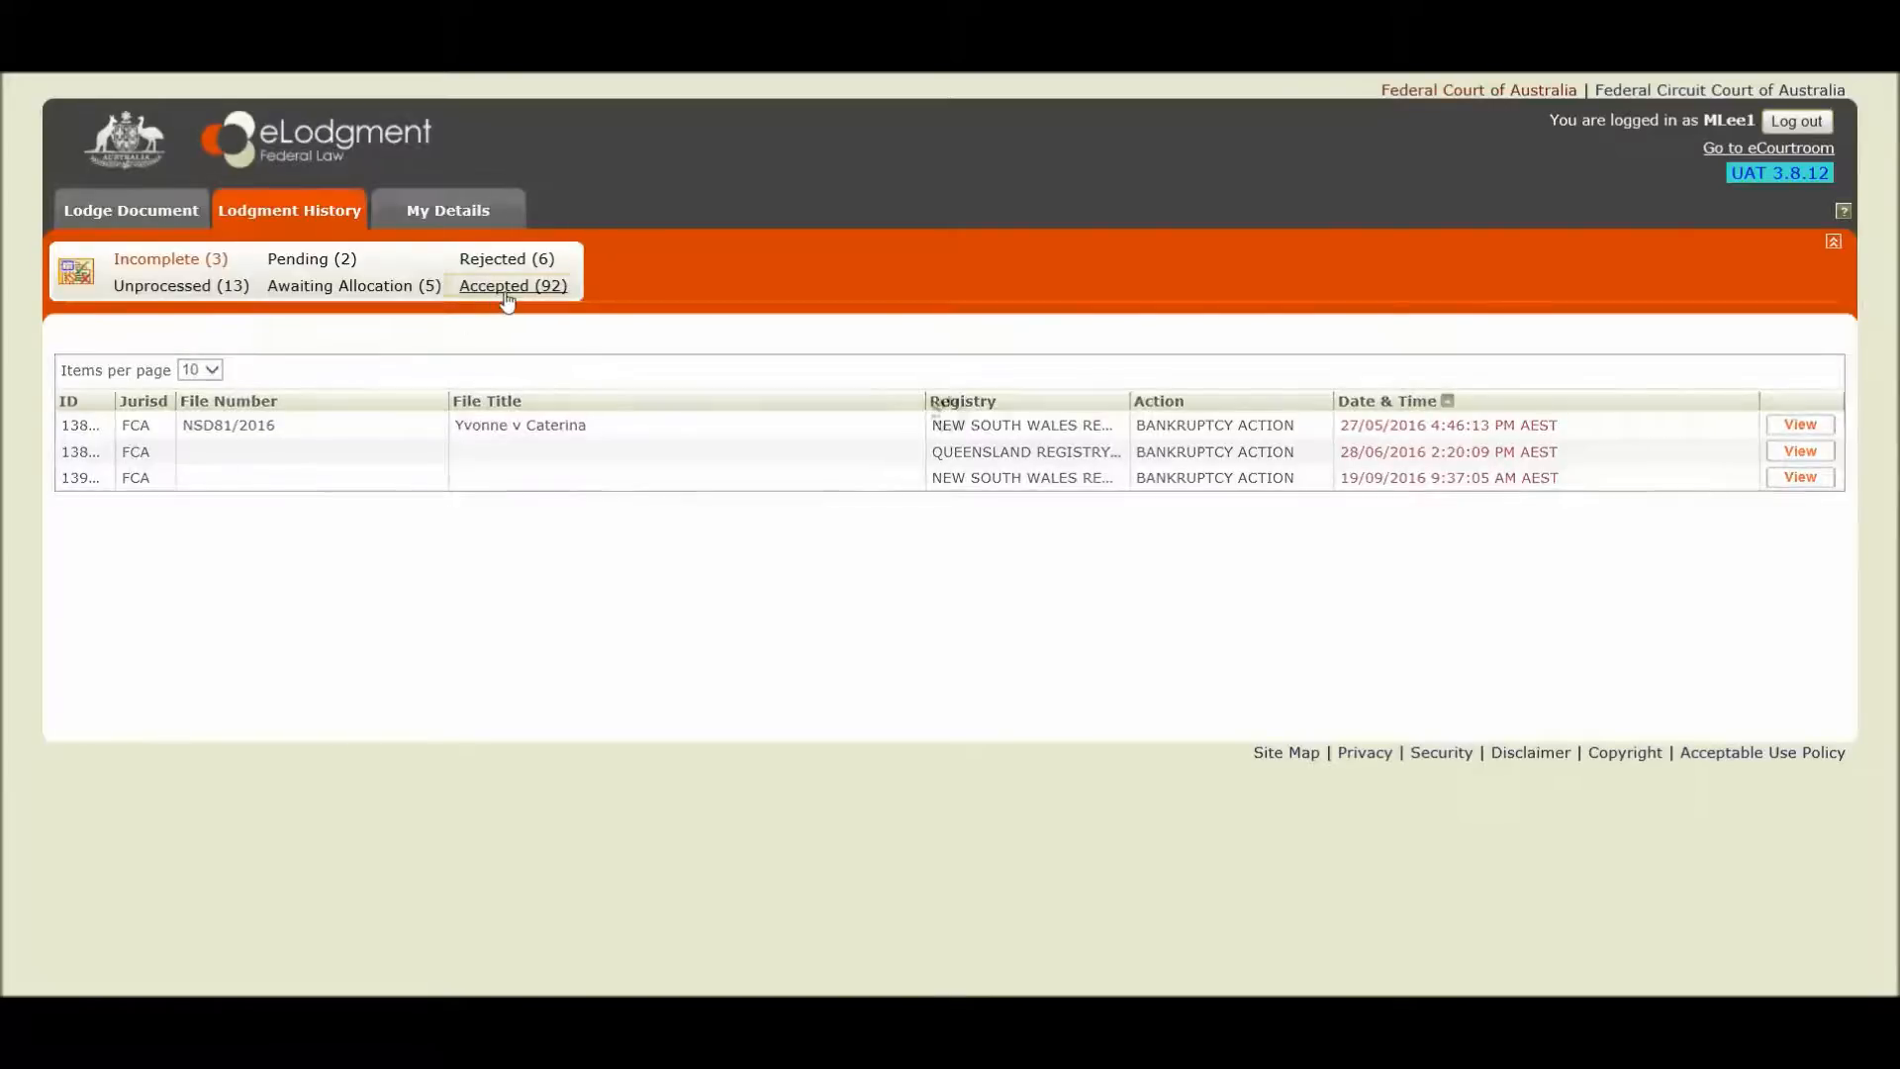
pyautogui.click(513, 285)
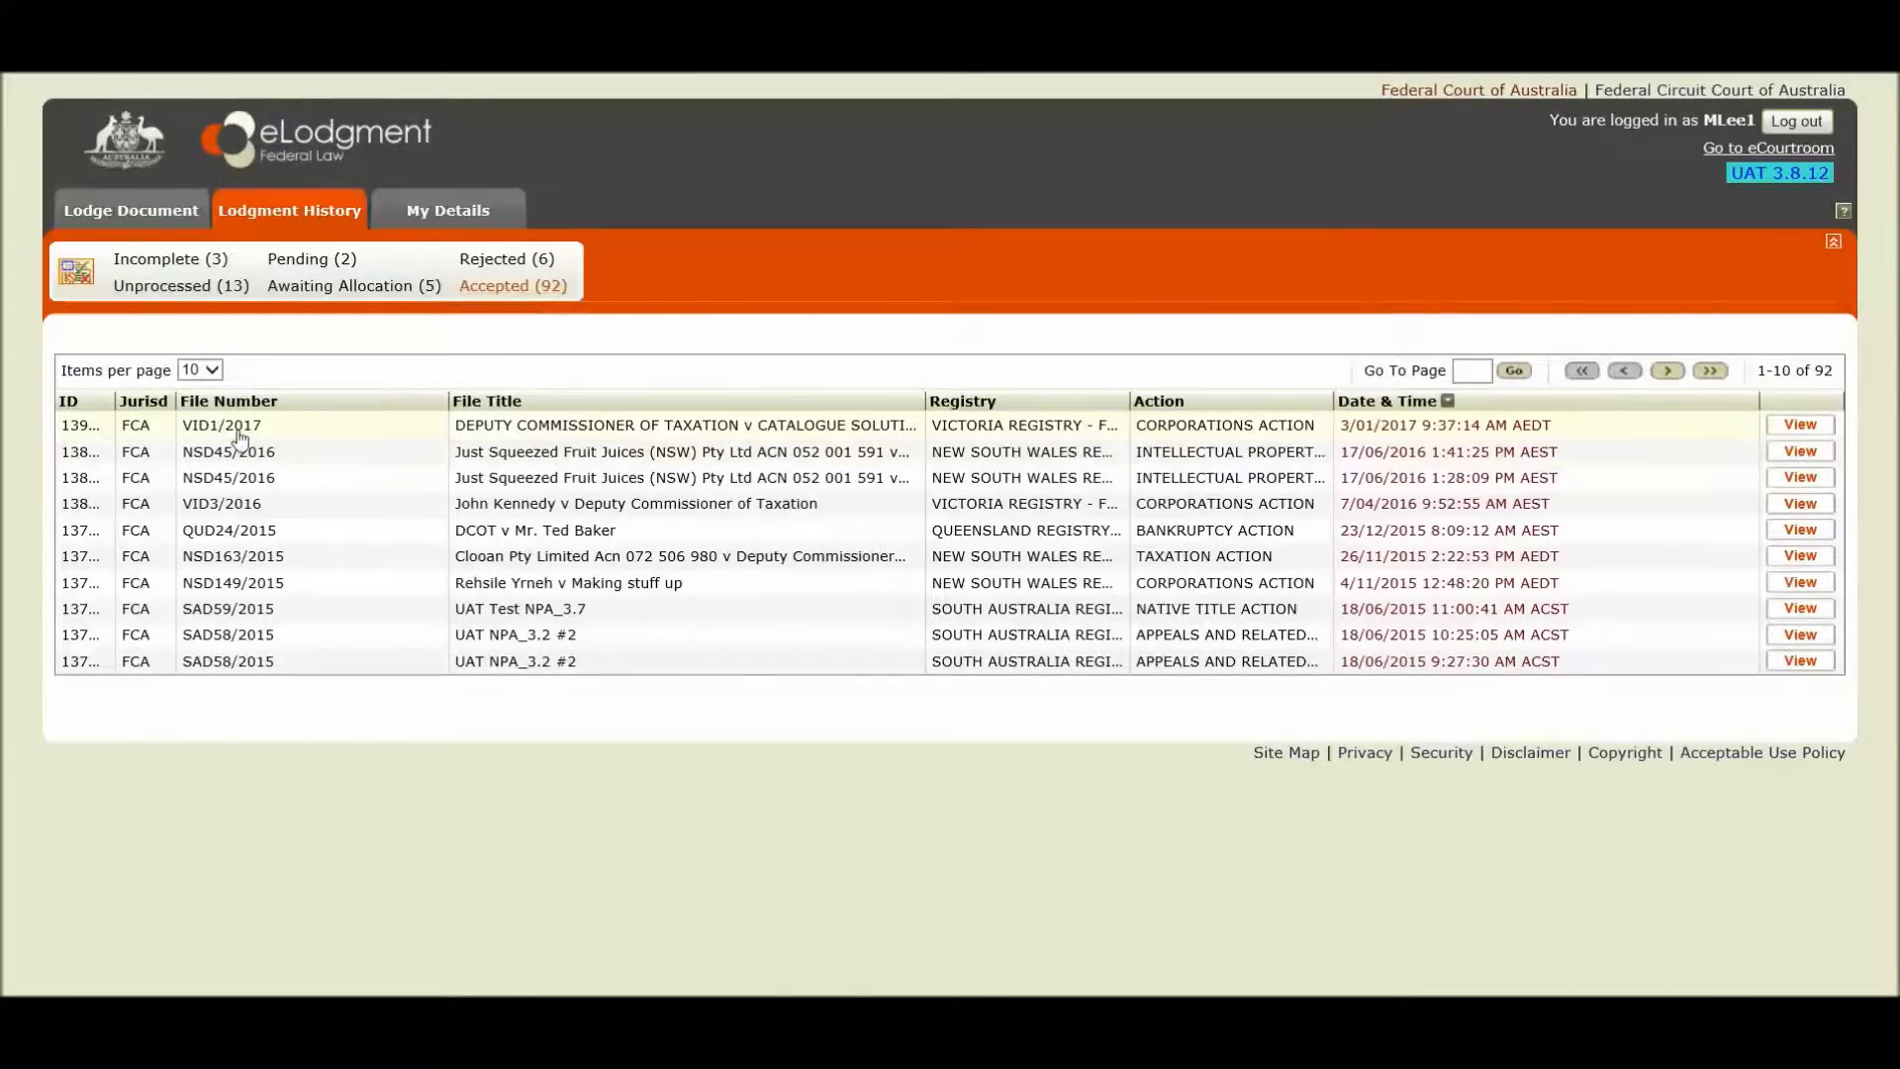
pyautogui.moveTo(221, 424)
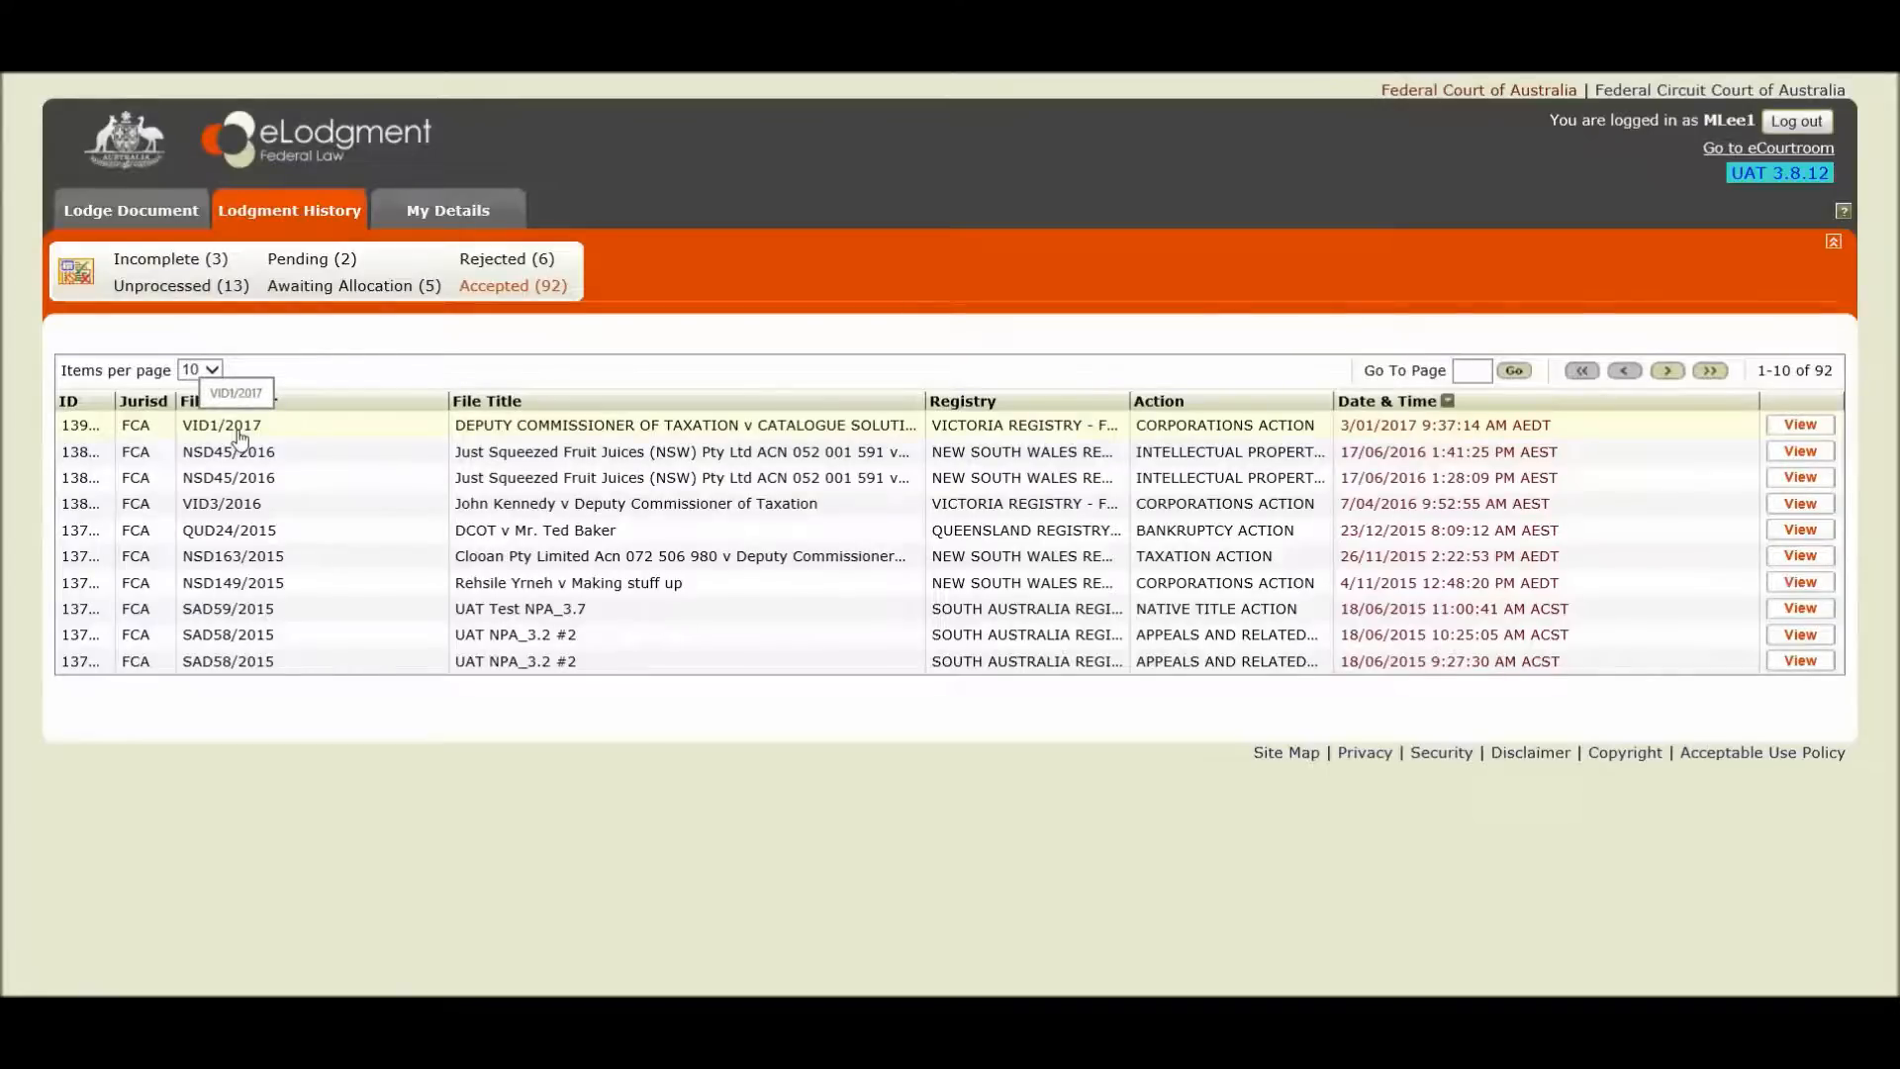
pyautogui.moveTo(287, 435)
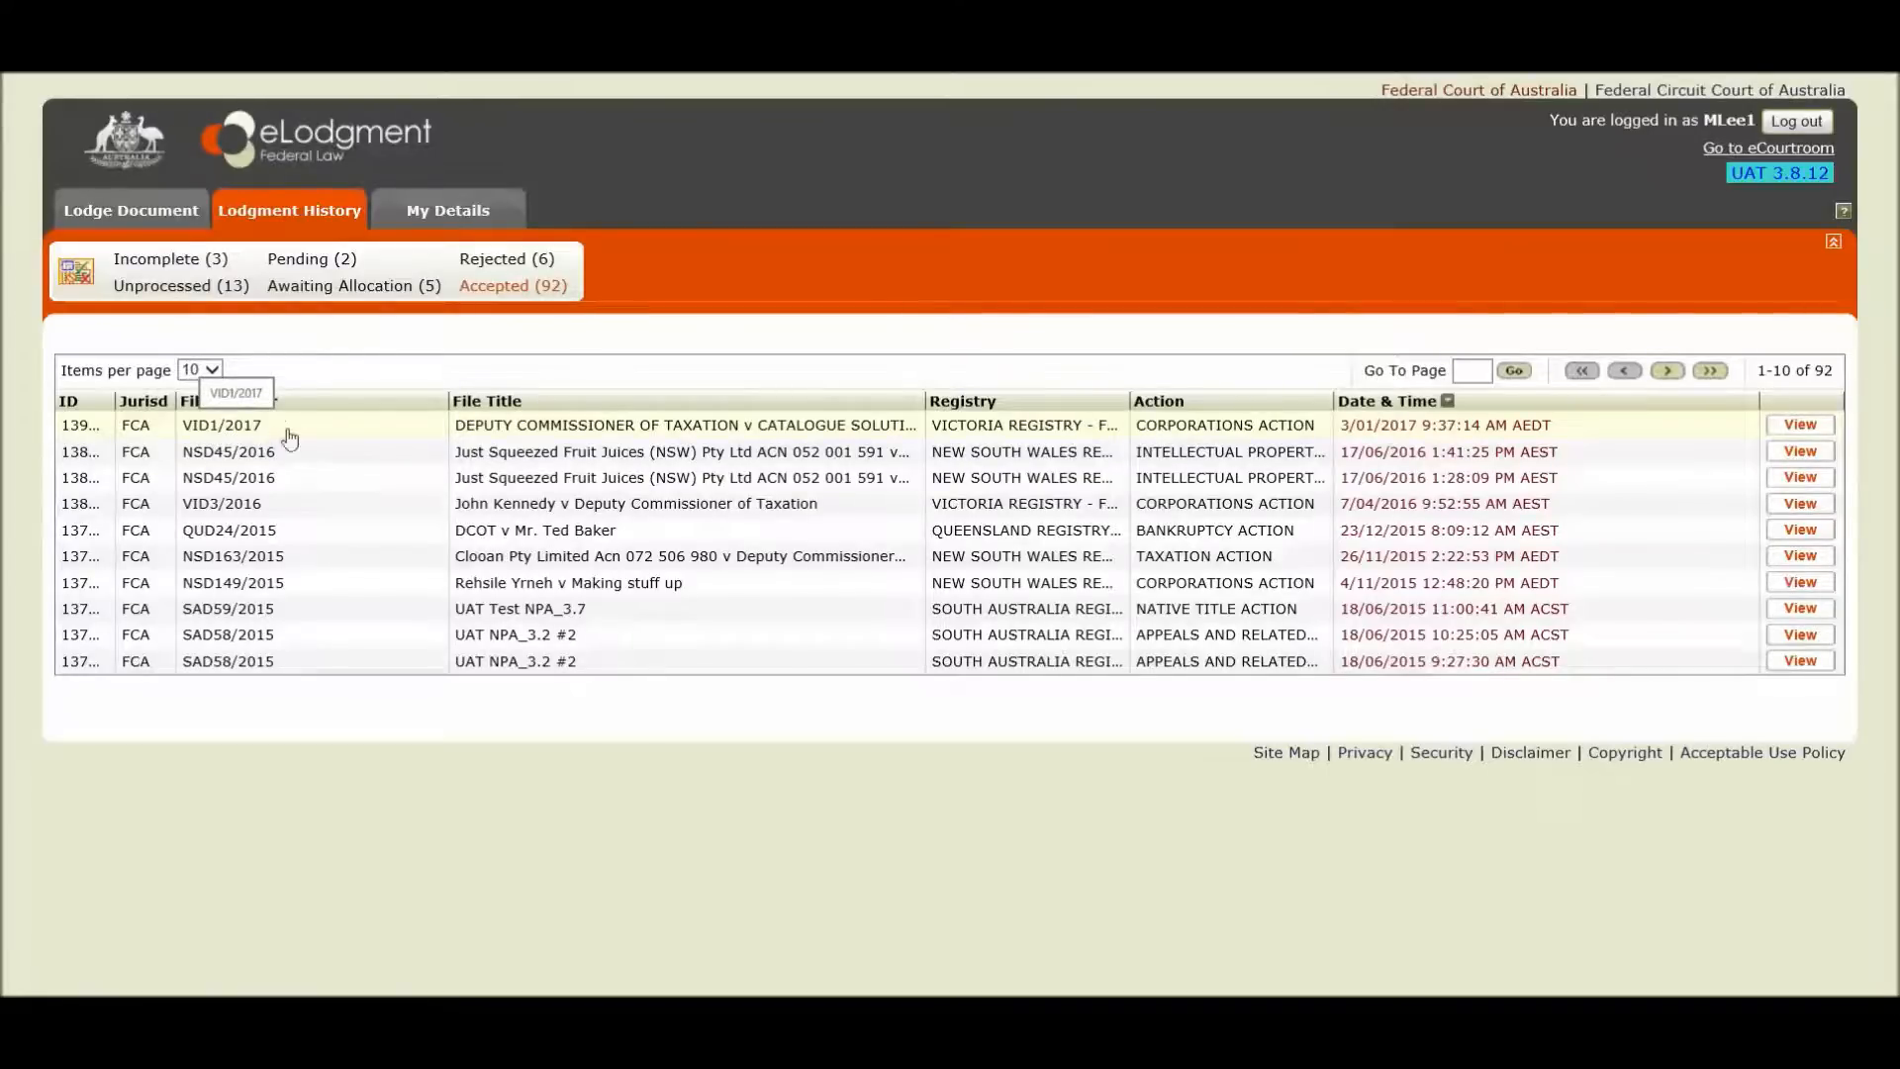
pyautogui.moveTo(542, 434)
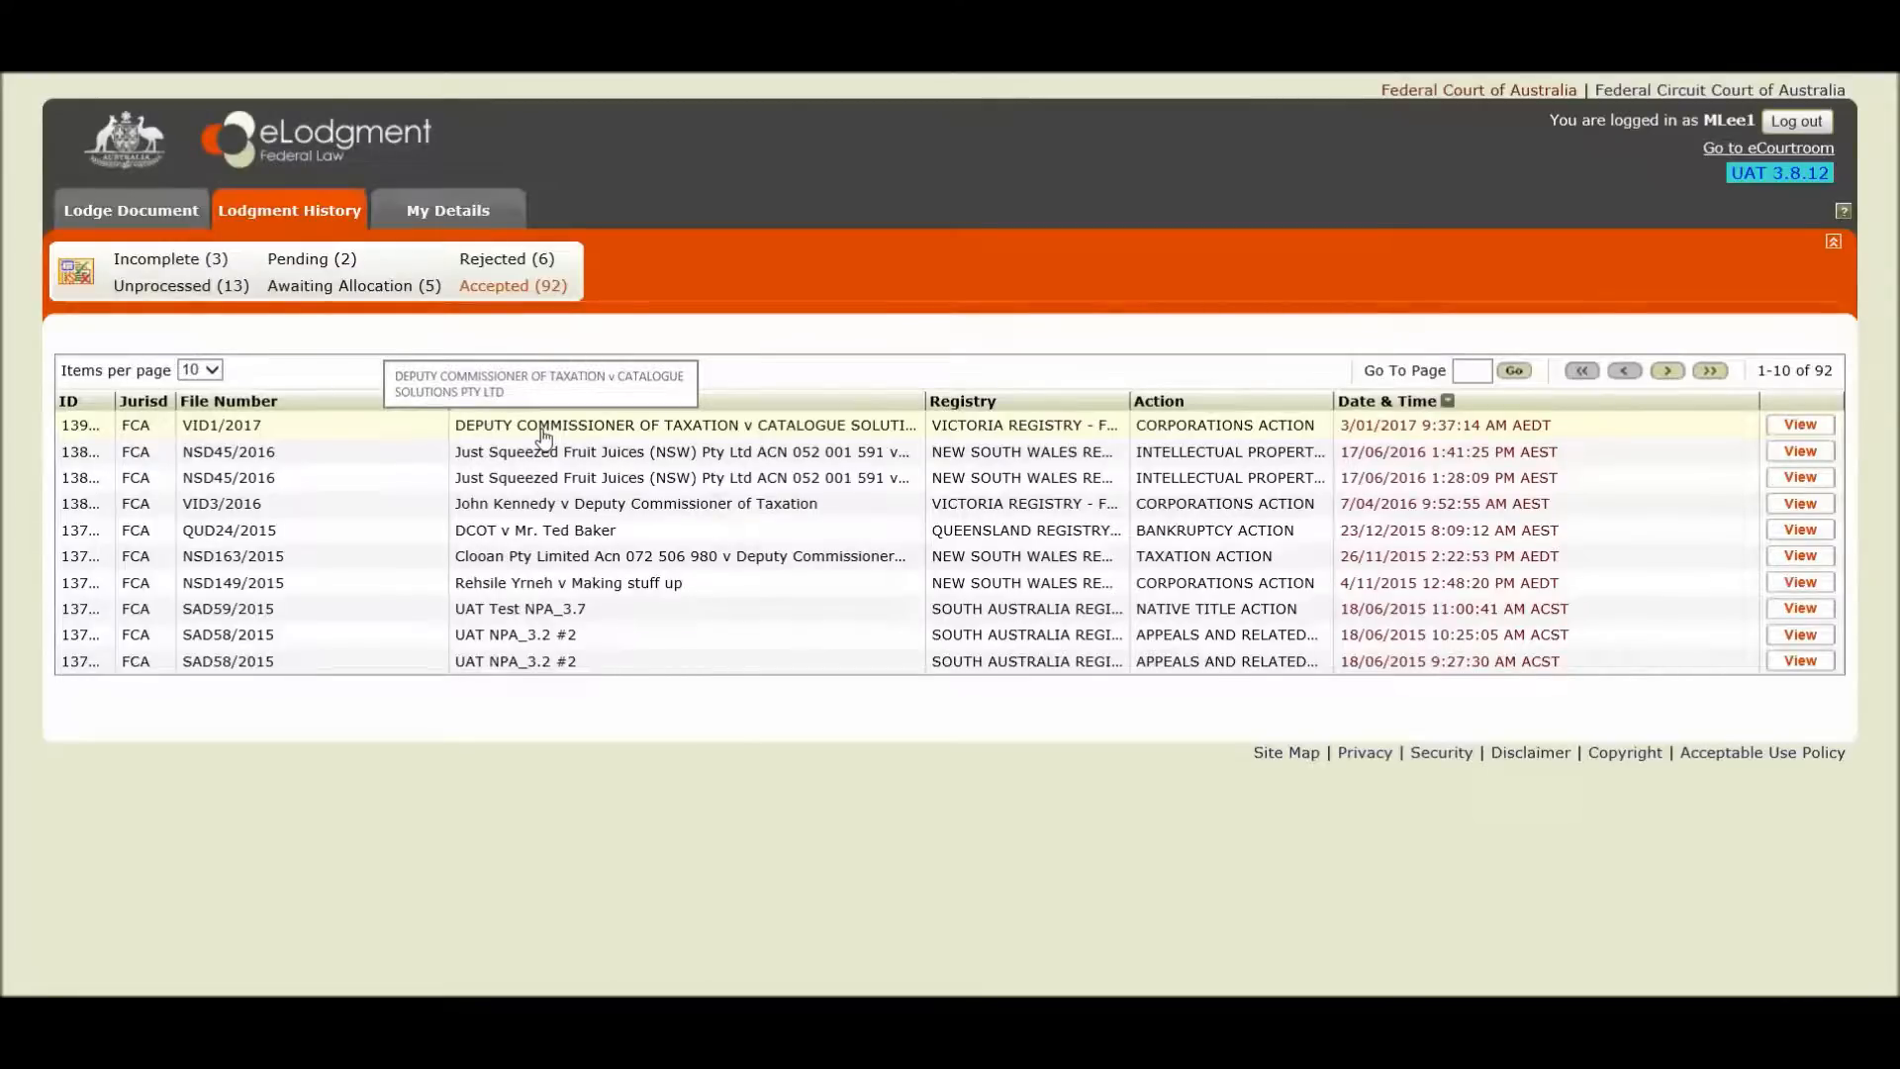
pyautogui.moveTo(594, 430)
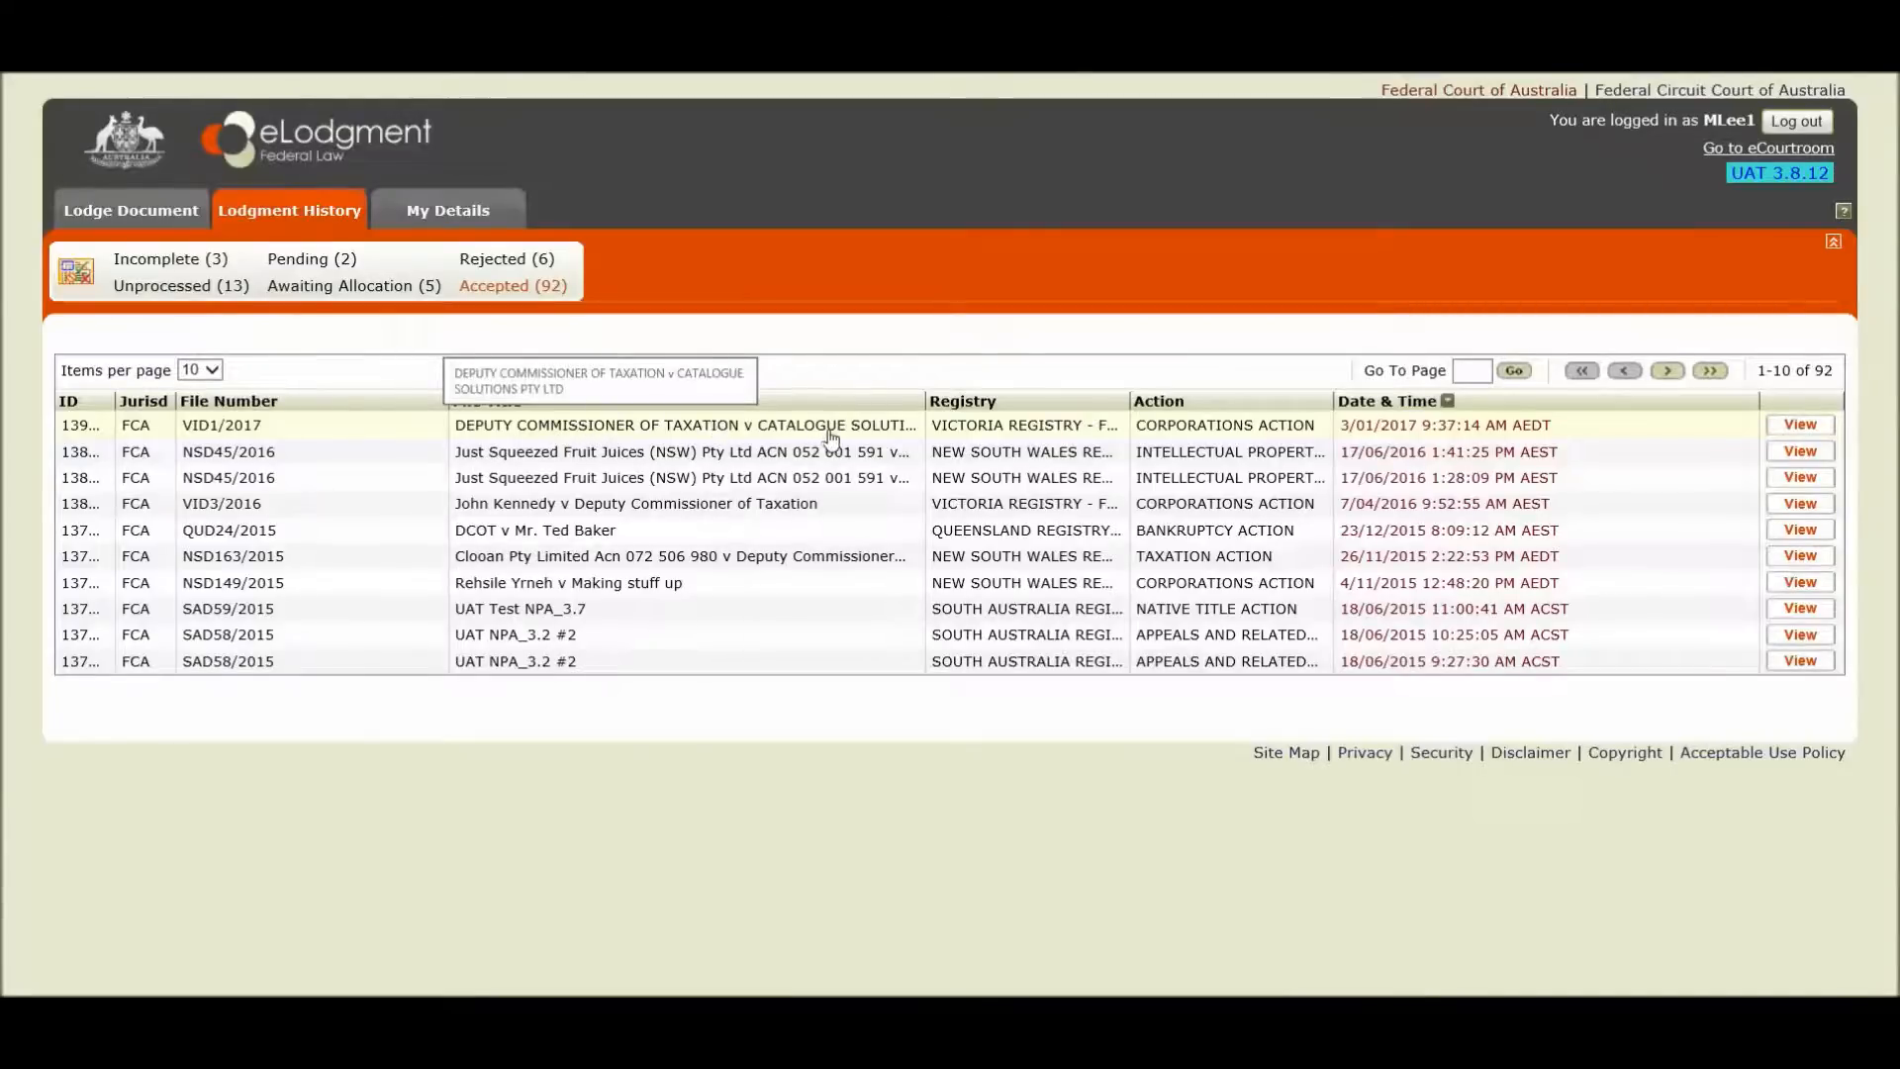
pyautogui.moveTo(1004, 418)
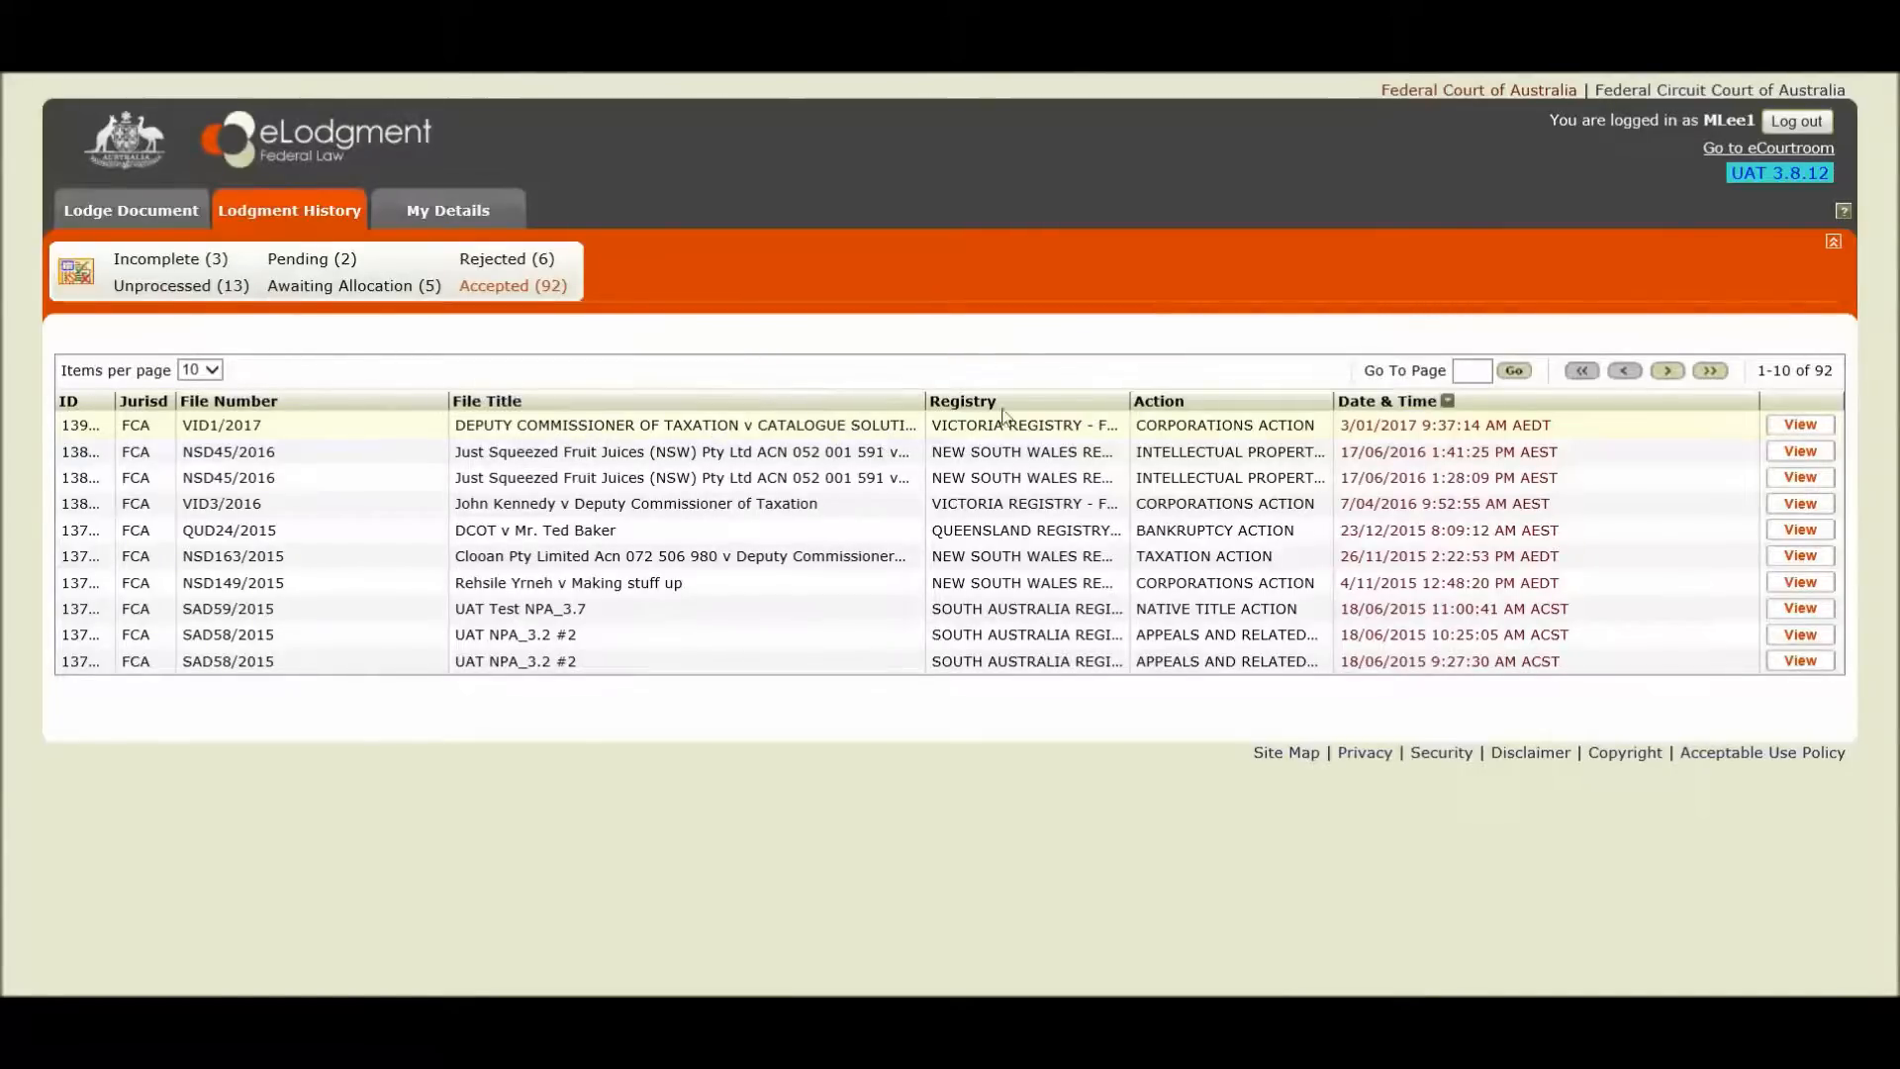
pyautogui.moveTo(1249, 433)
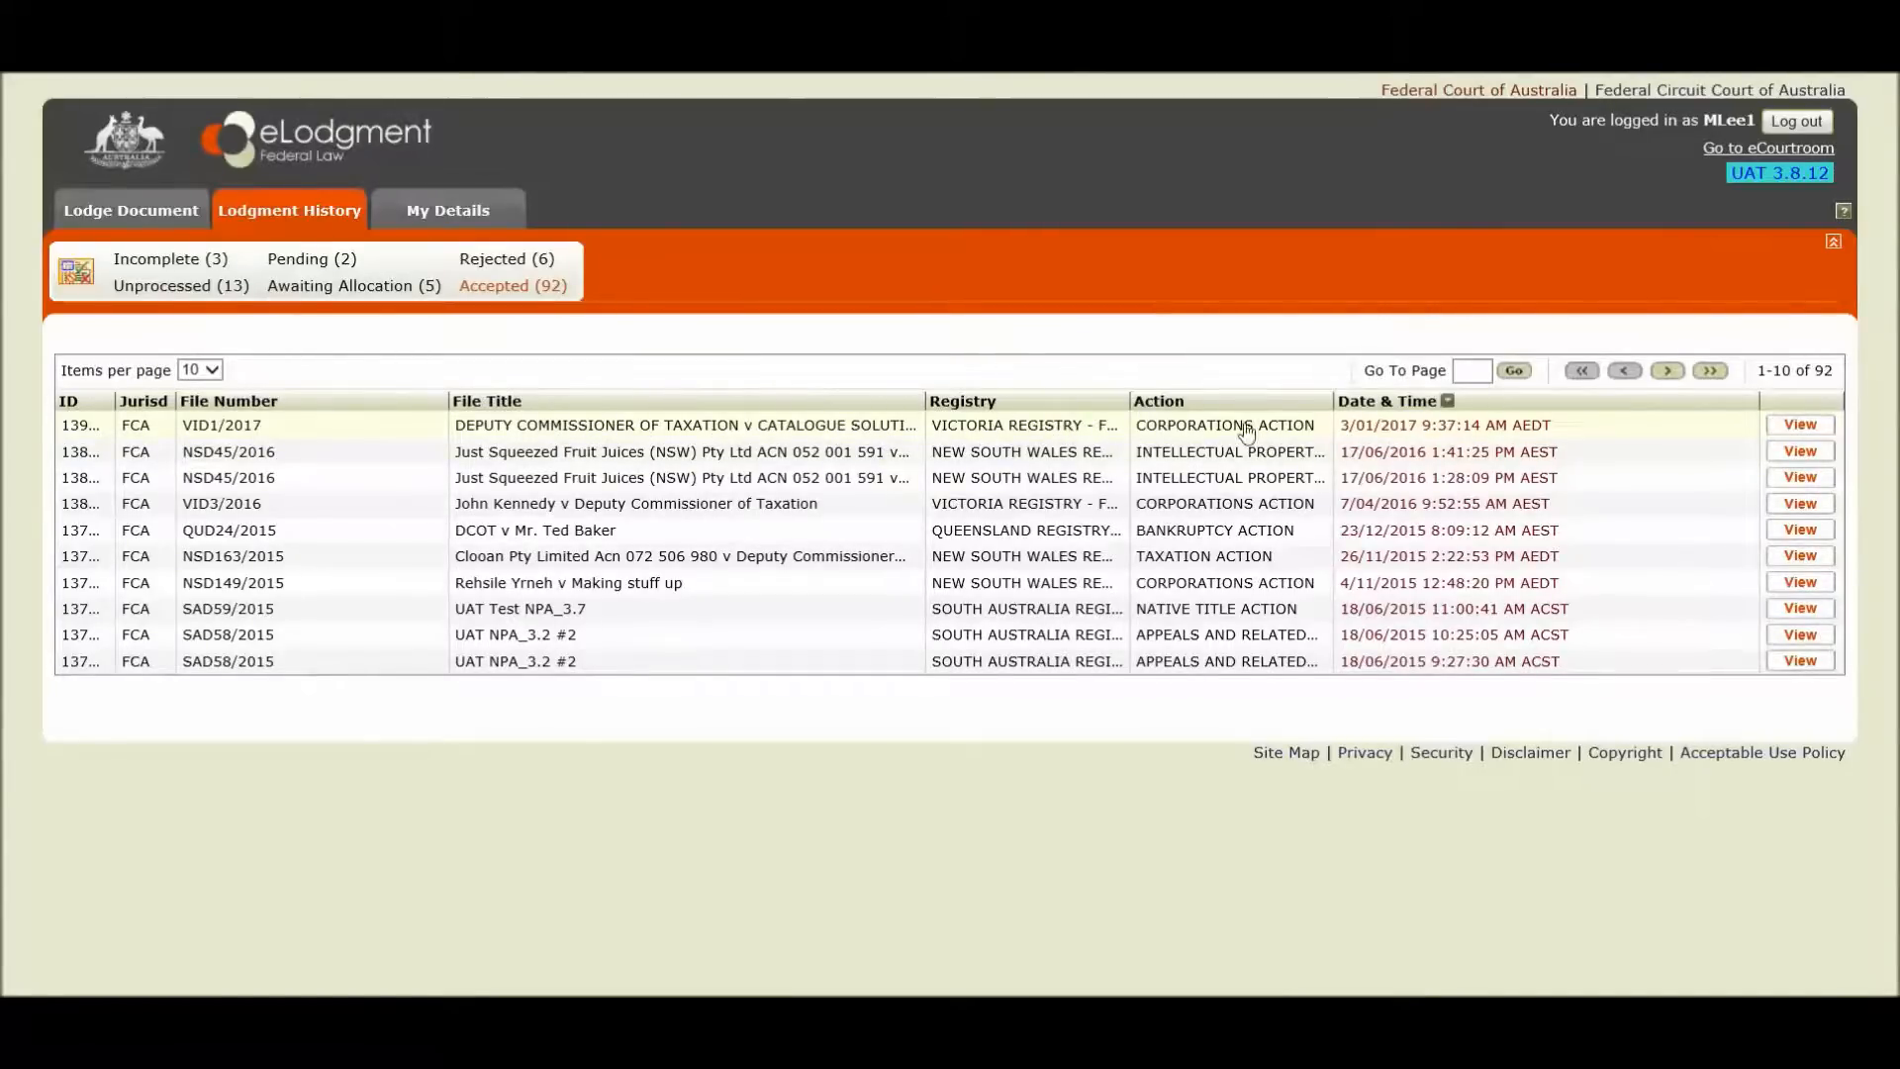
pyautogui.moveTo(1701, 434)
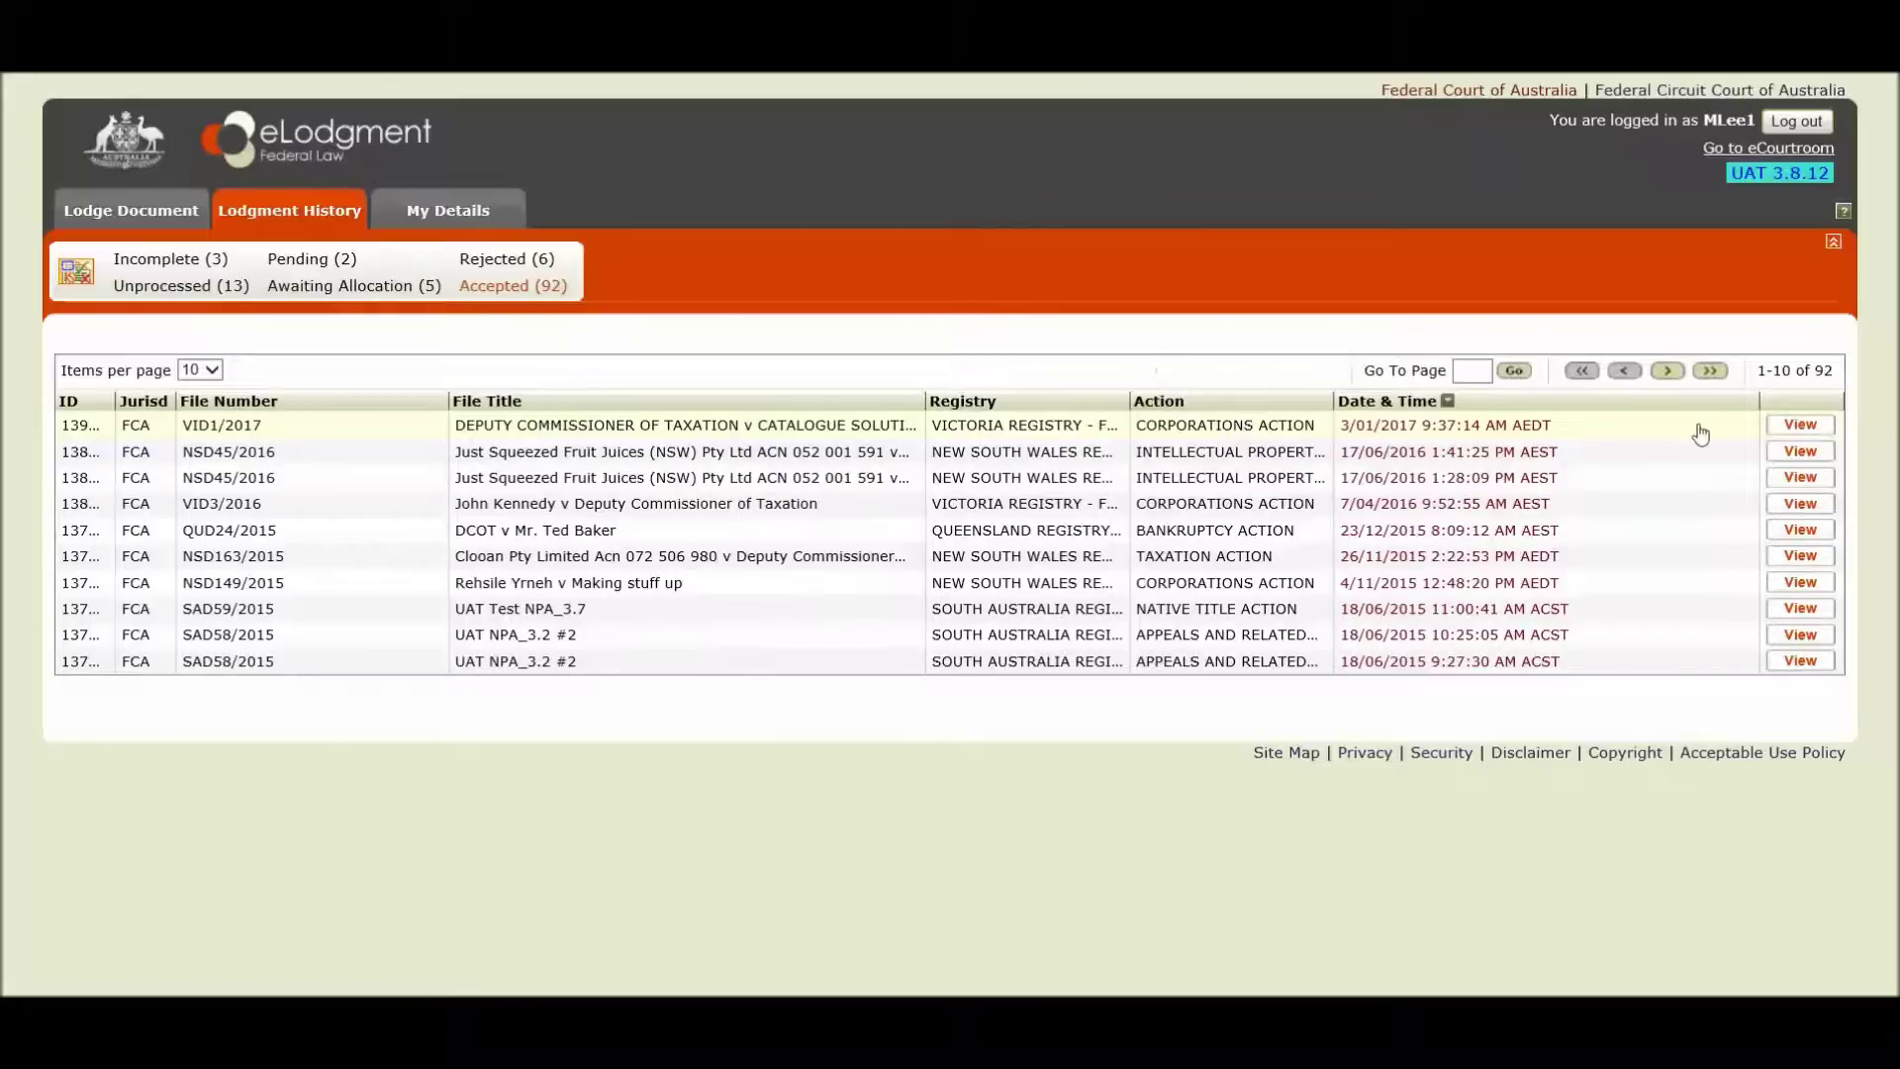
# - View the VID1/2017 lodgment details and download the stamped Application (2).pdf
pyautogui.click(1799, 424)
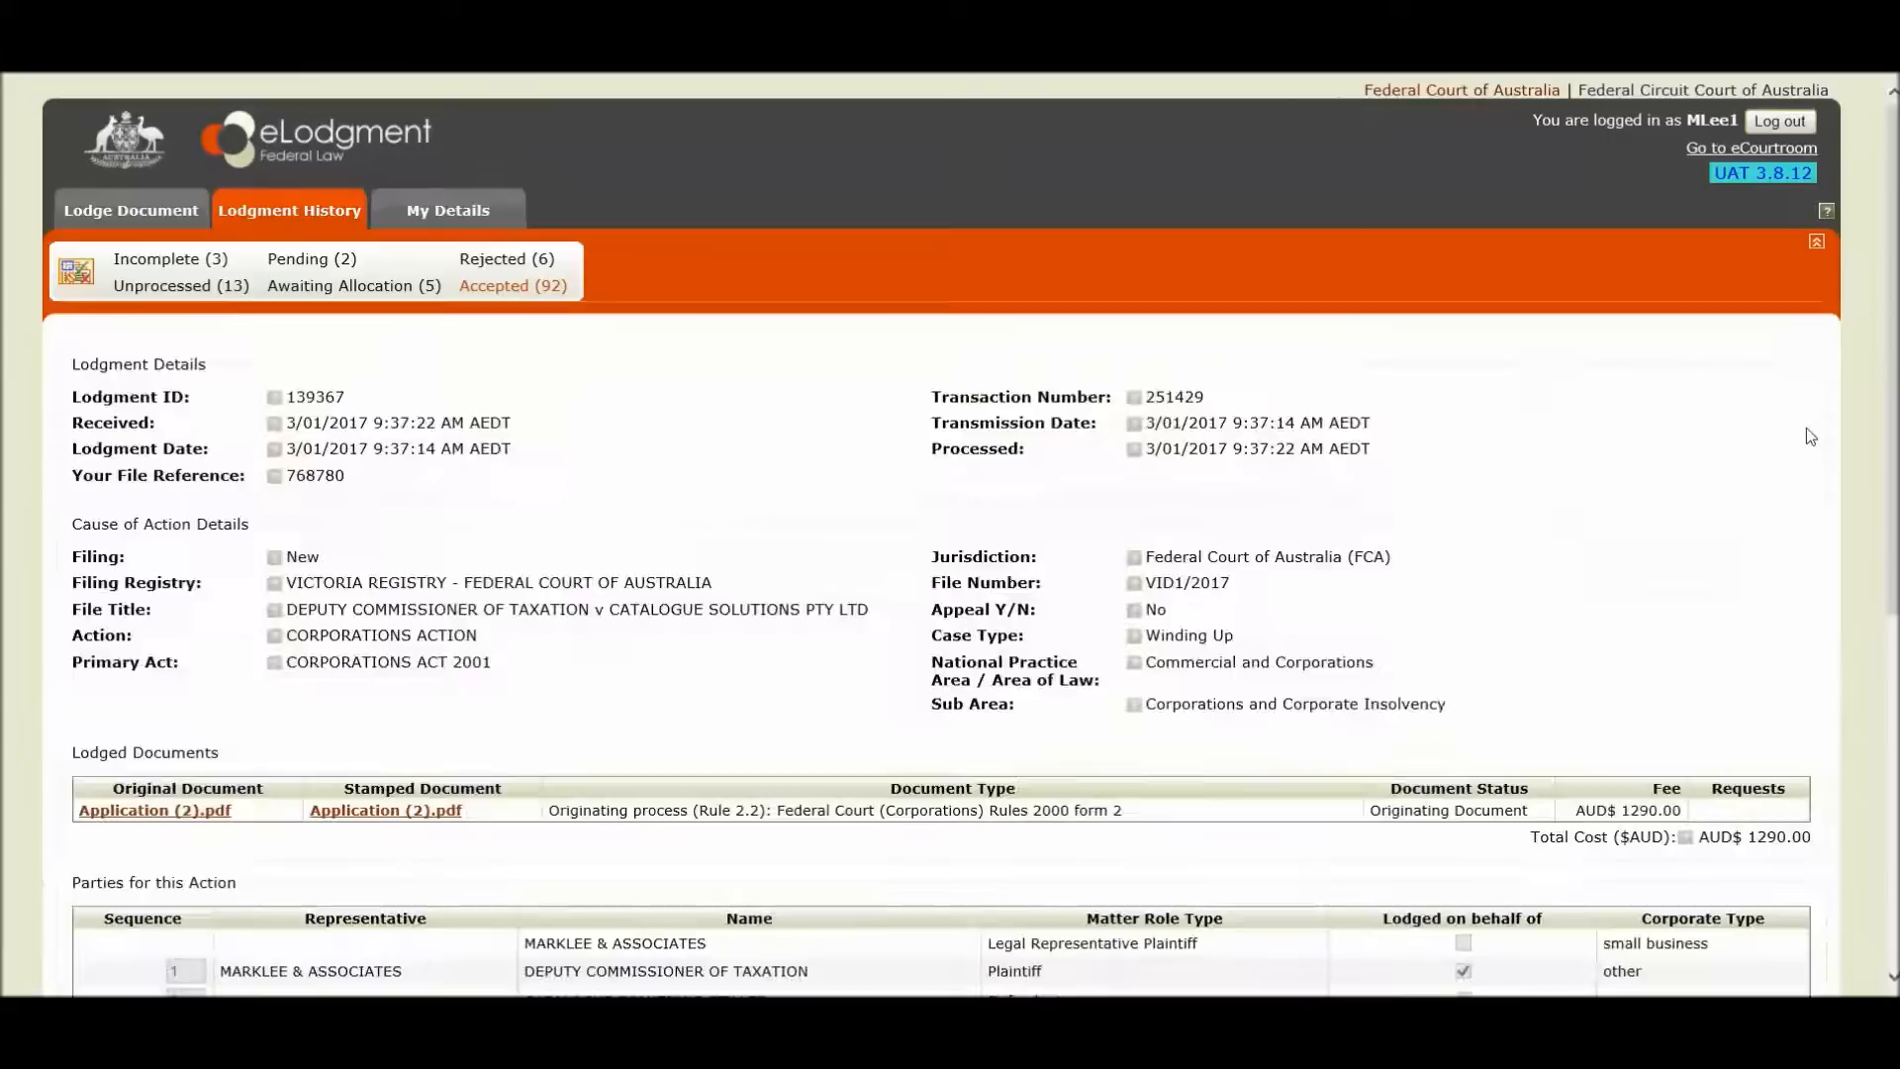
pyautogui.scroll(-3)
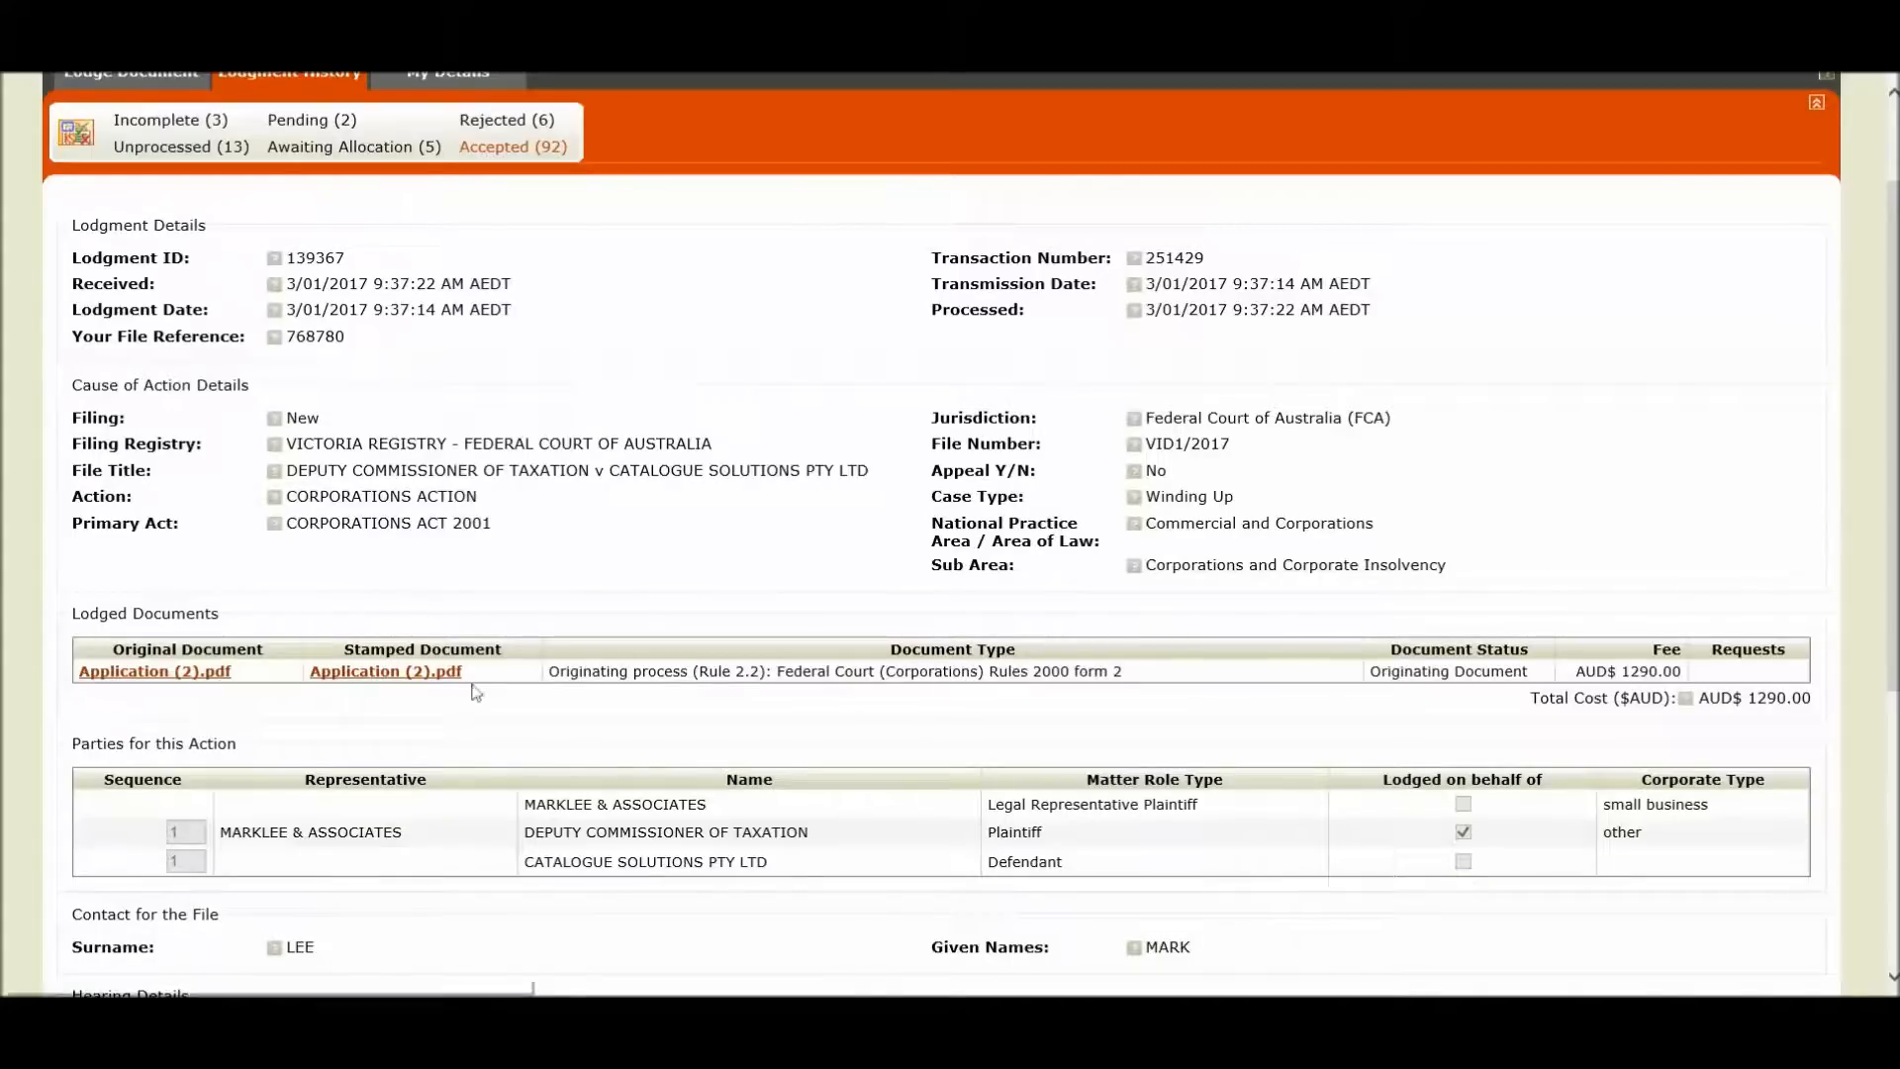
pyautogui.moveTo(388, 687)
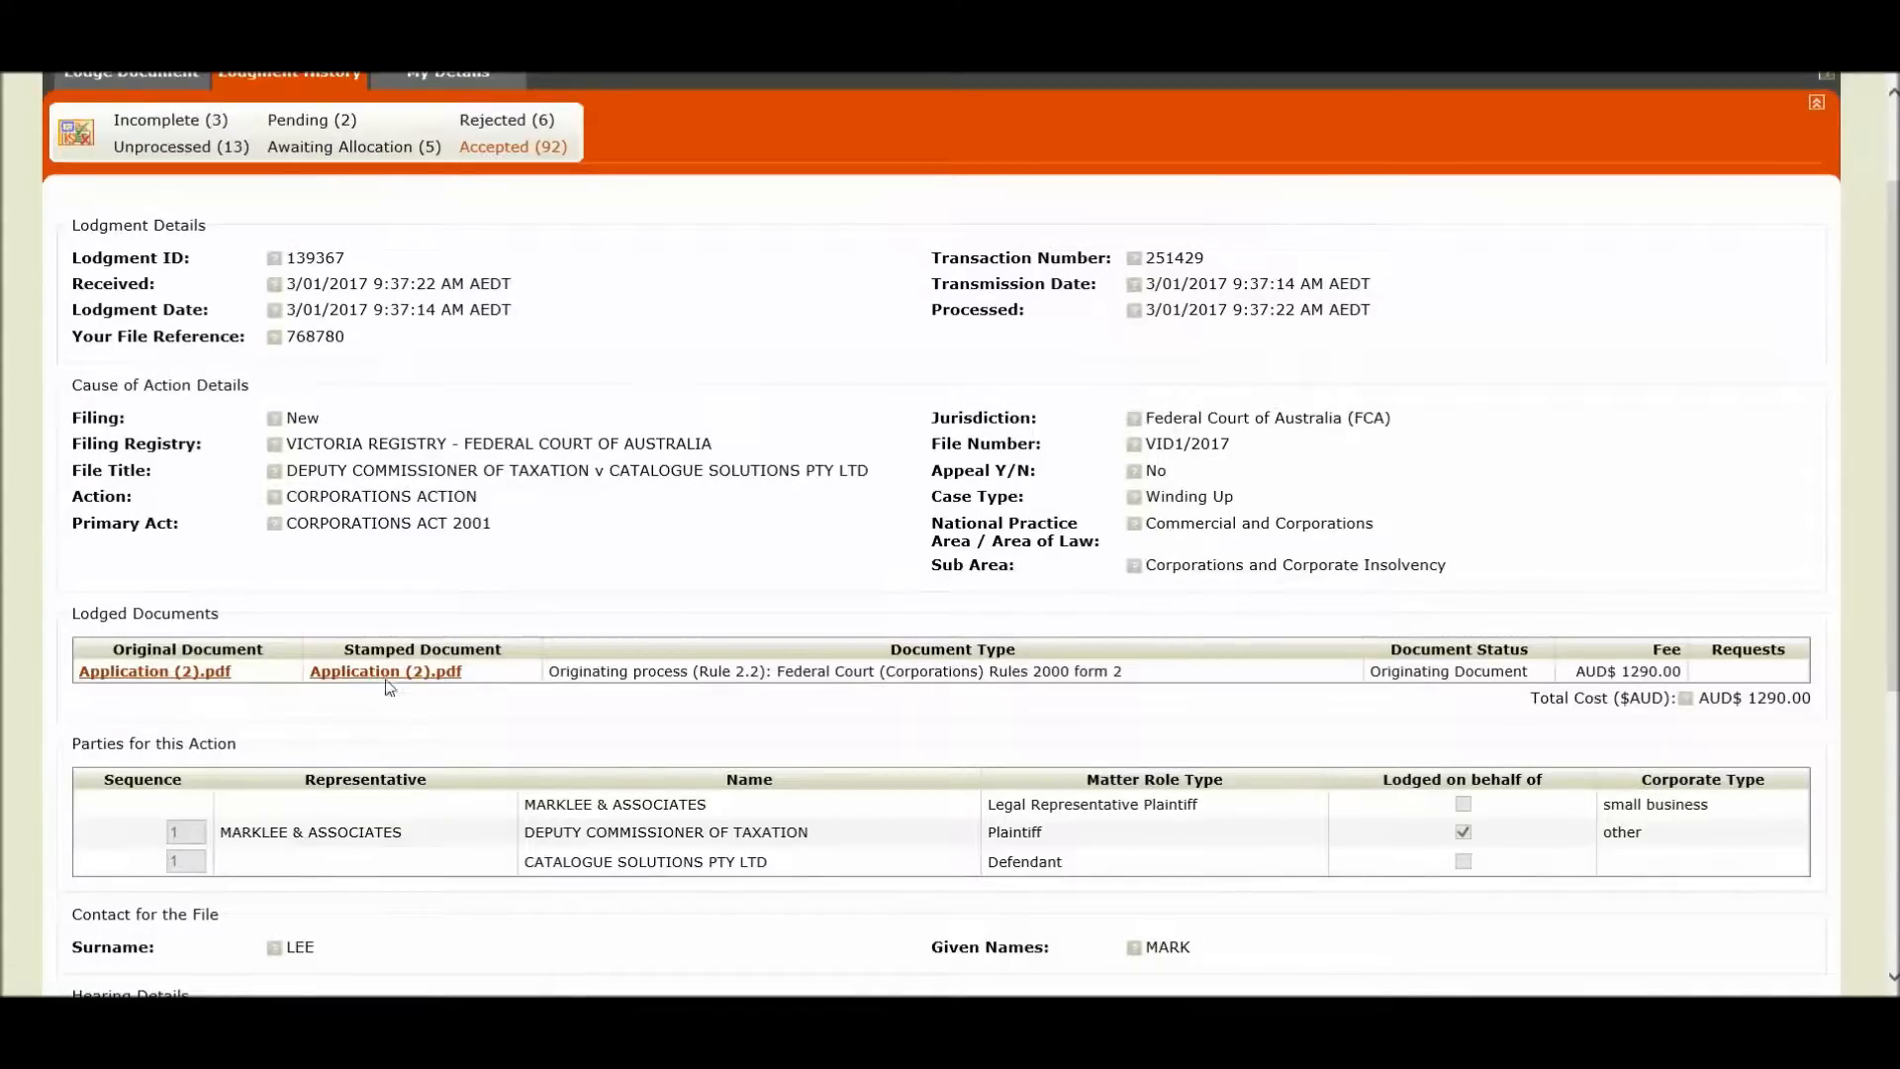
pyautogui.moveTo(384, 671)
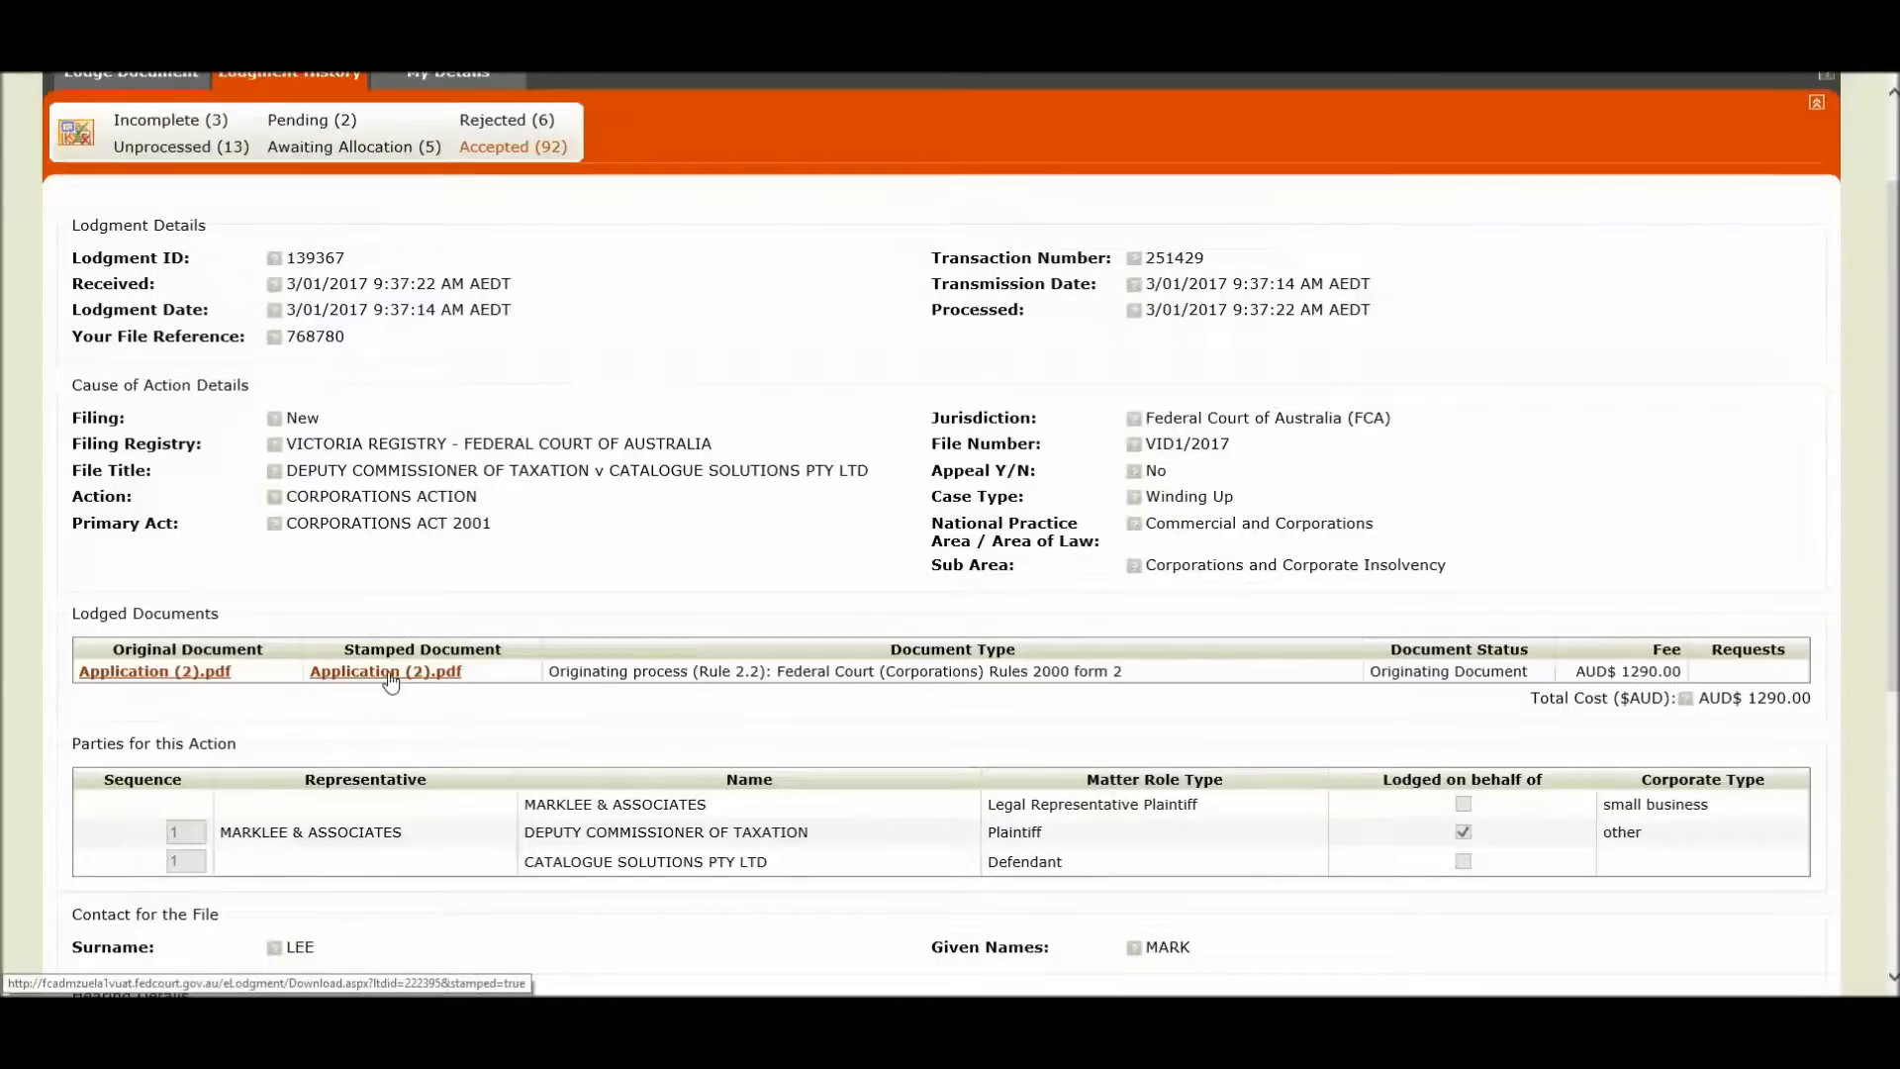
pyautogui.click(386, 671)
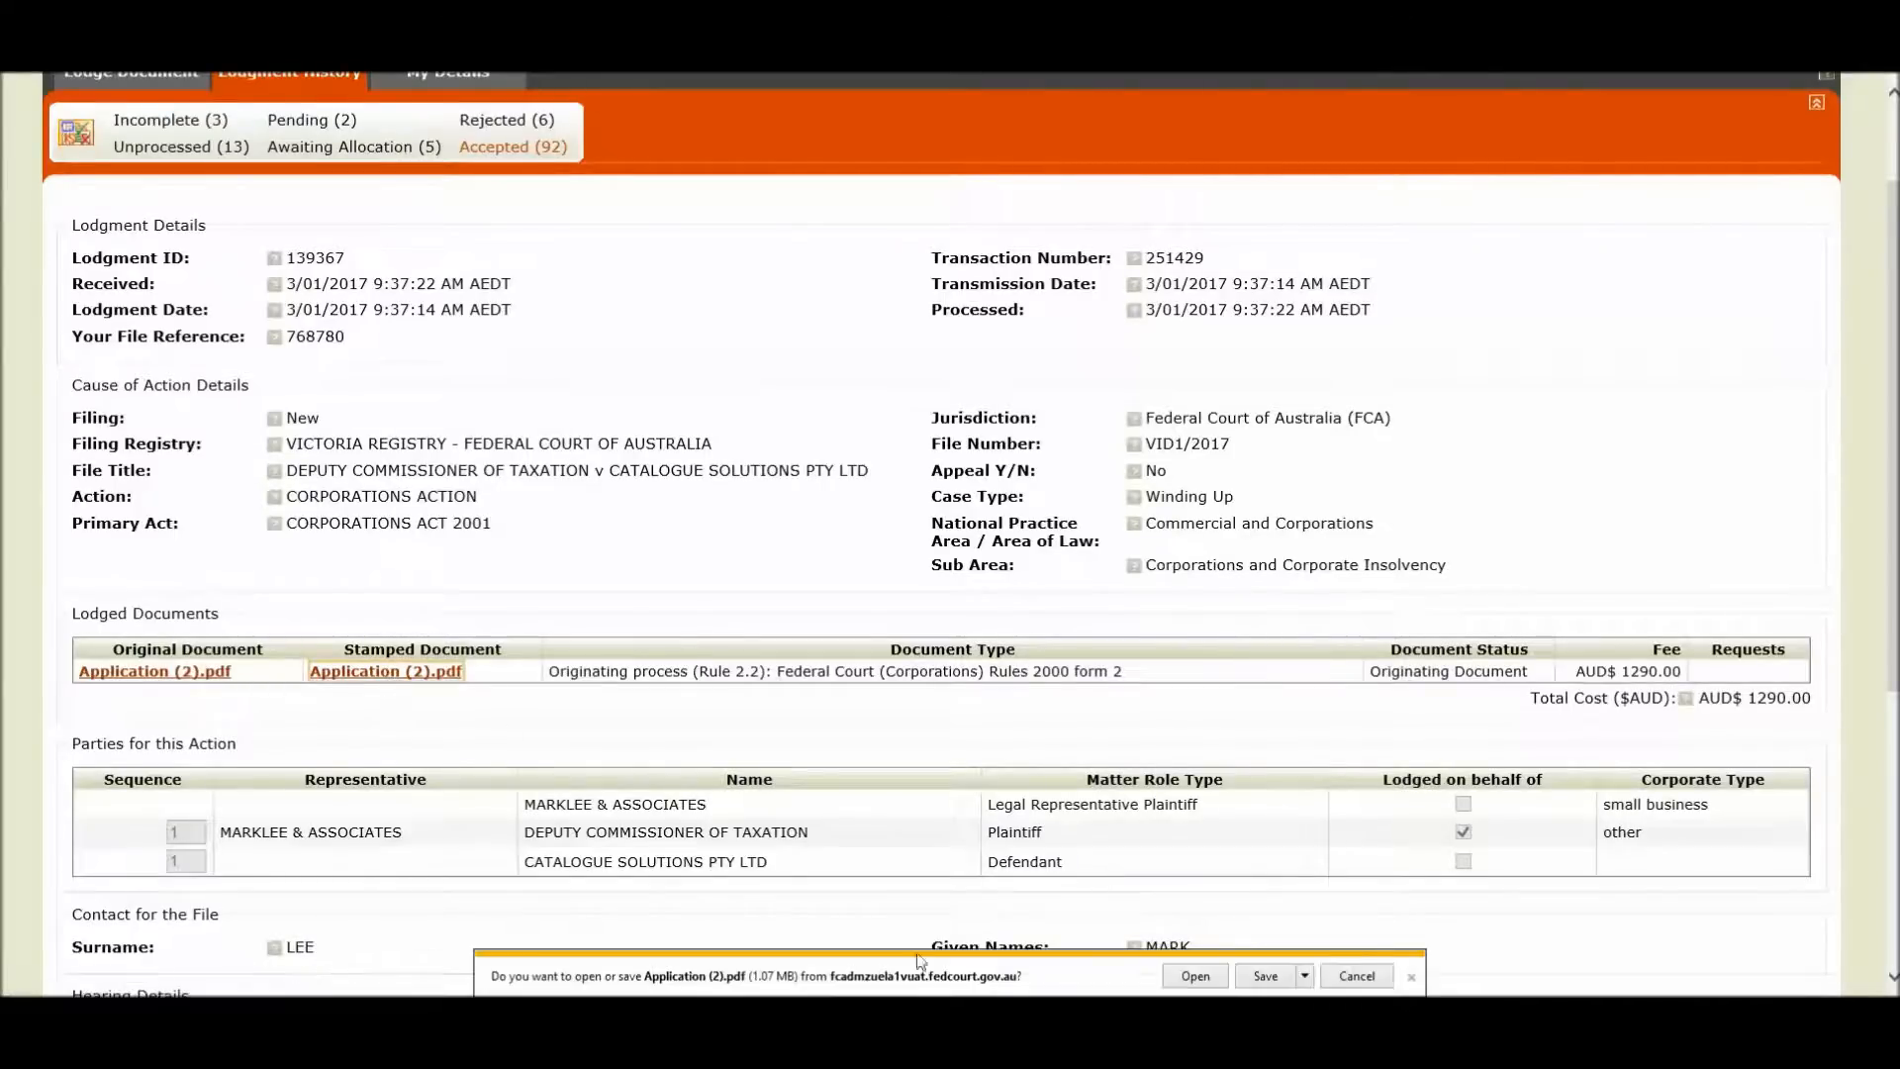
# - View the stamped Application (2).pdf Notice of Filing and Hearing in Acrobat Reader
pyautogui.click(1192, 976)
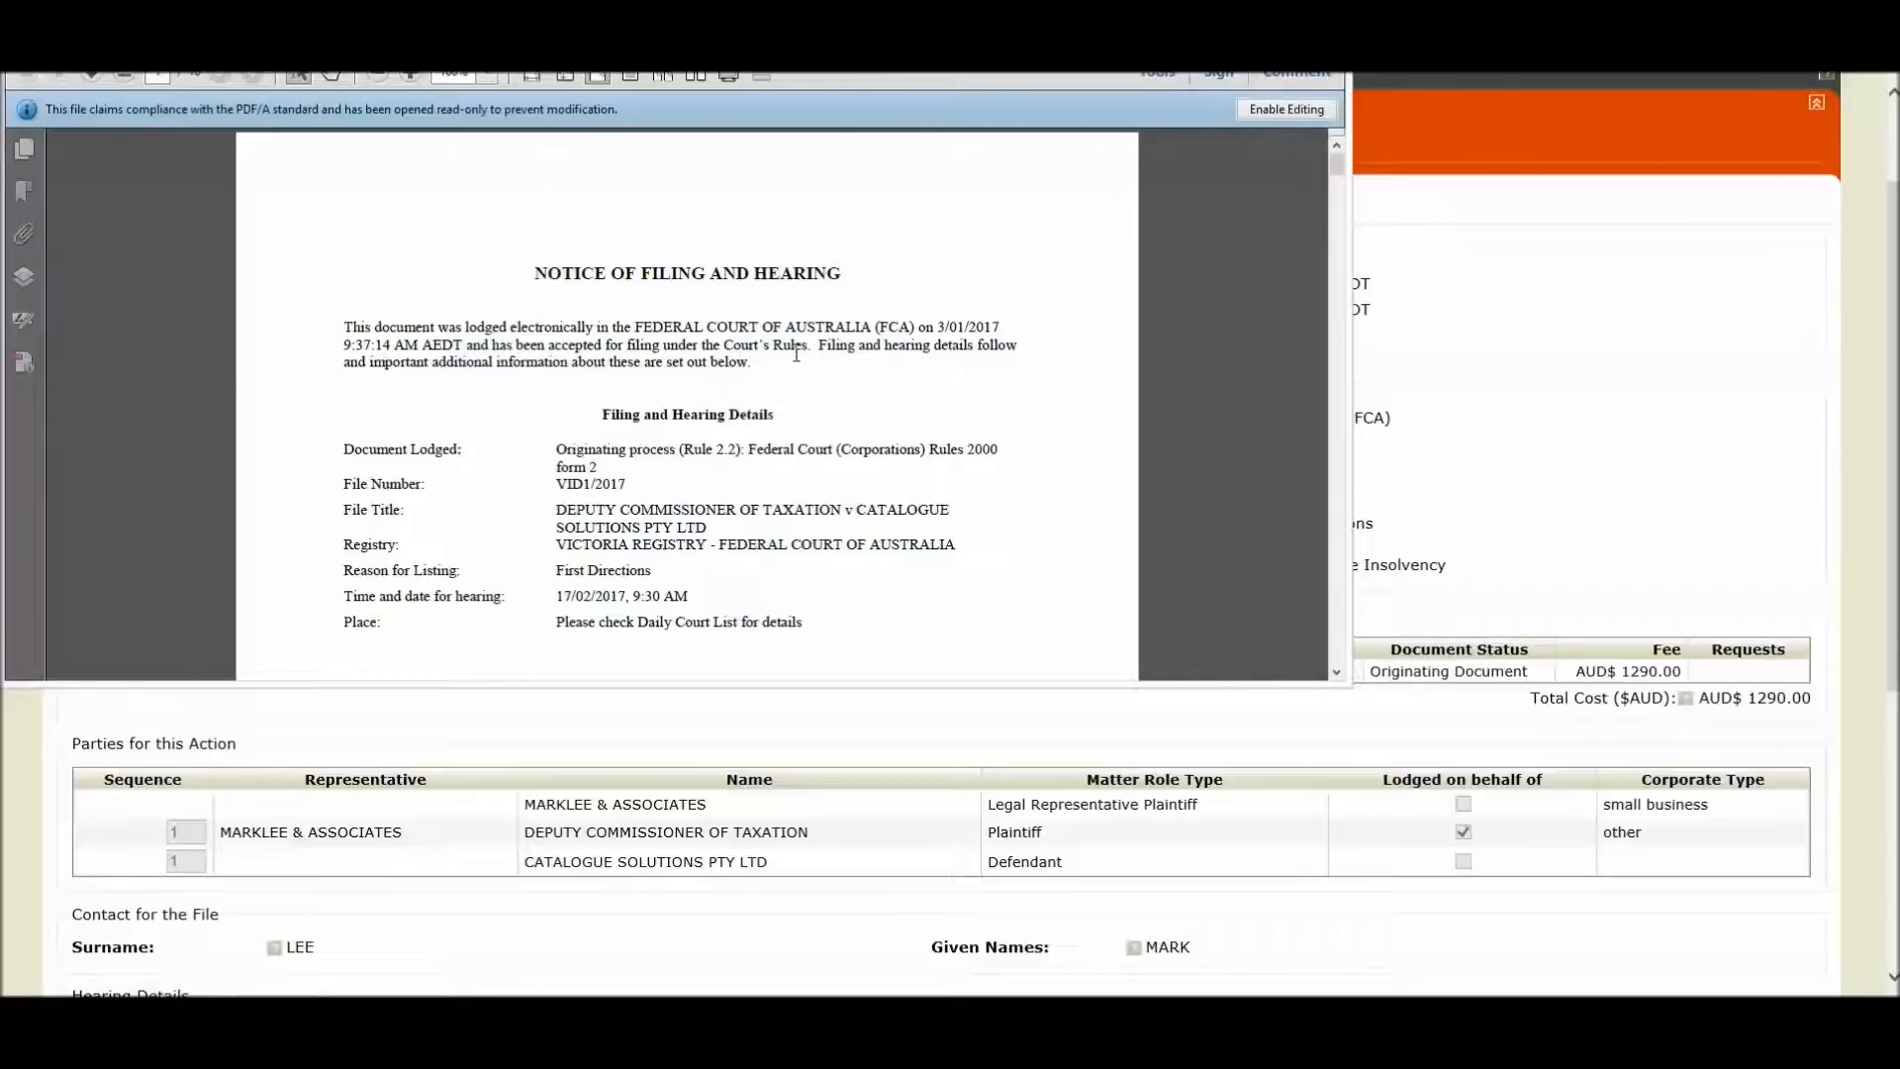
pyautogui.scroll(3)
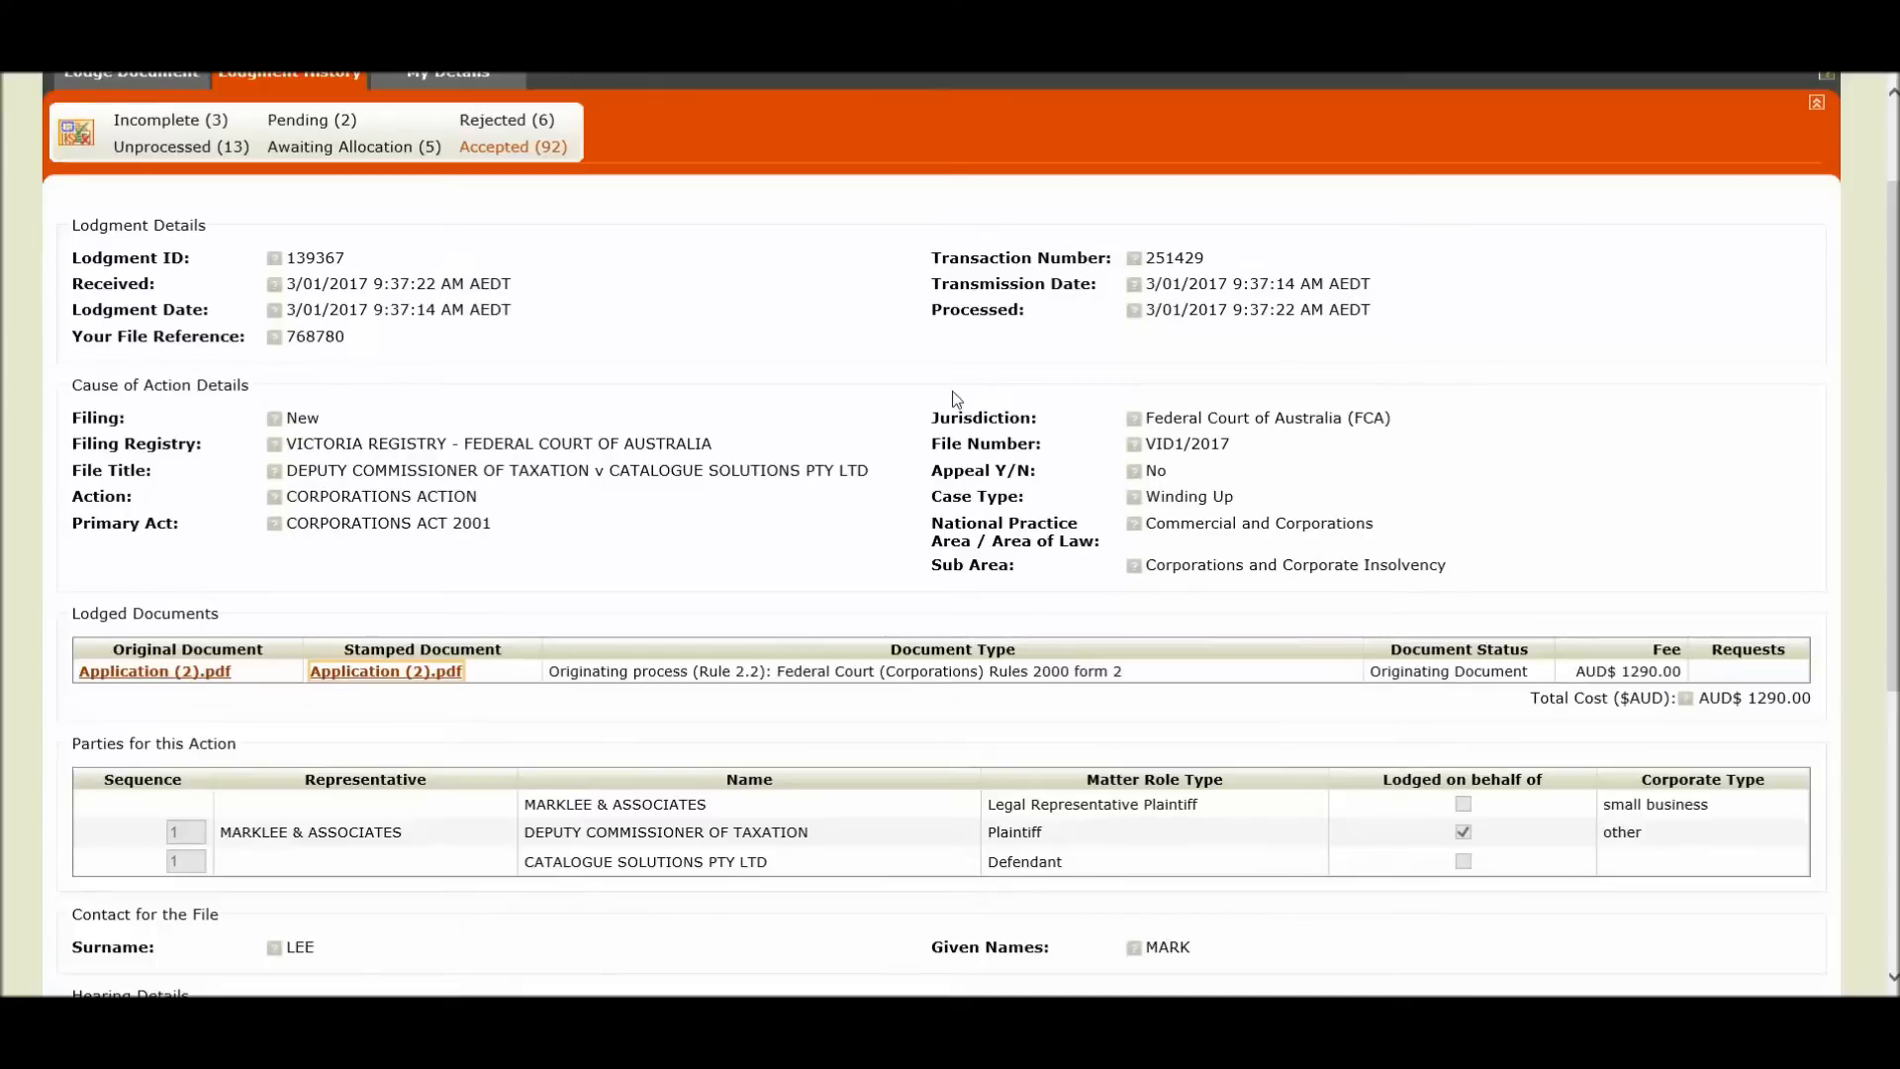
pyautogui.moveTo(738, 418)
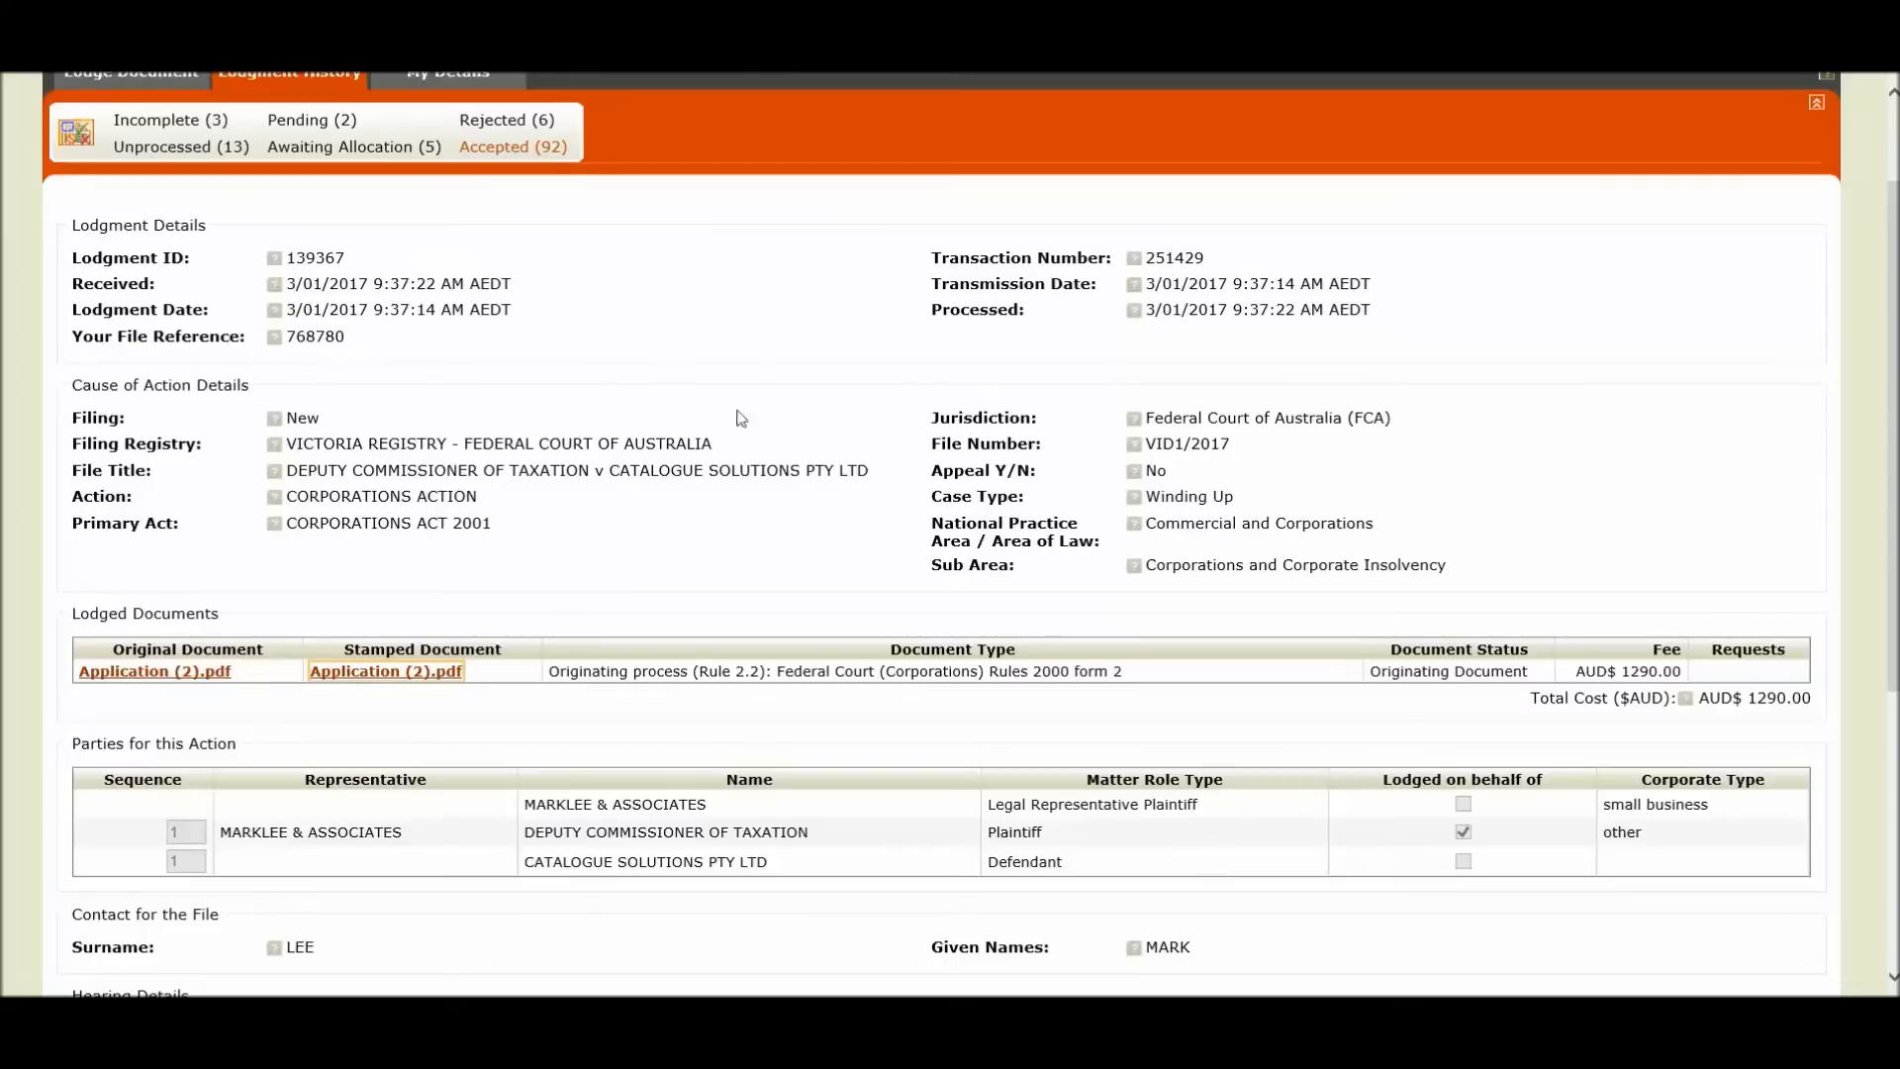
pyautogui.moveTo(352, 146)
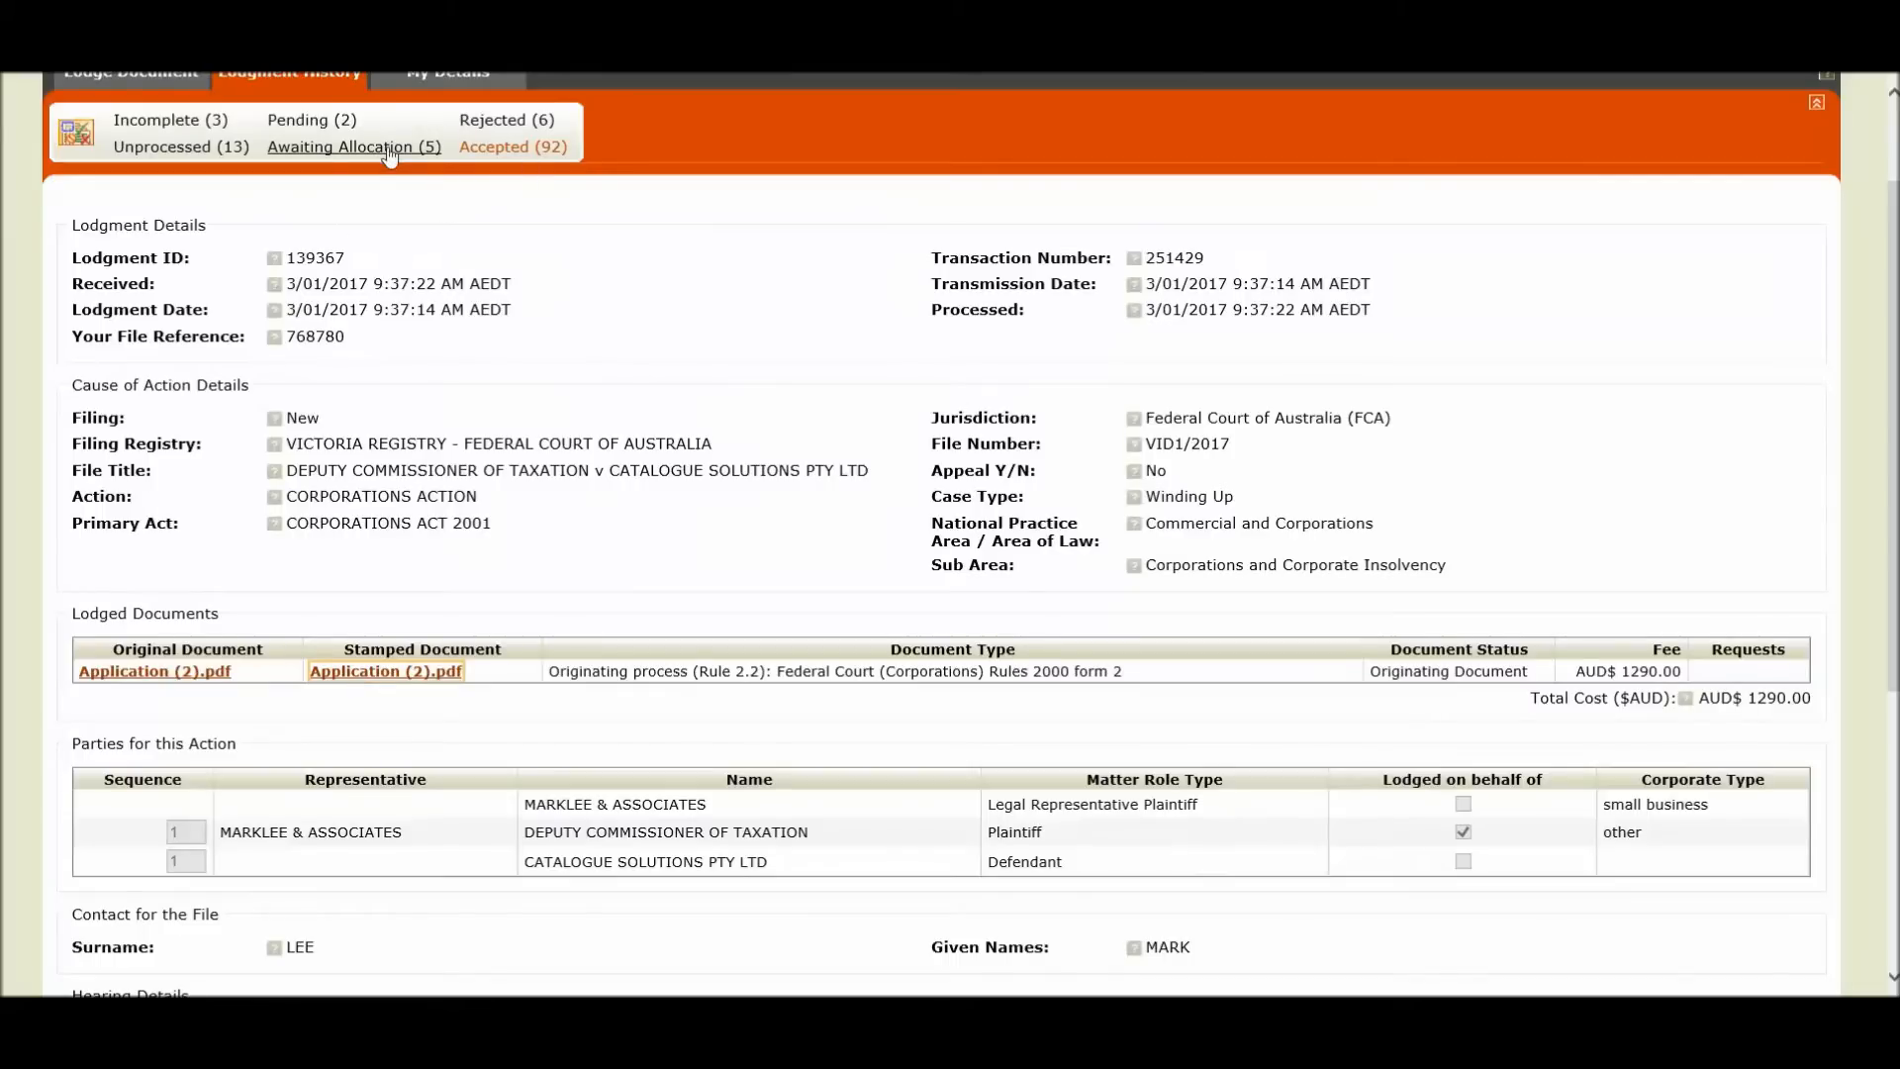